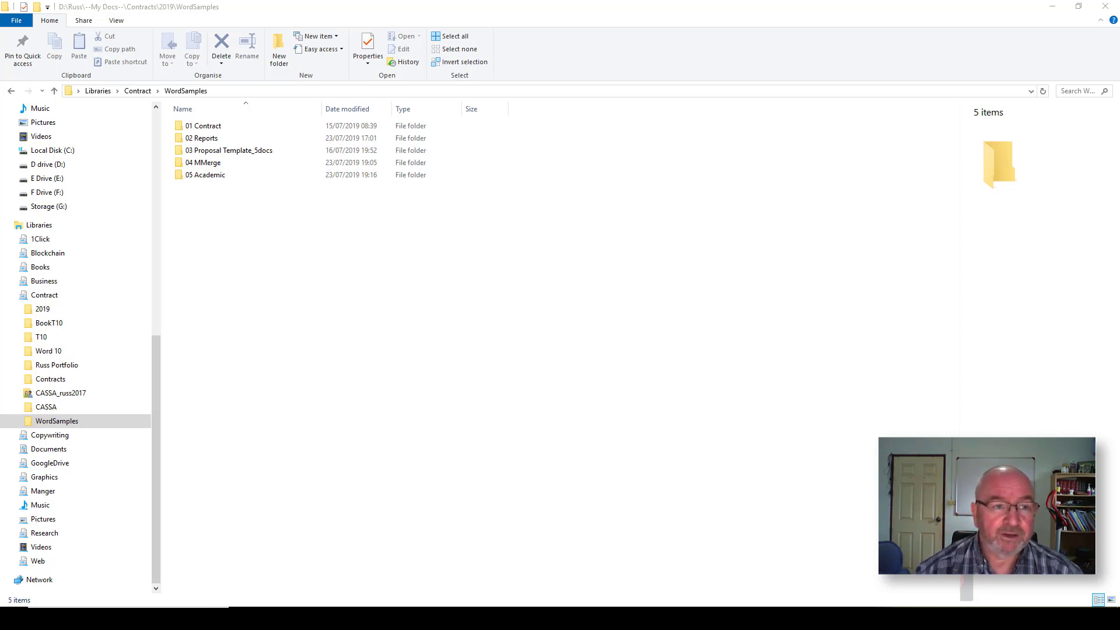
Open the 01 Contract folder in WordSamples to list the contract documents and PDFs.
left_click(204, 174)
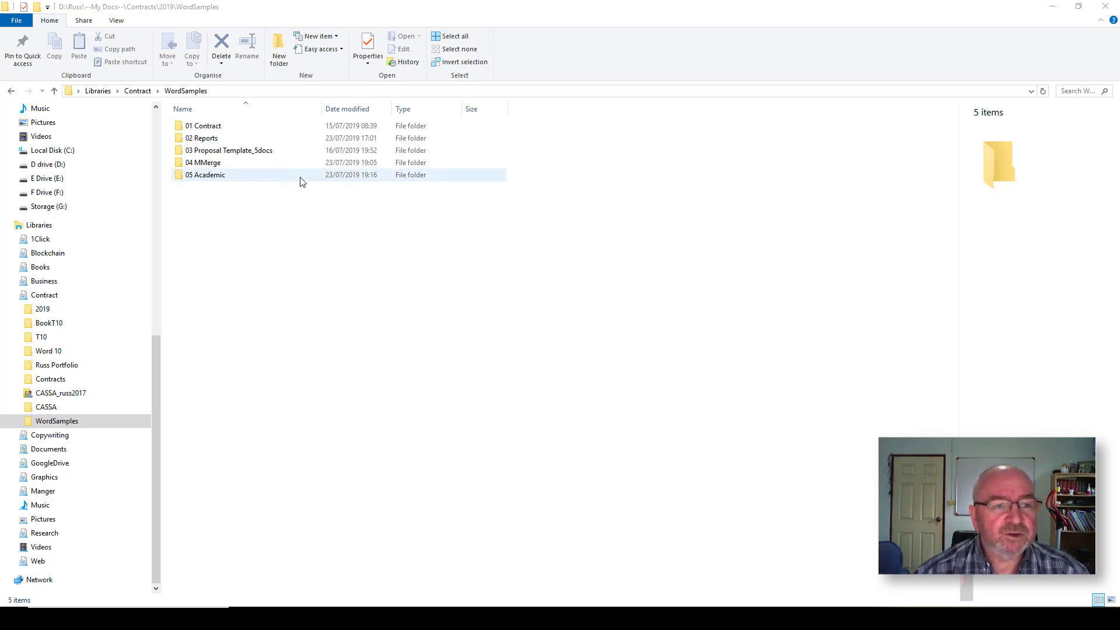
left_click(319, 212)
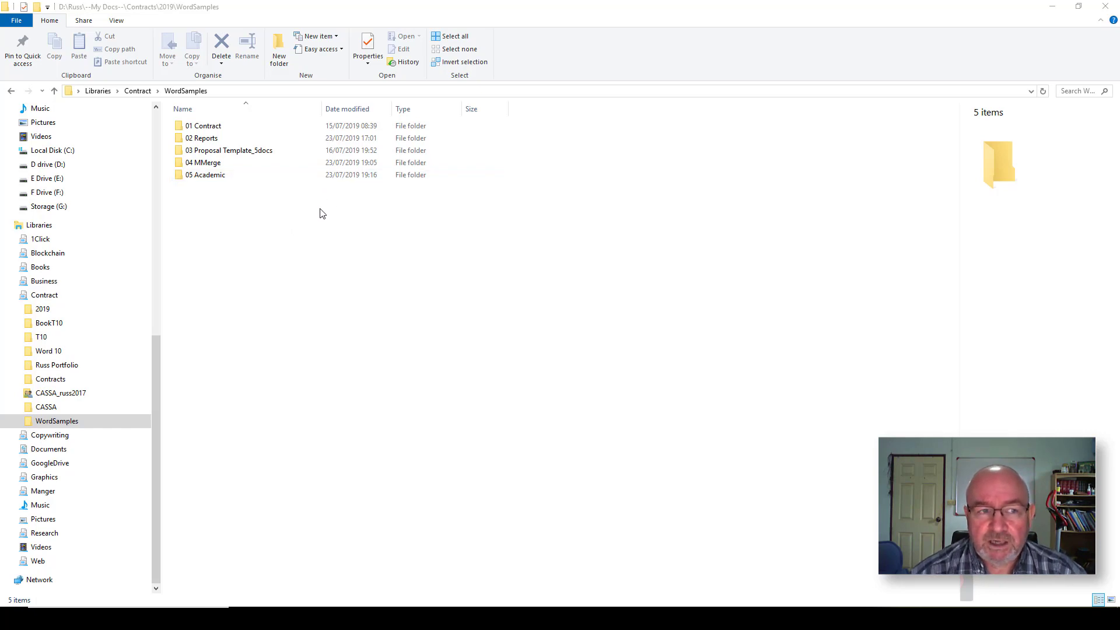
left_click(203, 126)
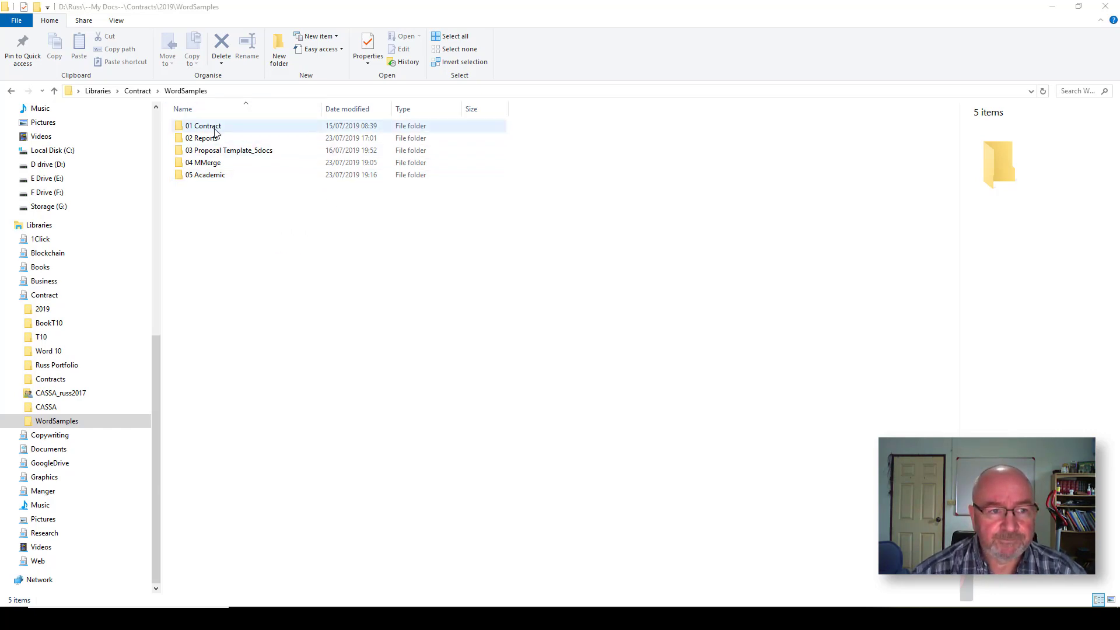
left_click(204, 126)
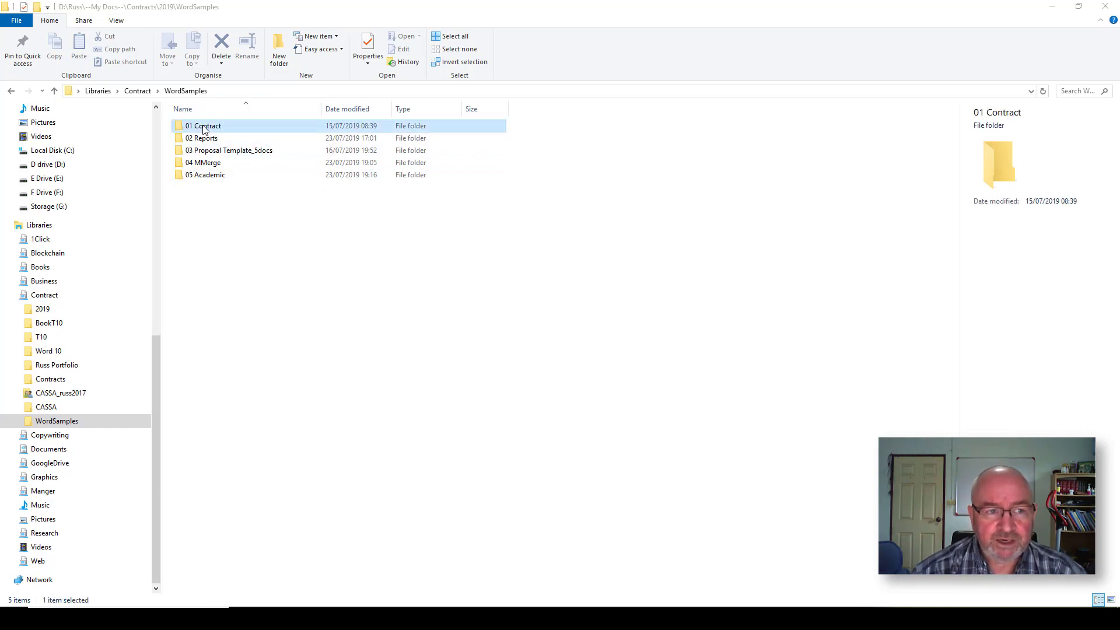
double_click(205, 126)
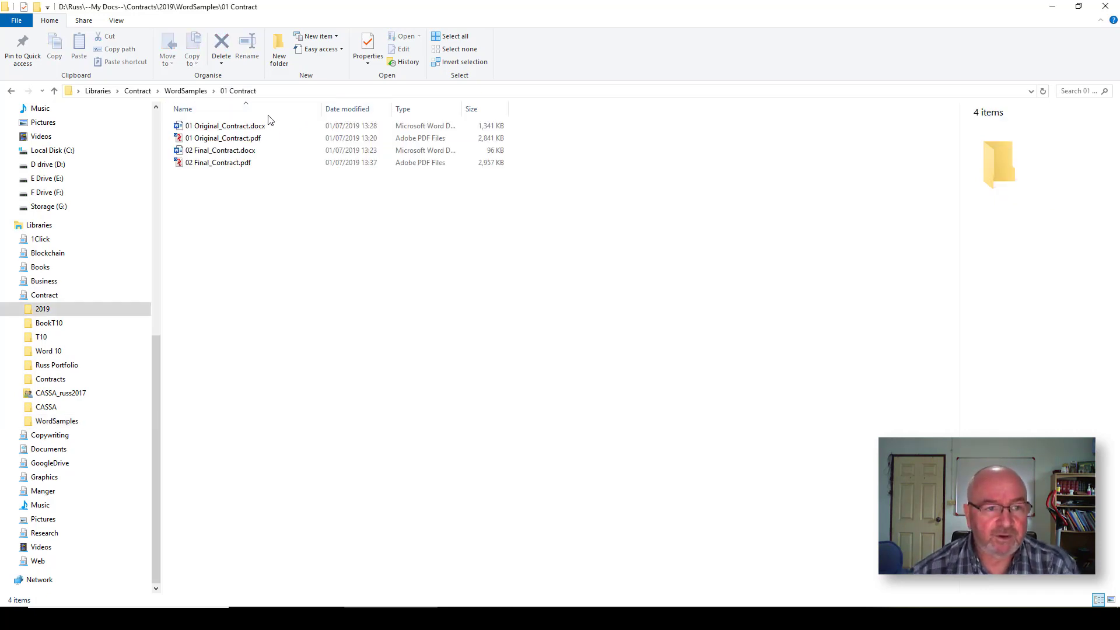
left_click(224, 138)
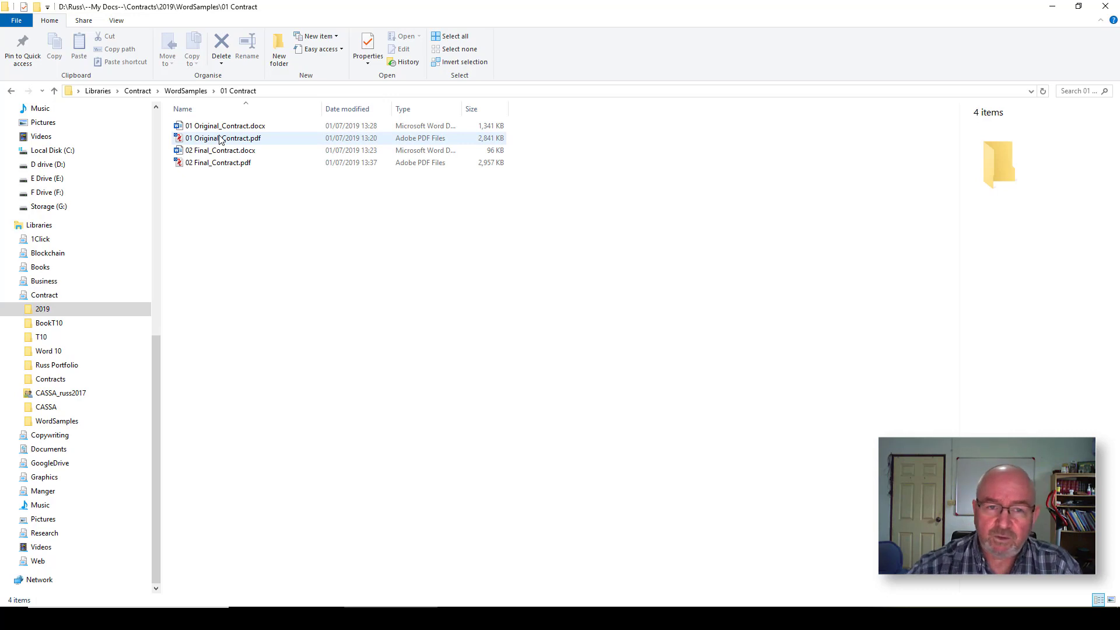
mouse_move(223, 137)
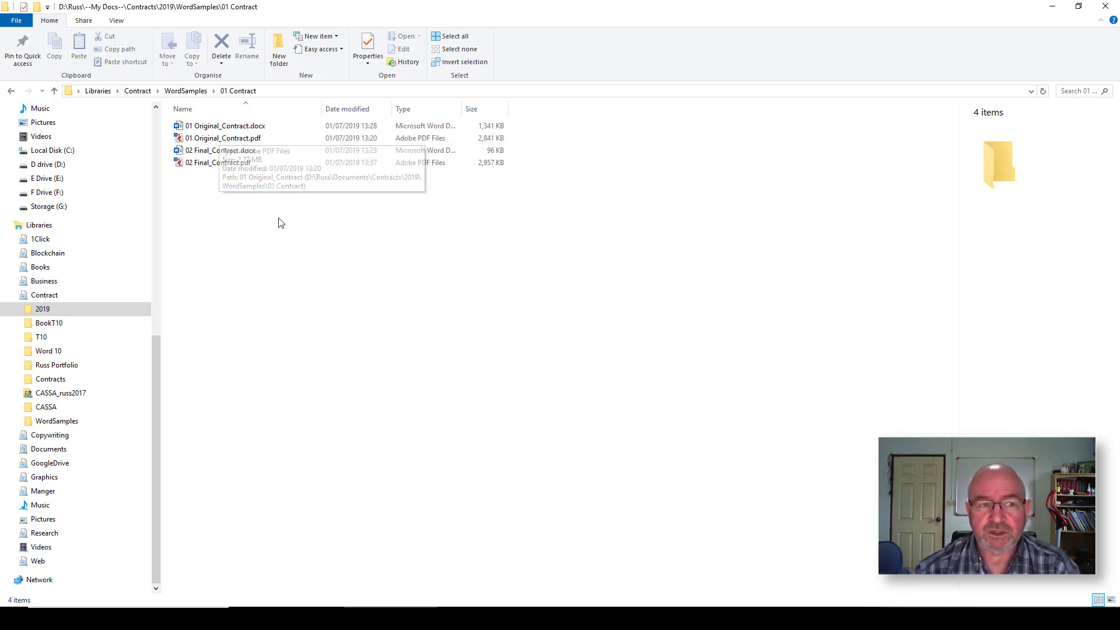
Open 01 Original_Contract.docx and 02 Final_Contract.docx in Word.
left_click(225, 126)
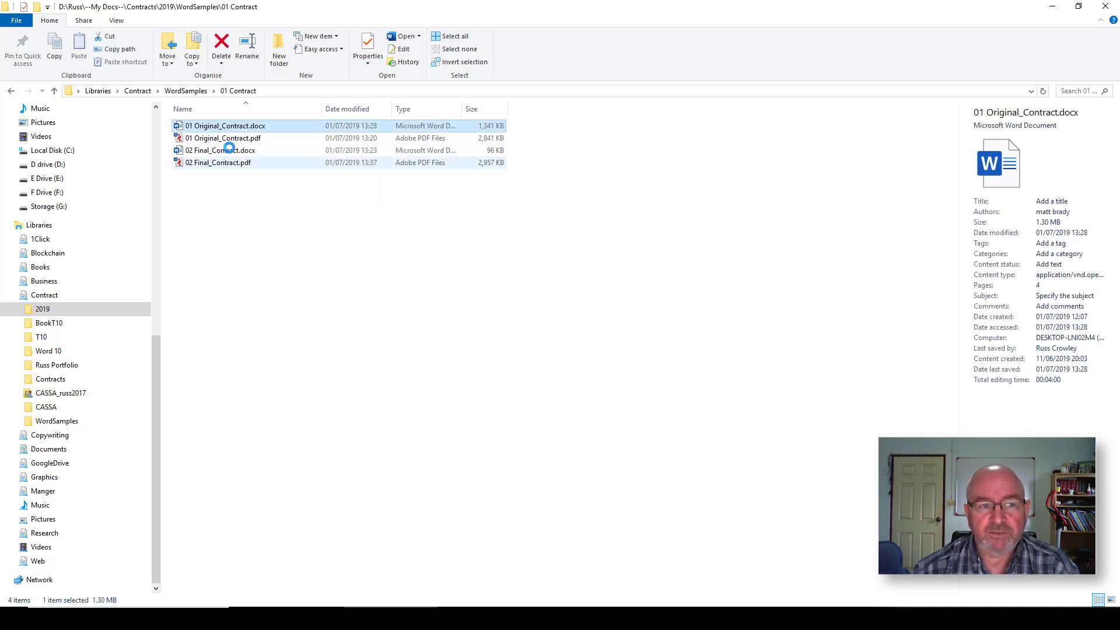
double_click(225, 126)
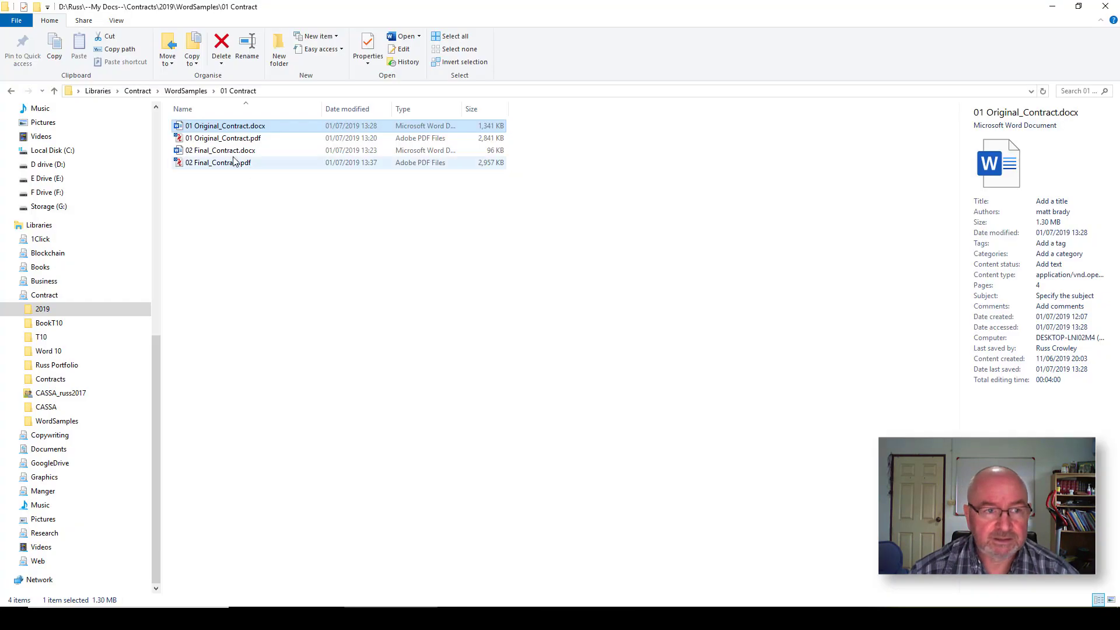
left_click(220, 150)
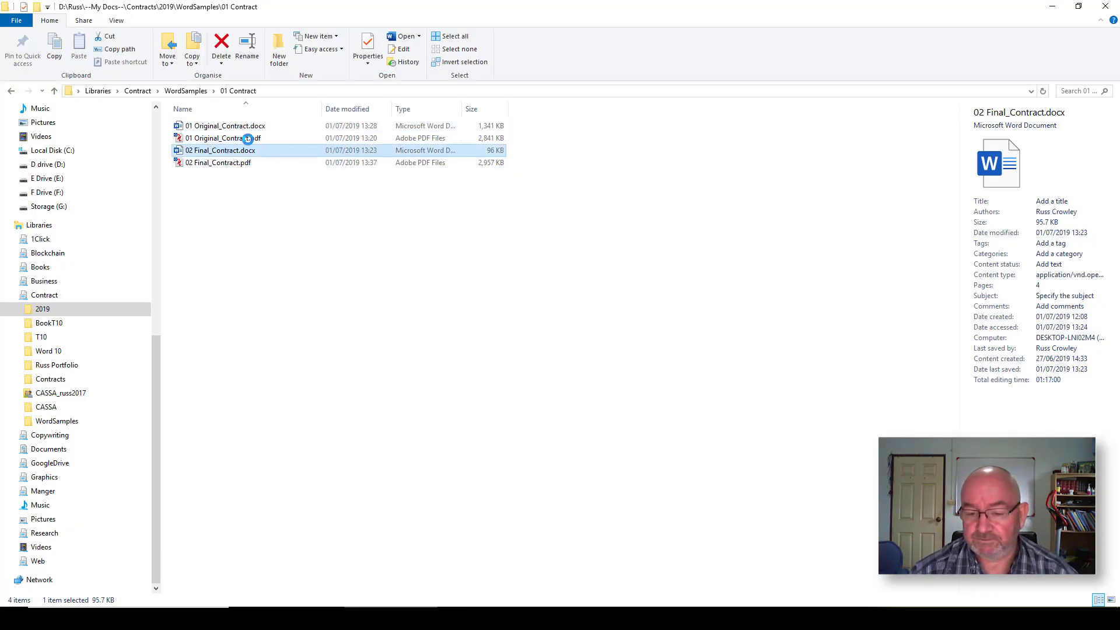
double_click(220, 150)
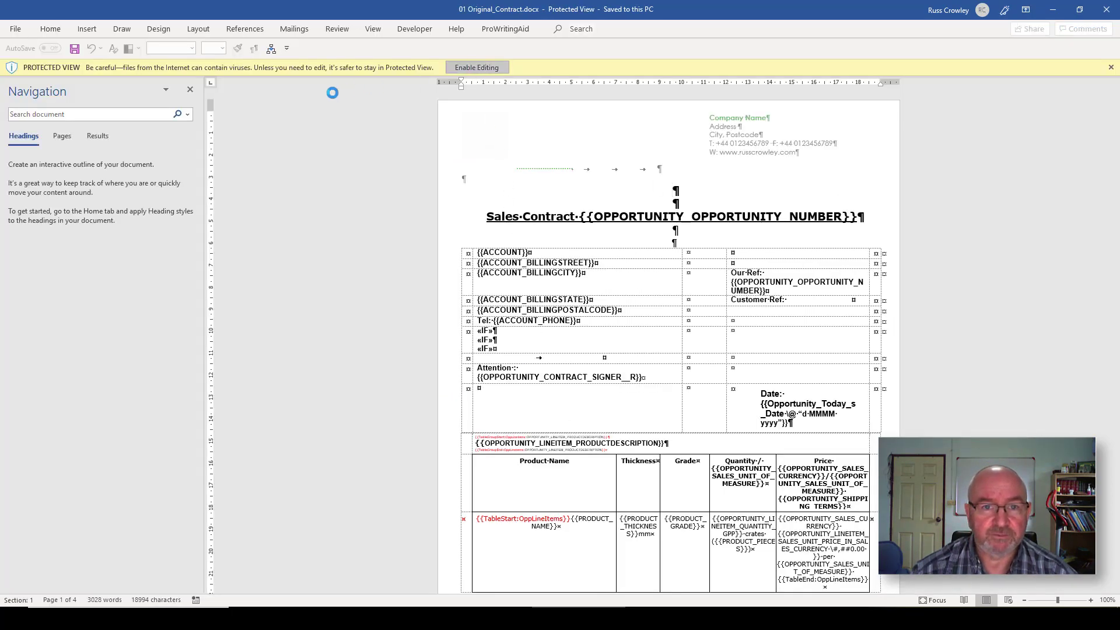
Enable editing on the original contract and scroll through both contracts to compare them.
left_click(476, 67)
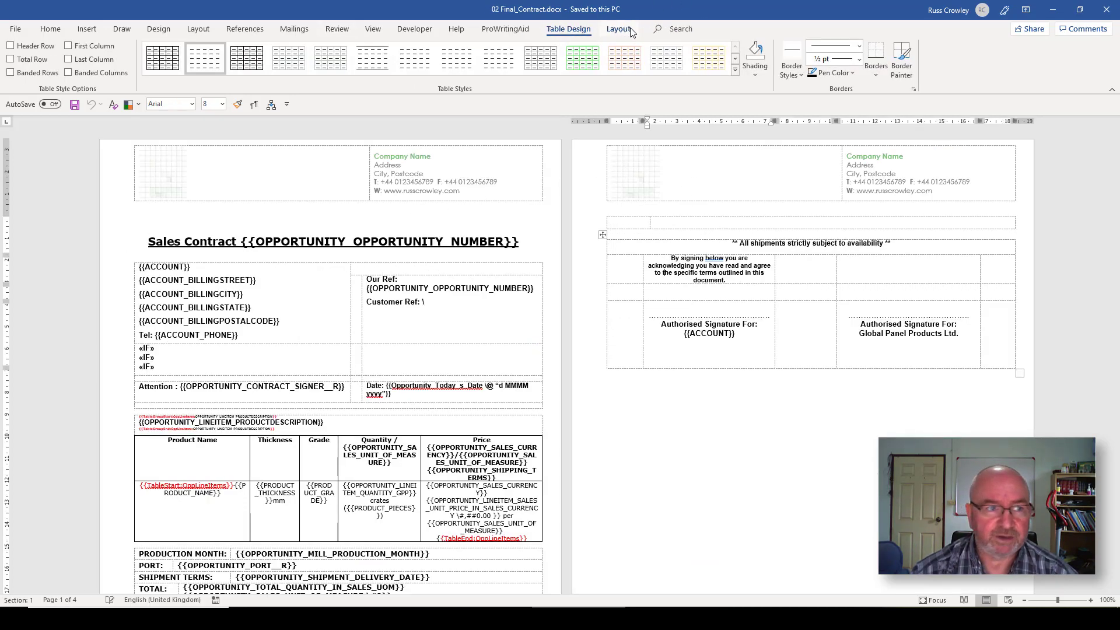
left_click(617, 28)
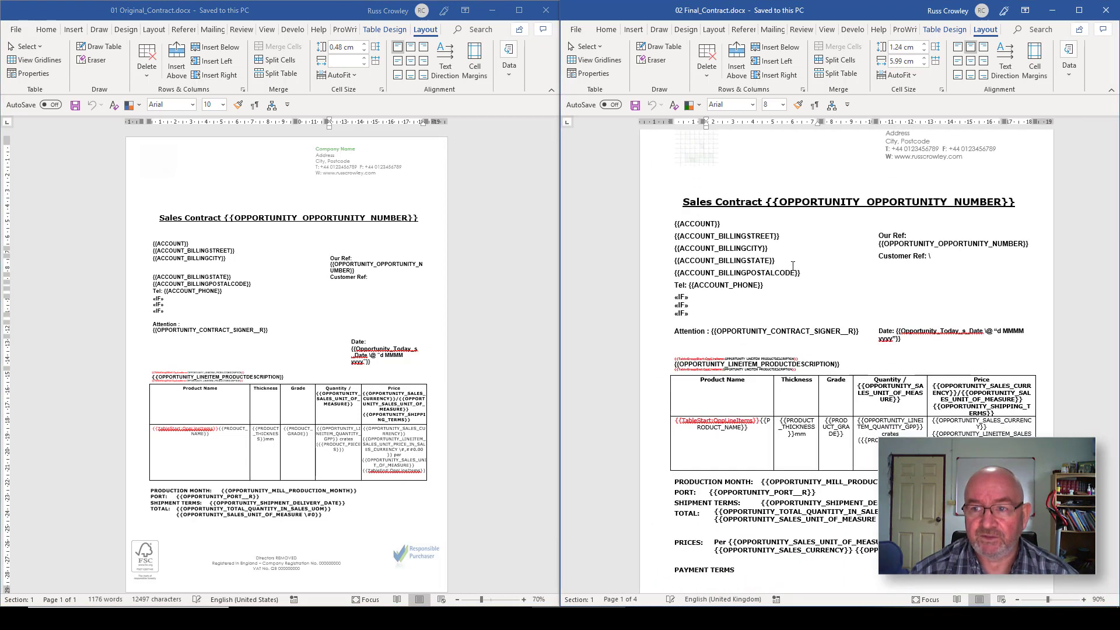
scroll("down", 3)
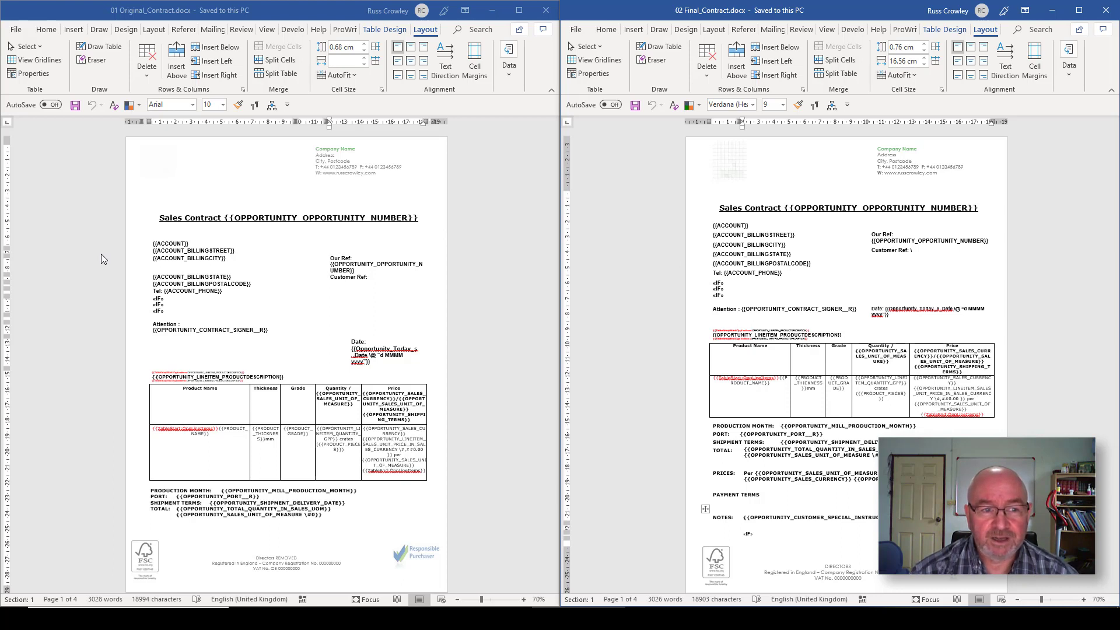
mouse_move(748, 147)
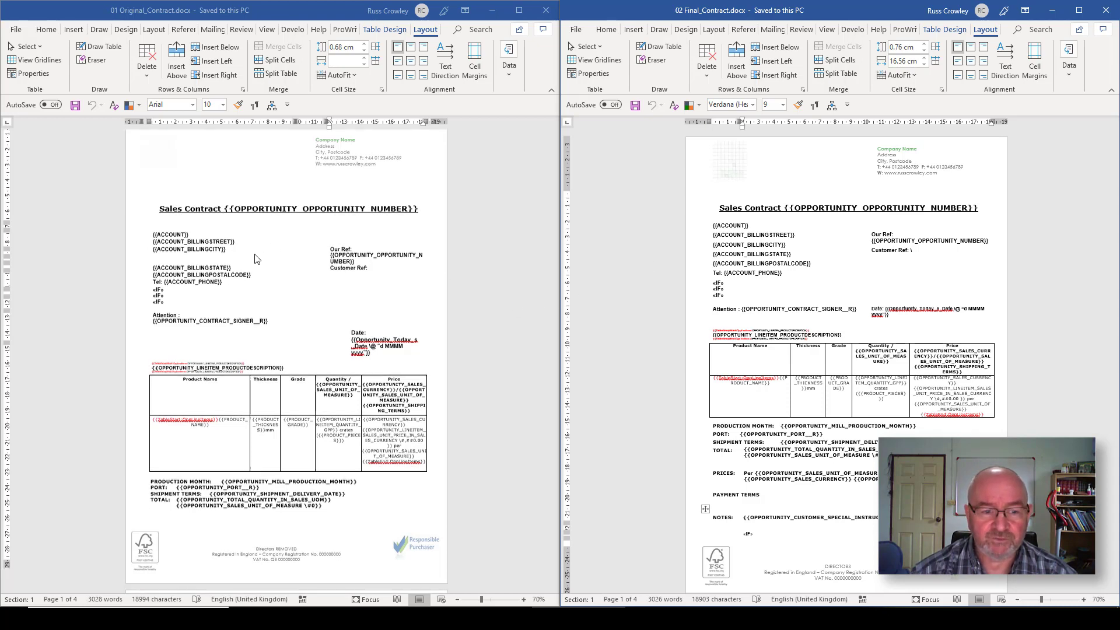
scroll("down", 3)
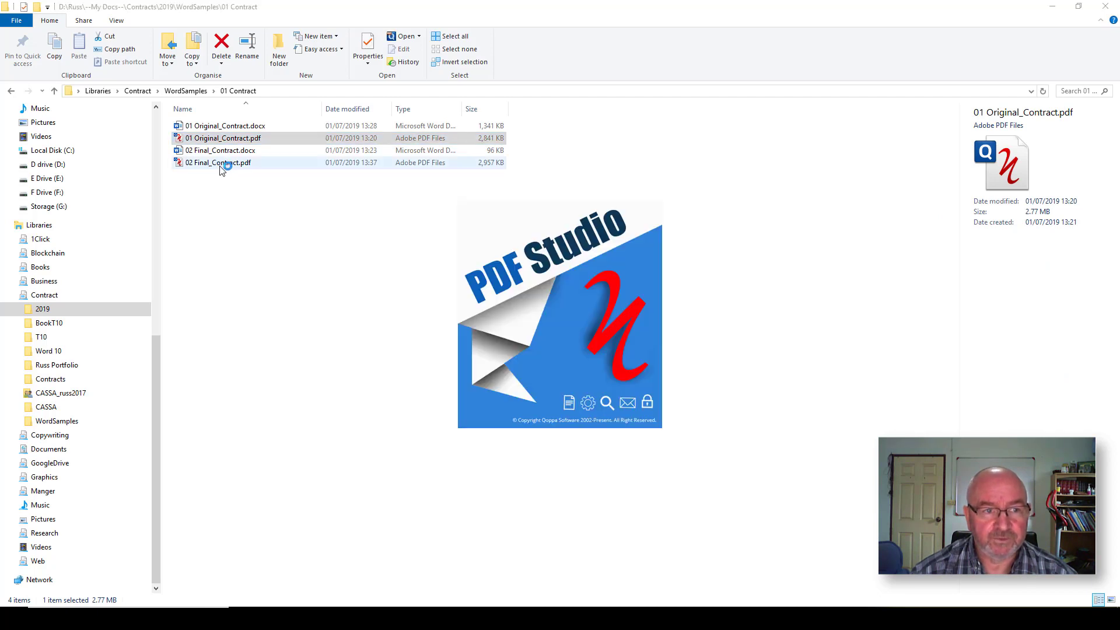
left_click(218, 162)
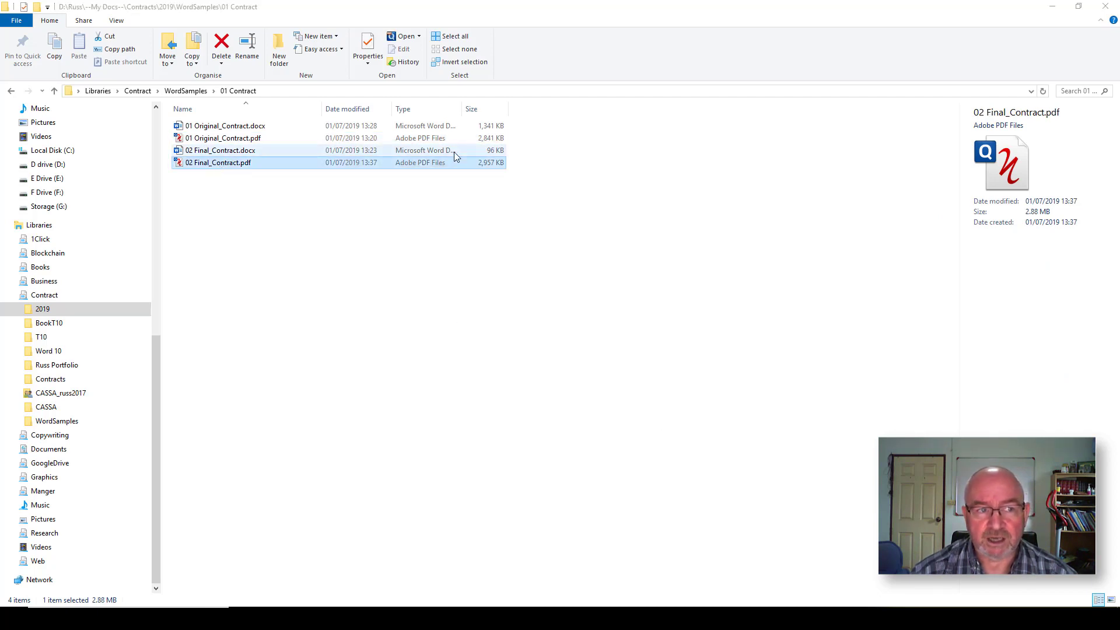
double_click(219, 162)
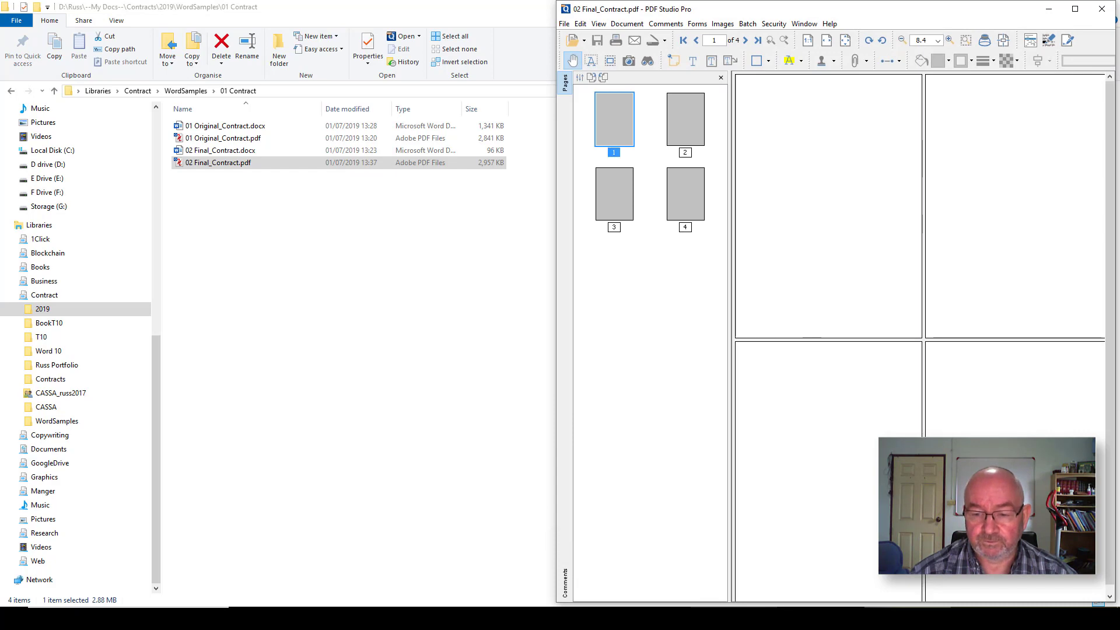
double_click(226, 138)
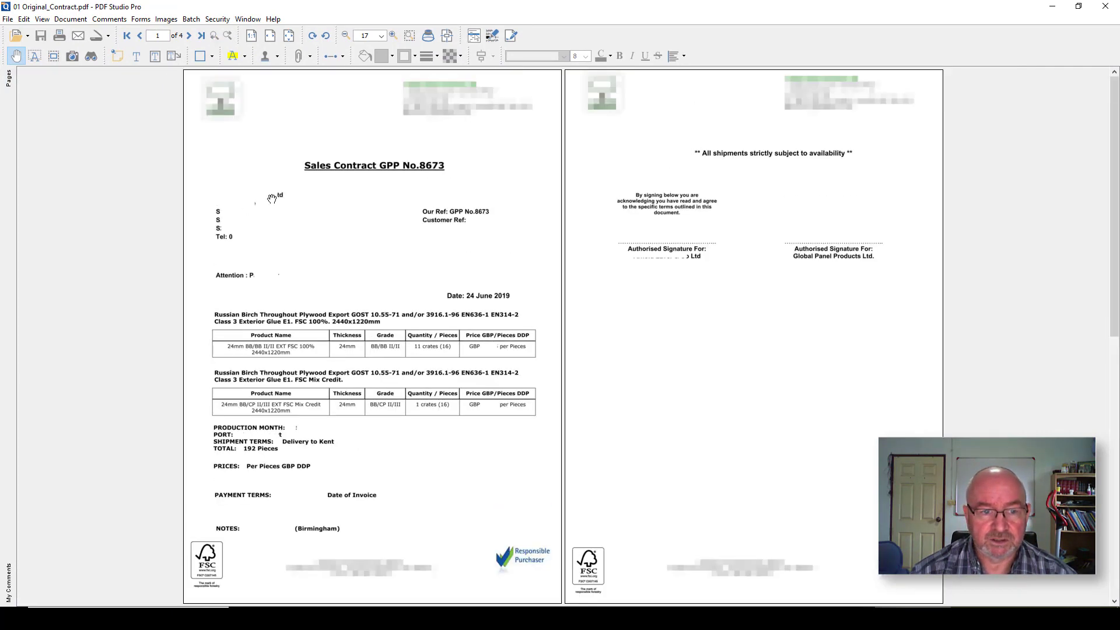
mouse_move(397, 234)
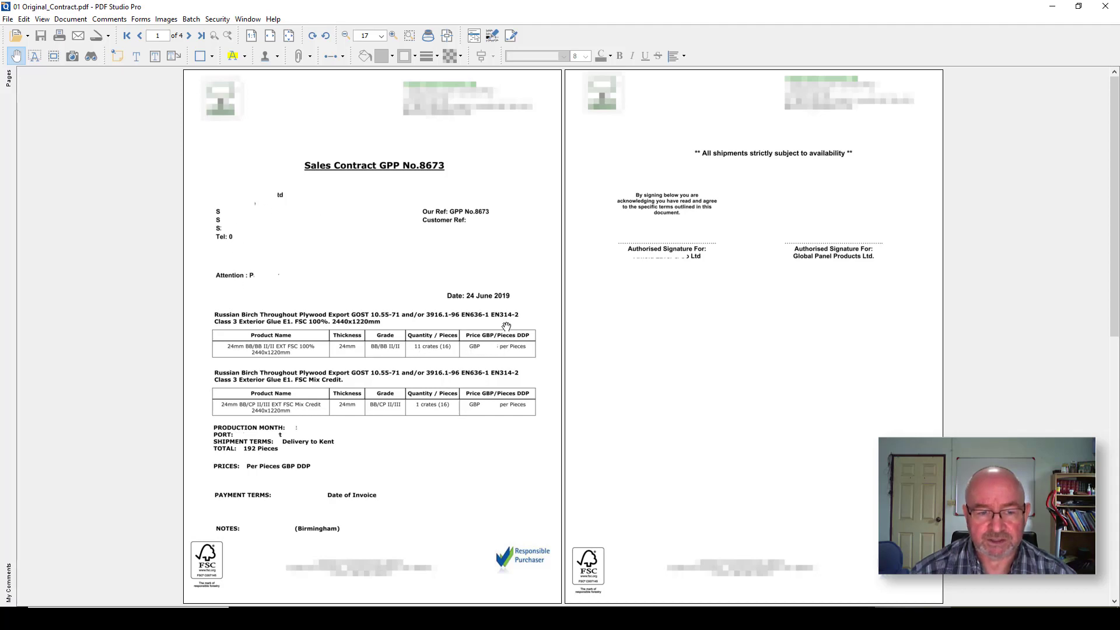
scroll("down", 3)
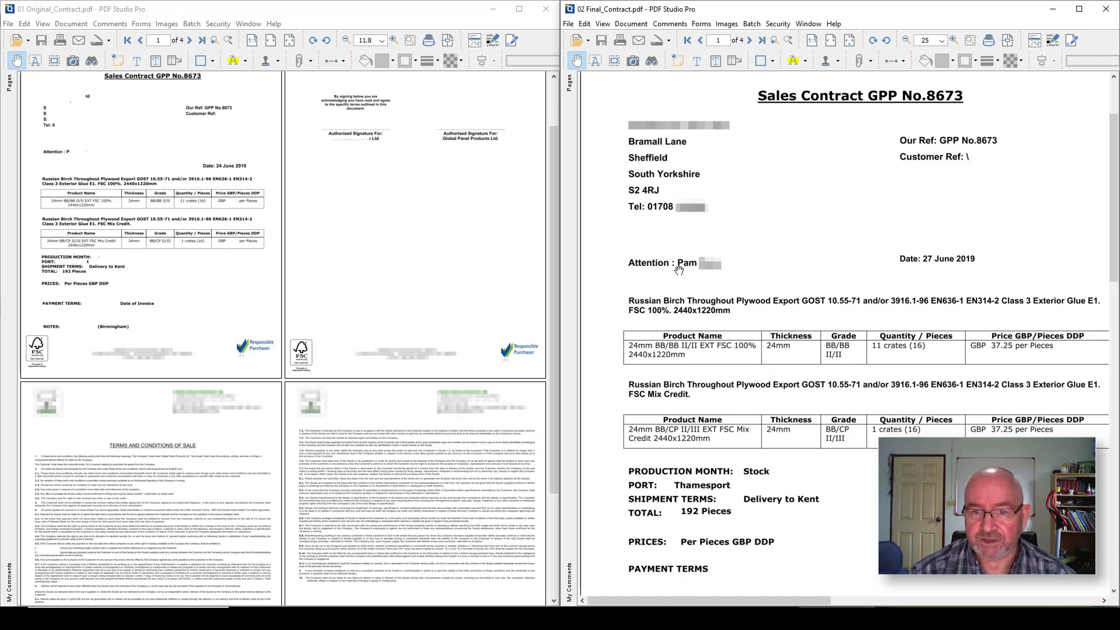
scroll("down", 3)
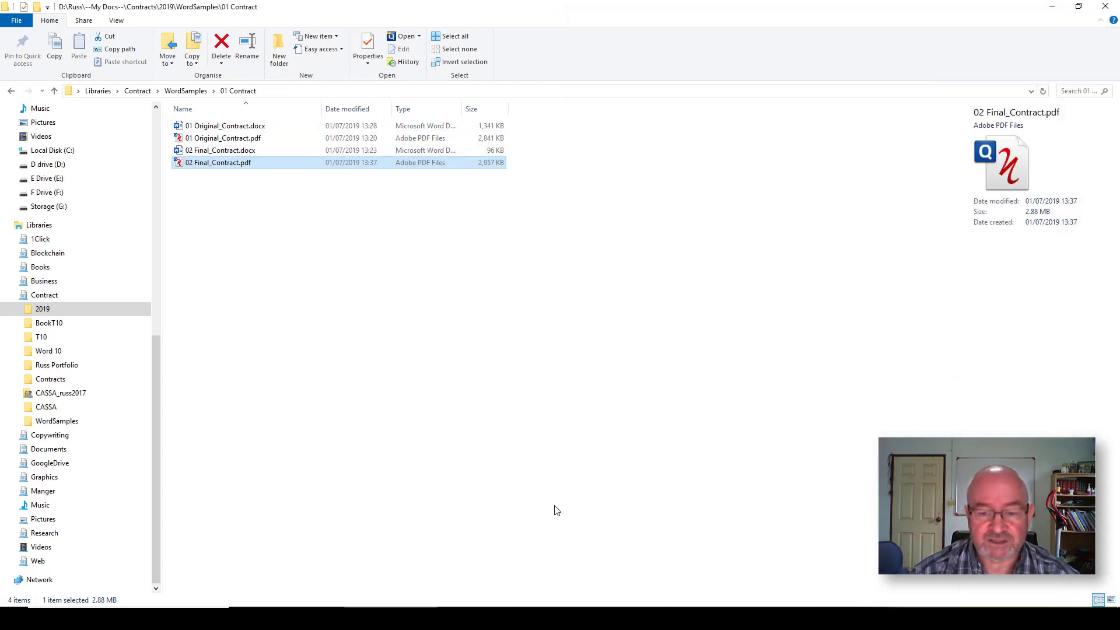
Return to WordSamples and open the 02 Reports folder.
double_click(224, 126)
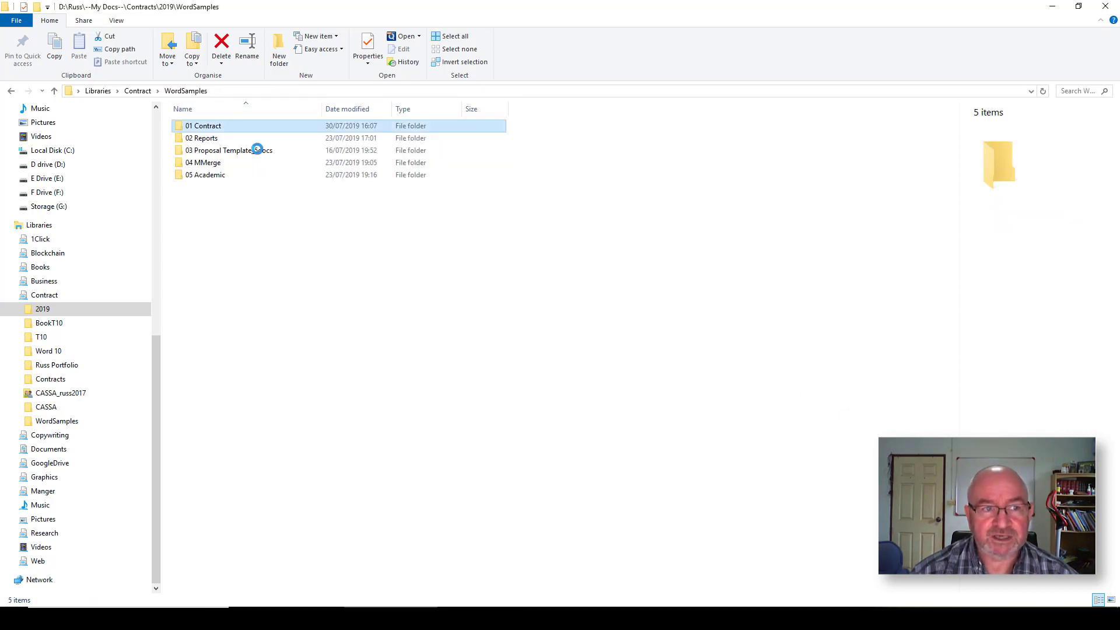
left_click(203, 126)
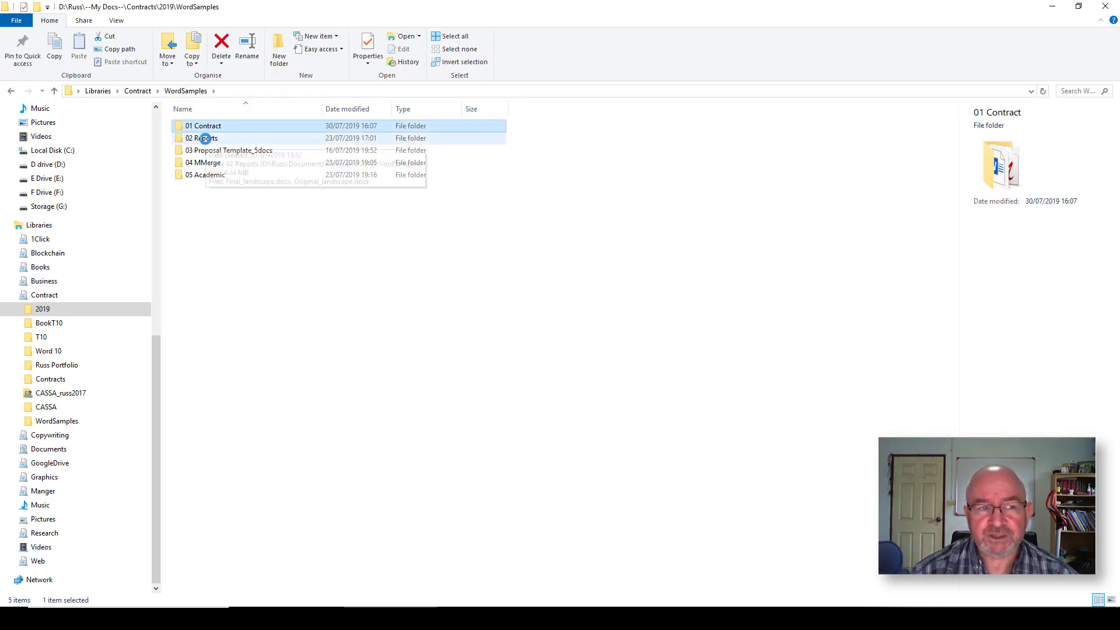
left_click(207, 138)
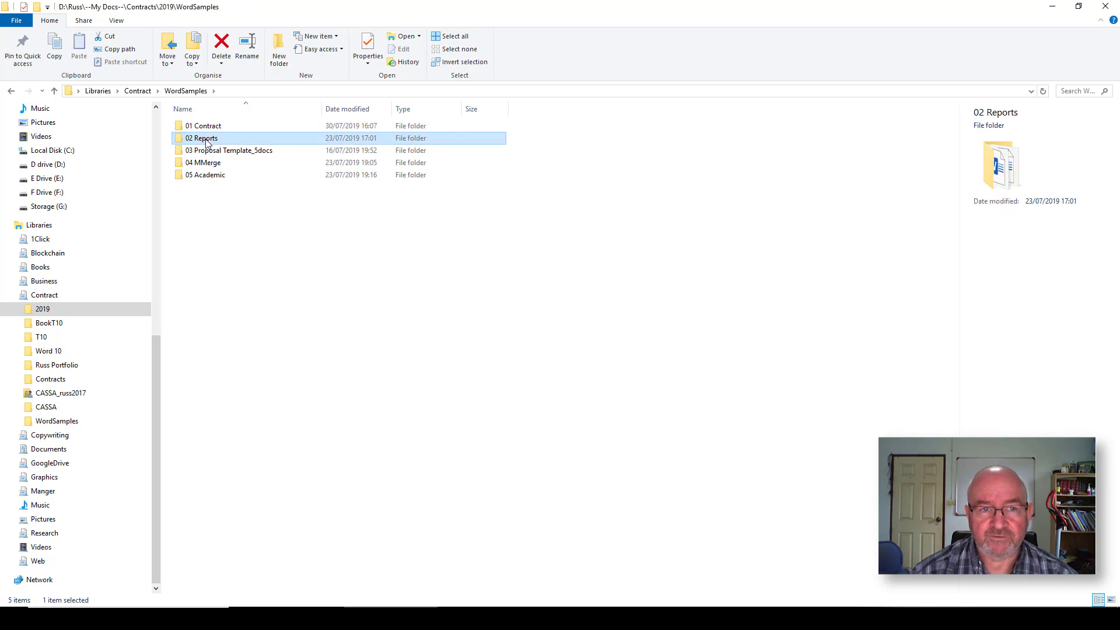
double_click(201, 138)
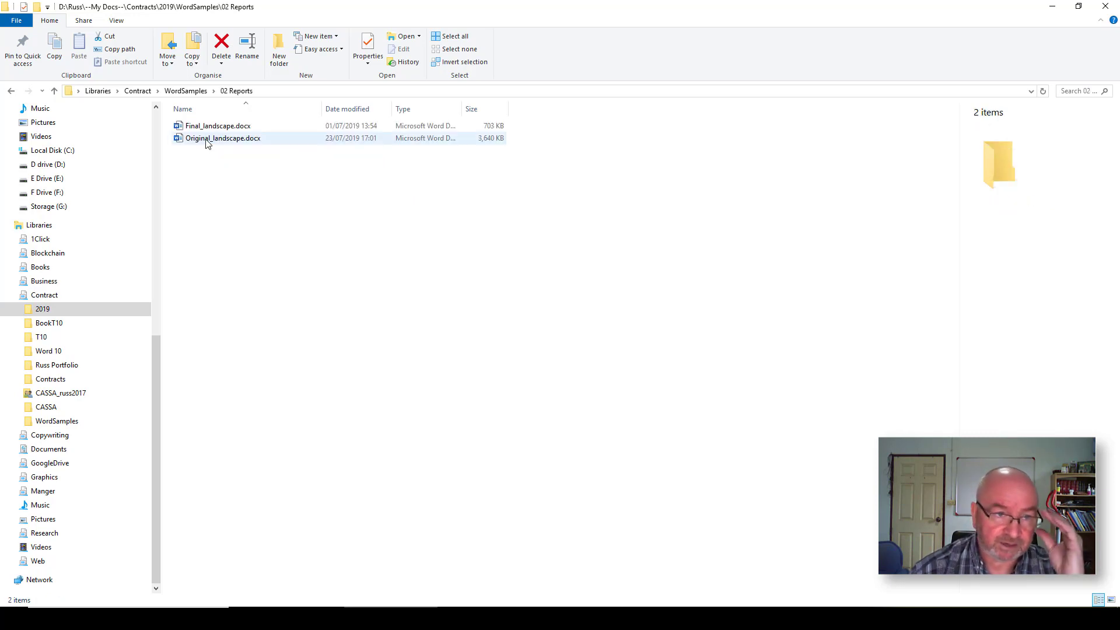
mouse_move(211, 137)
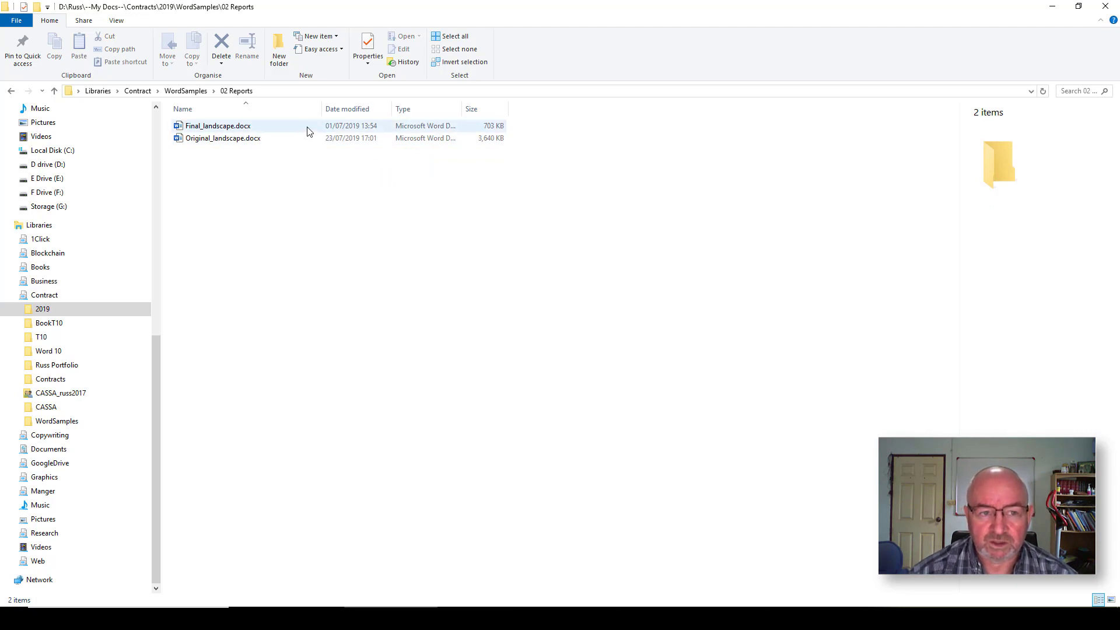
Select the landscape documents and open Final_landscape.docx.
left_click(222, 137)
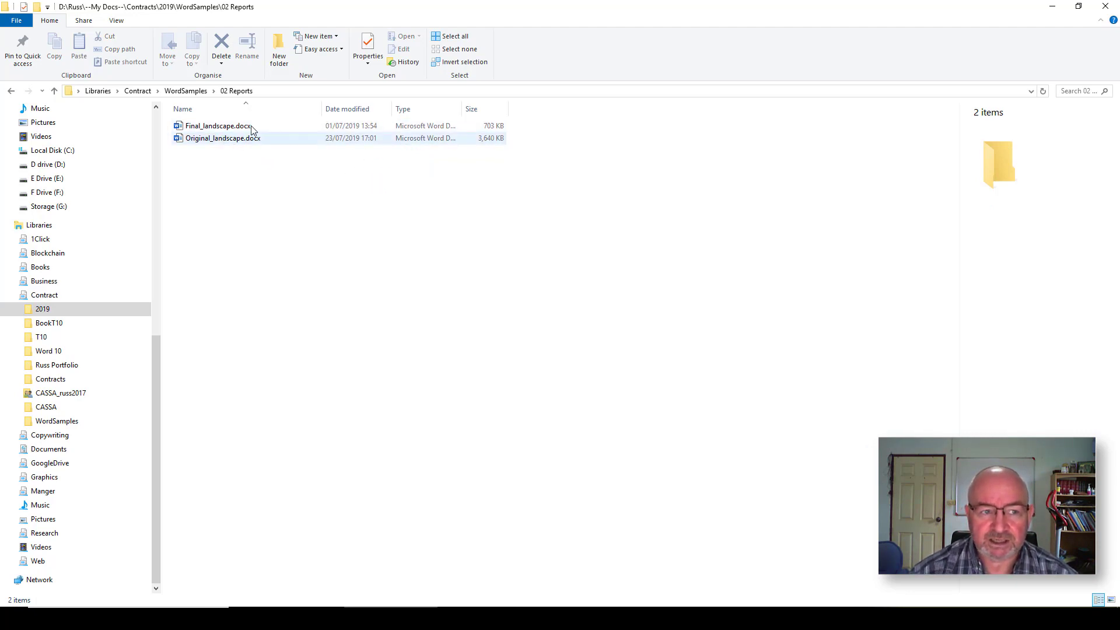
mouse_move(223, 138)
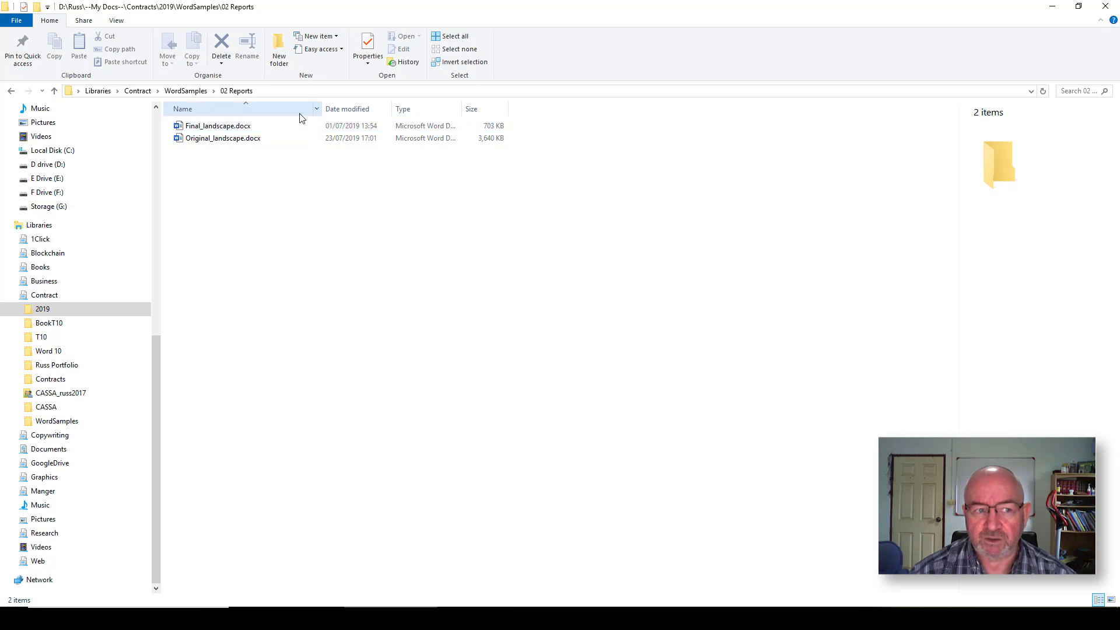
left_click(222, 138)
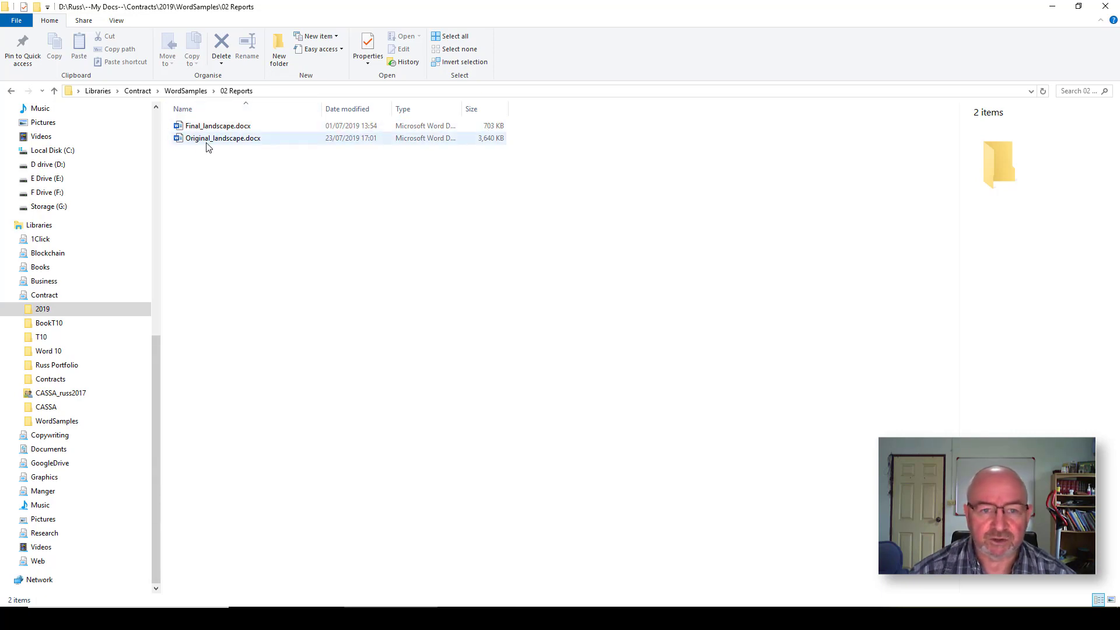
mouse_move(222, 137)
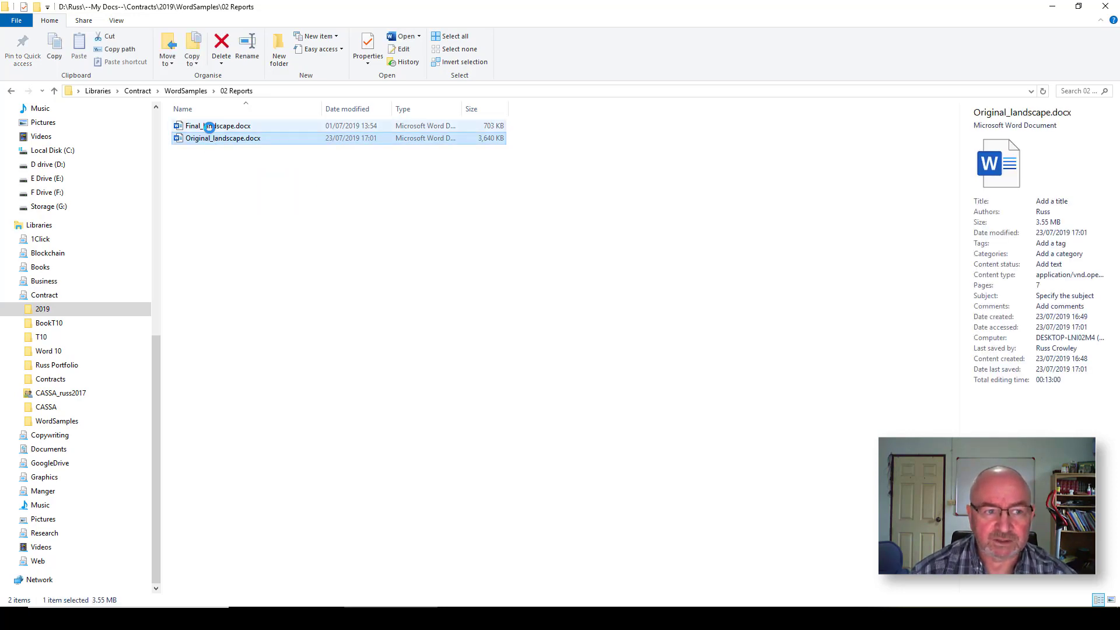
double_click(223, 138)
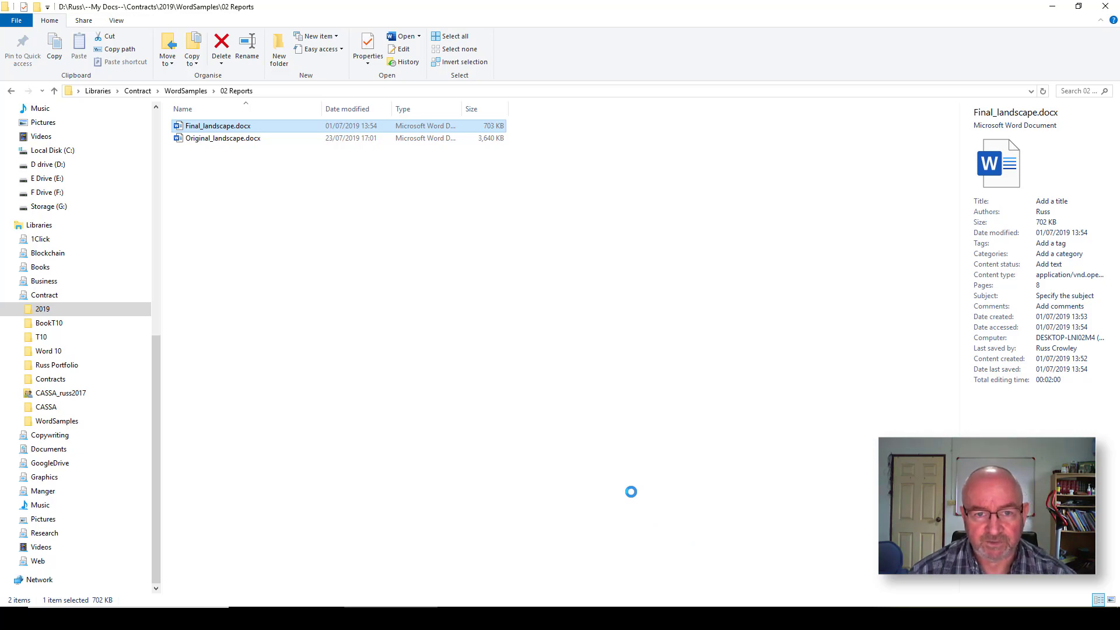
Arrange the original and final landscape windows and scroll through the original's pages.
double_click(218, 126)
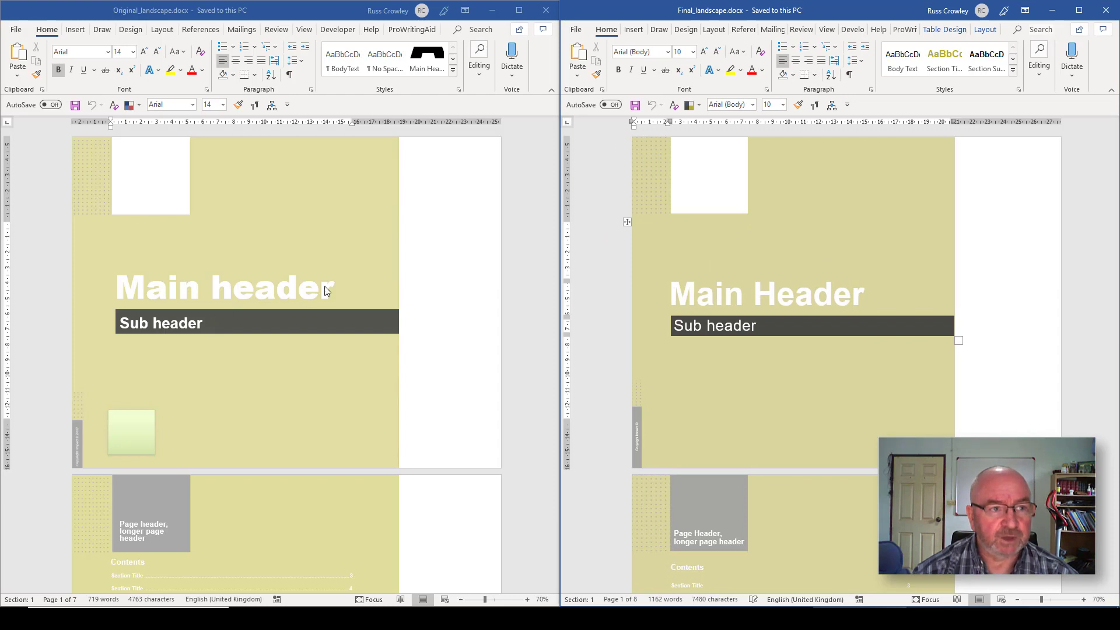
mouse_move(844, 210)
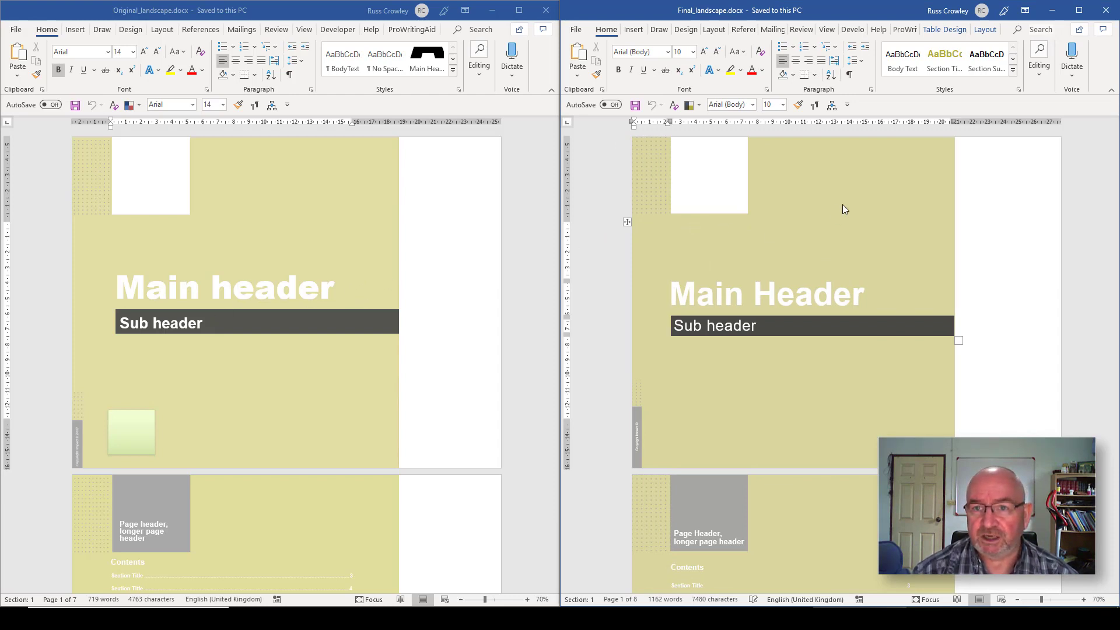
mouse_move(450, 33)
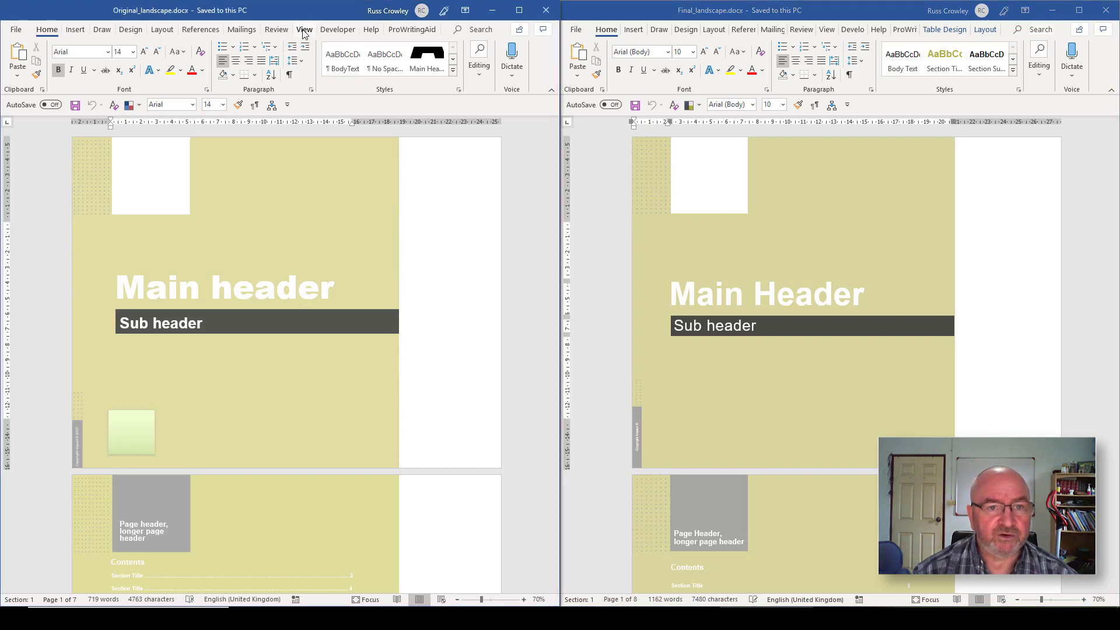
left_click(303, 29)
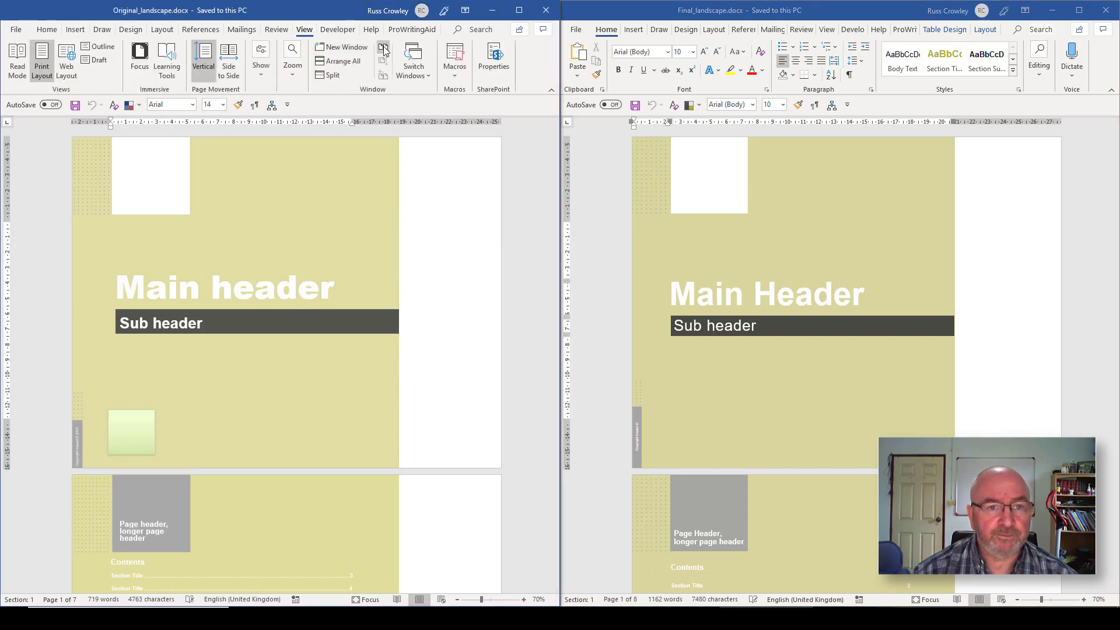
mouse_move(384, 47)
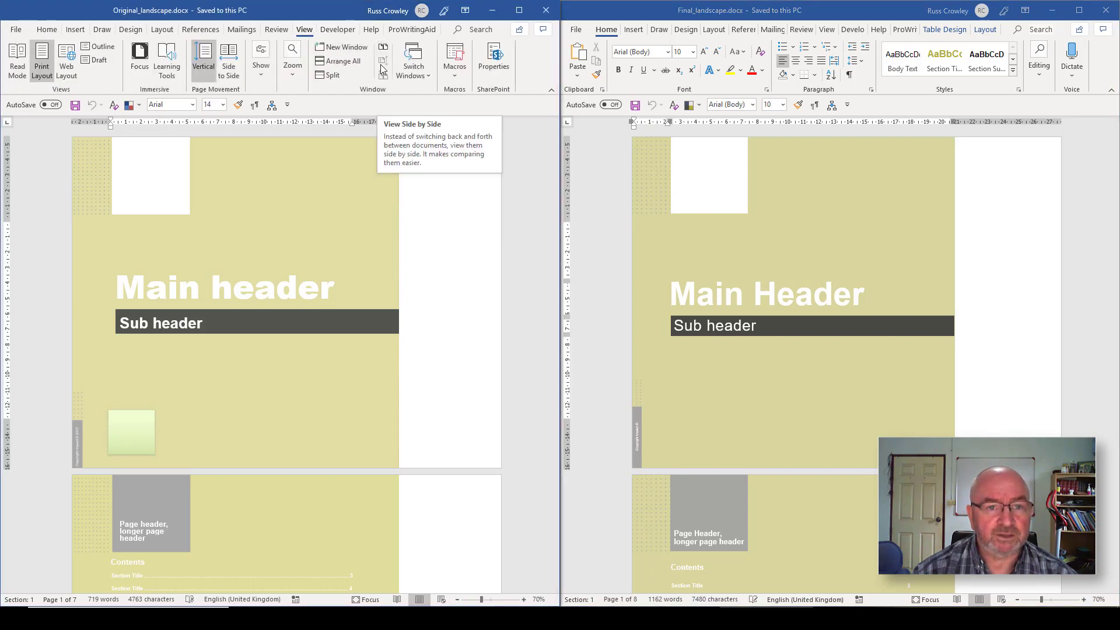
mouse_move(287, 227)
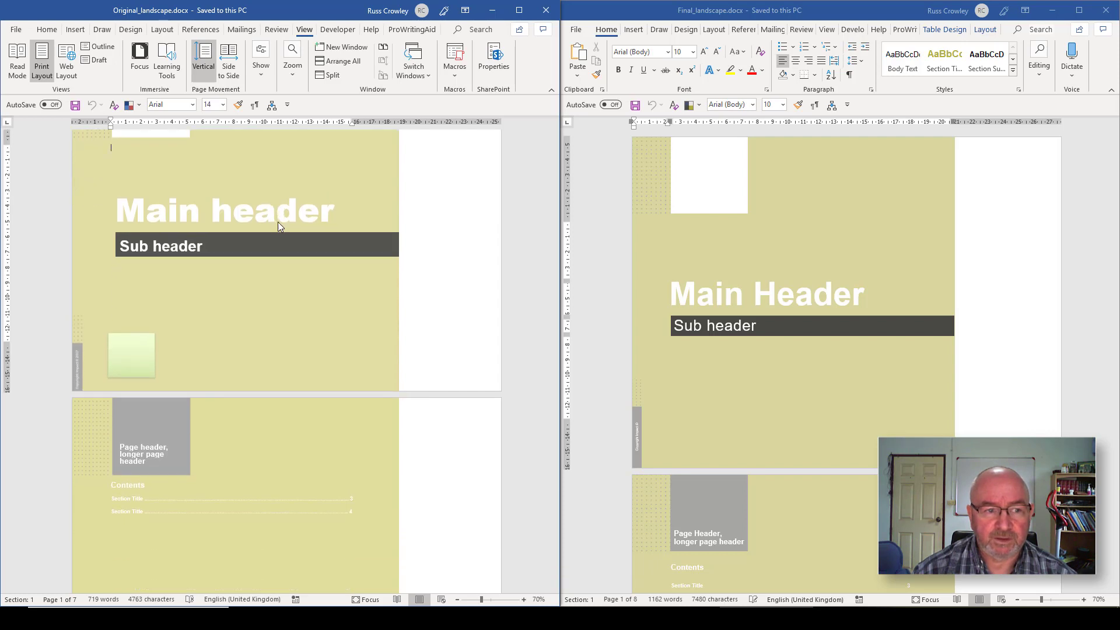
scroll("down", 3)
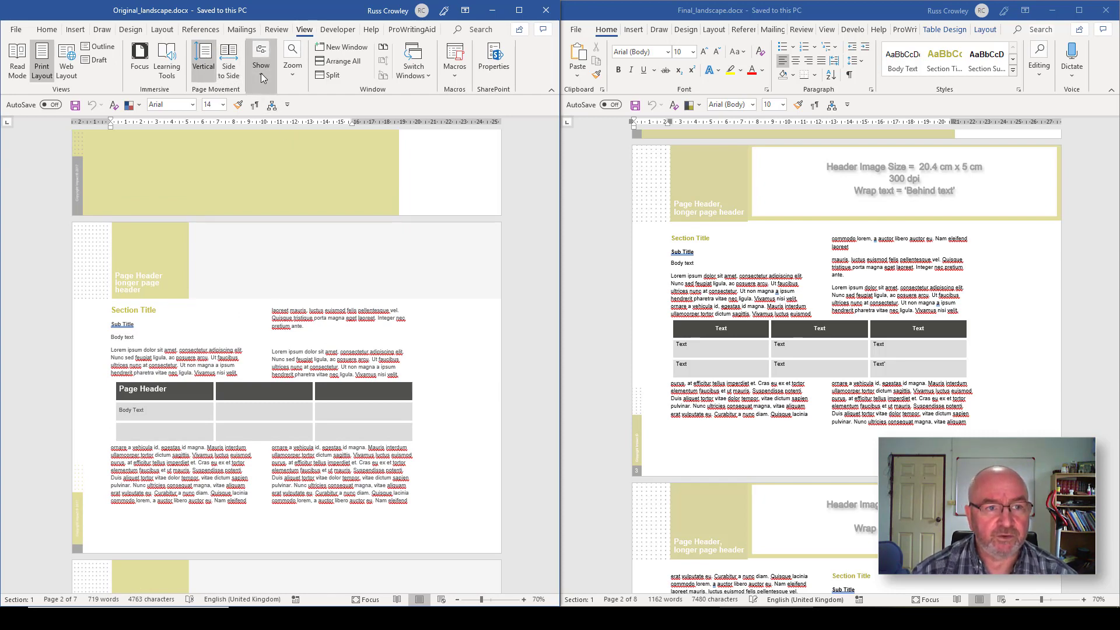
Show the Navigation Pane and jump to the Section Title and Sub Title headings.
left_click(260, 61)
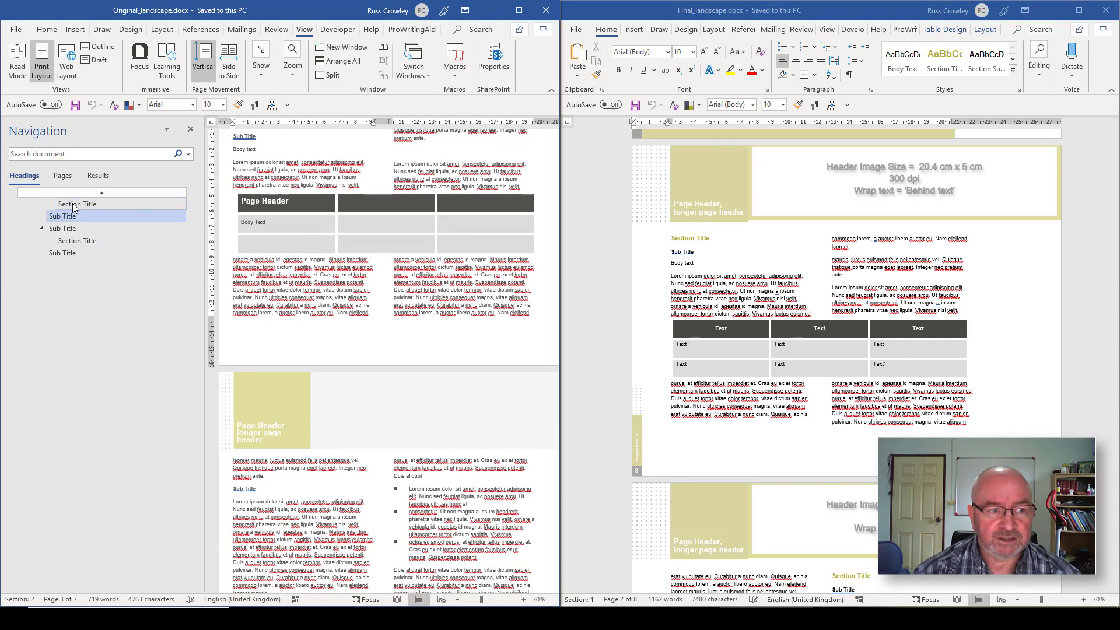
left_click(76, 204)
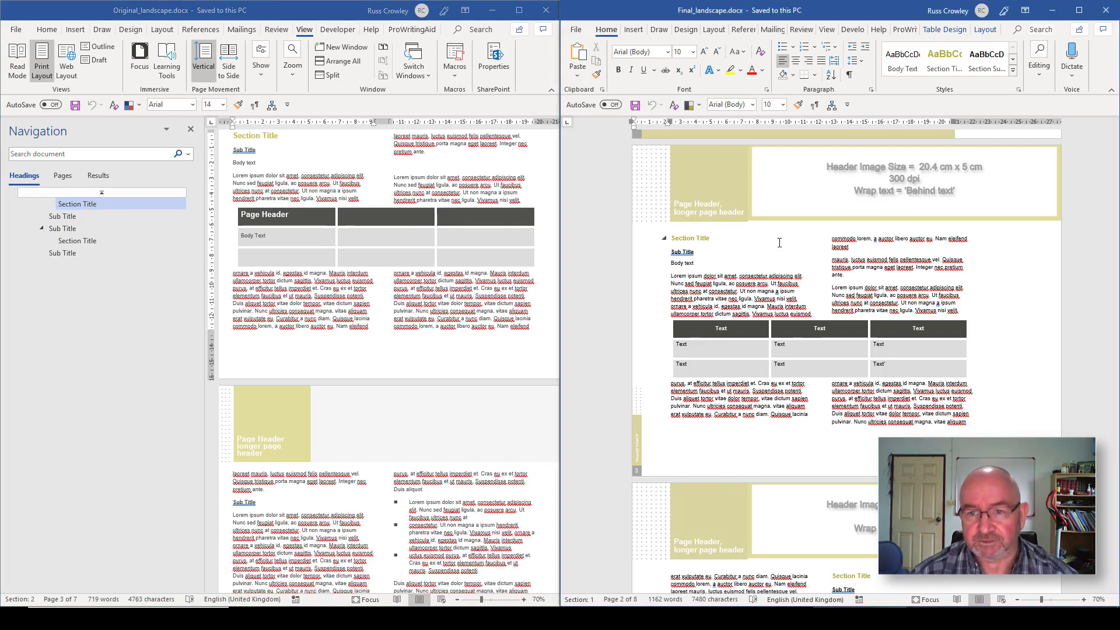
scroll("down", 3)
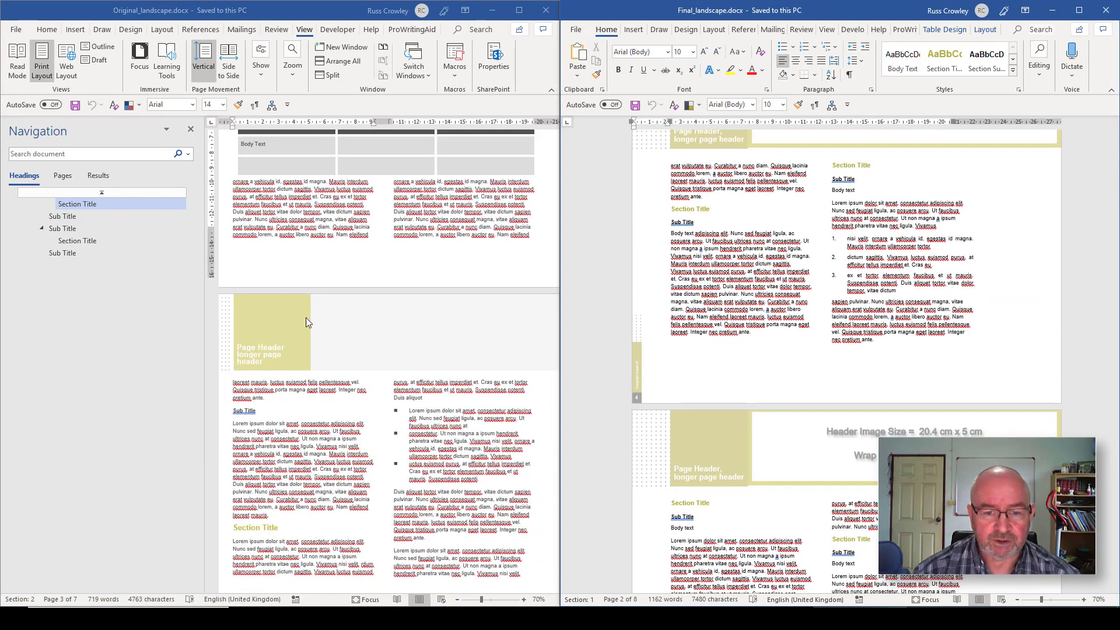
scroll("down", 3)
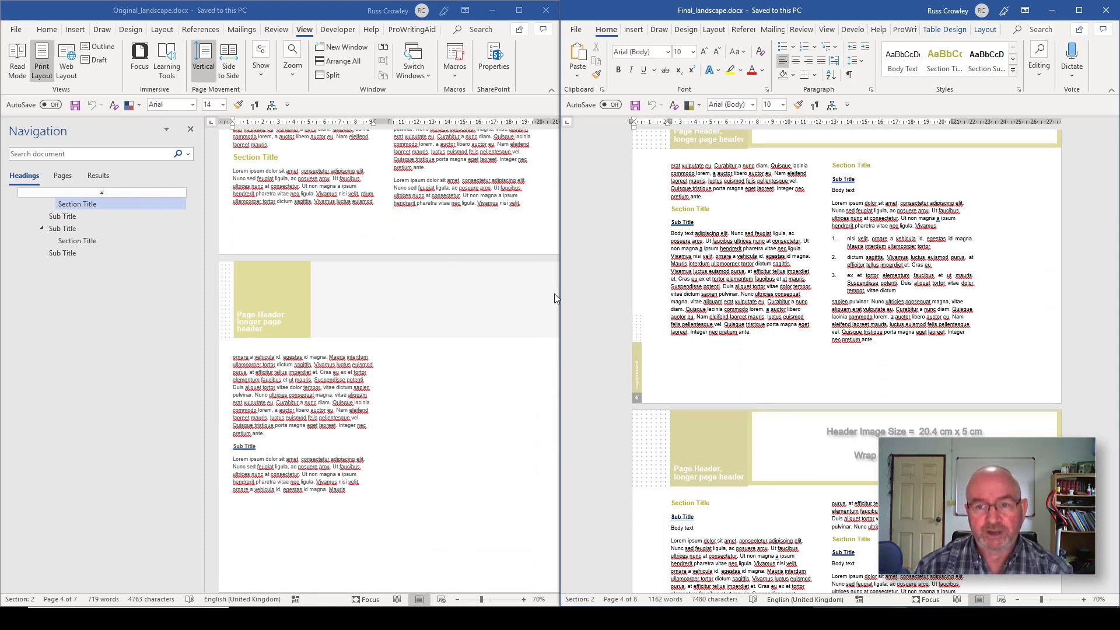
mouse_move(111, 151)
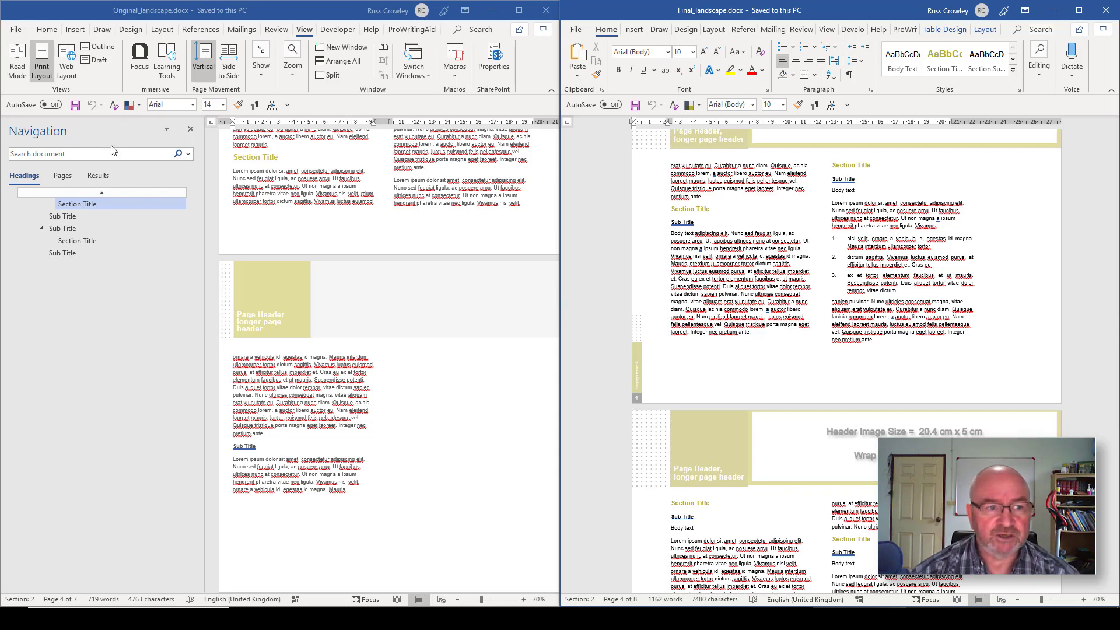
left_click(62, 252)
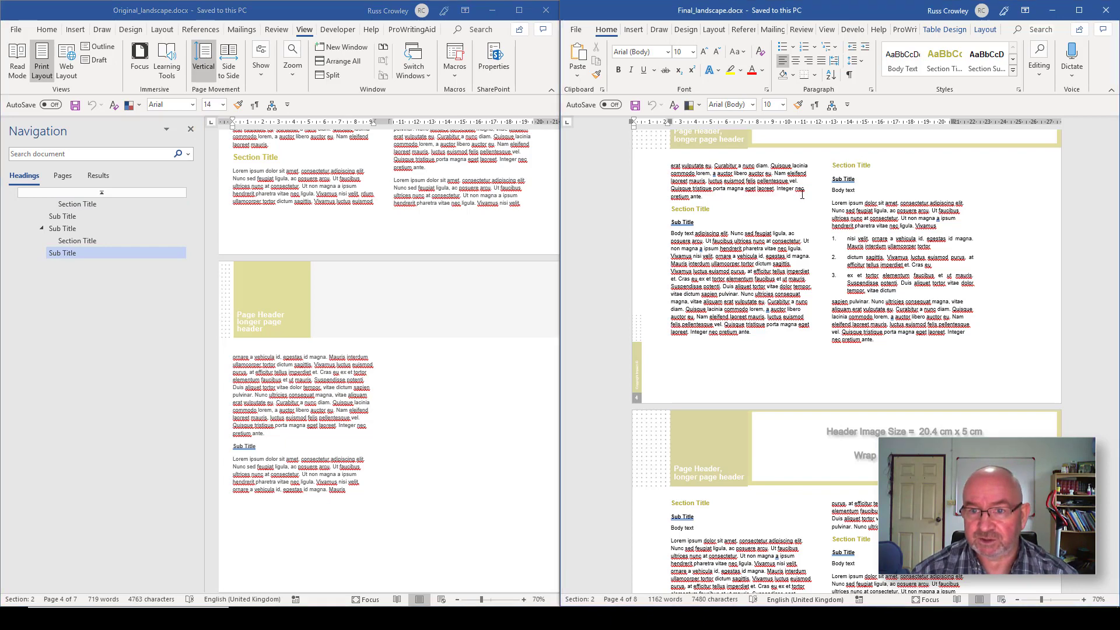
left_click(826, 29)
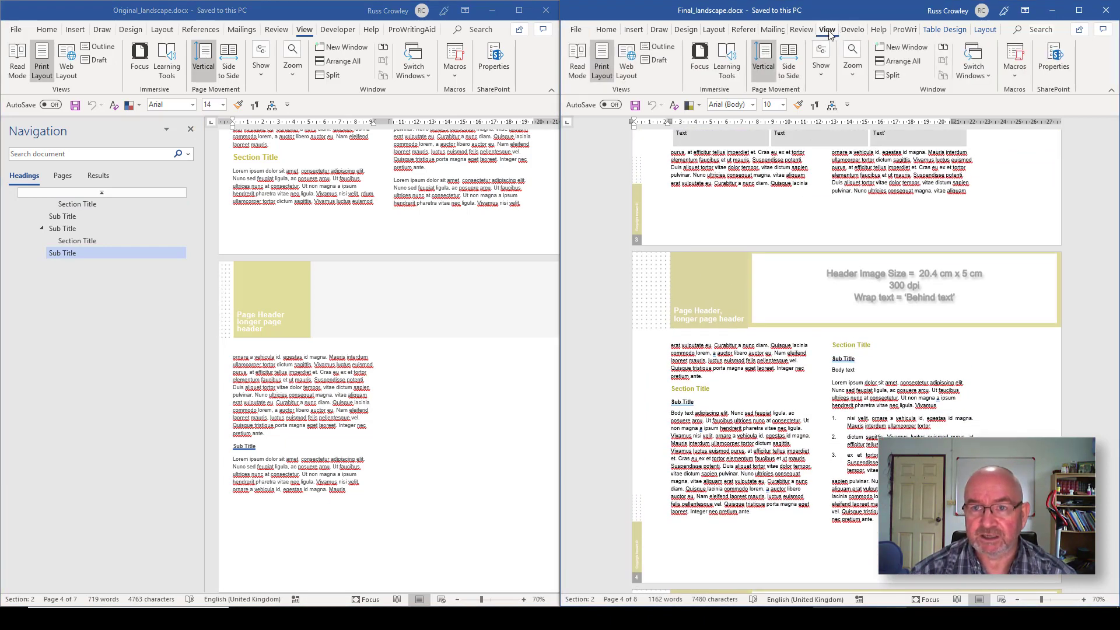
left_click(820, 61)
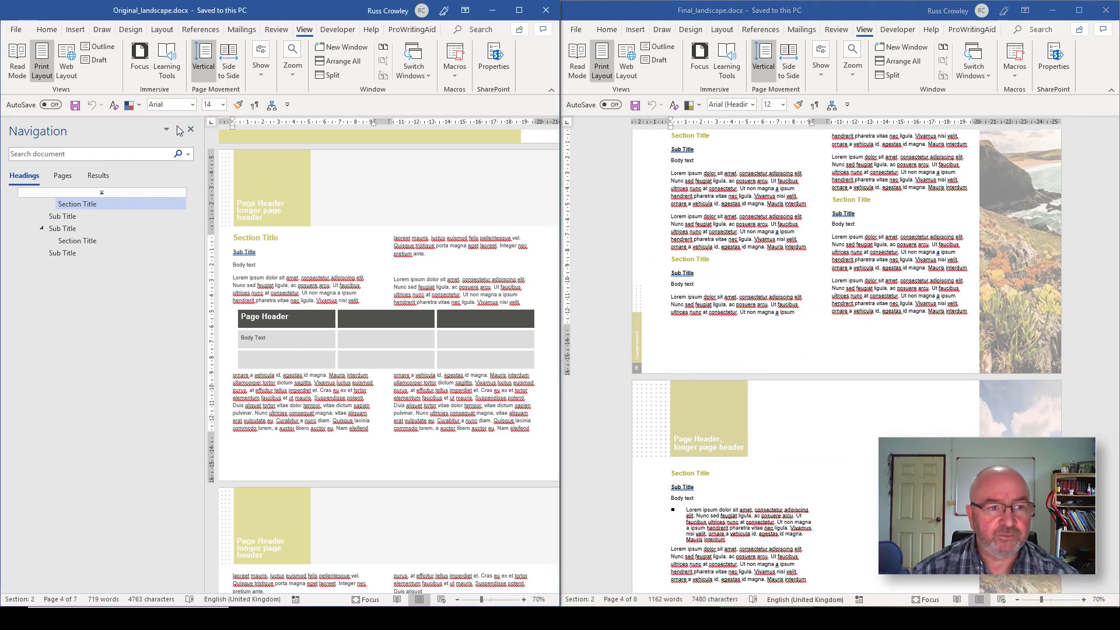
Close the Navigation Pane and browse the theme colour palettes in both documents.
left_click(190, 129)
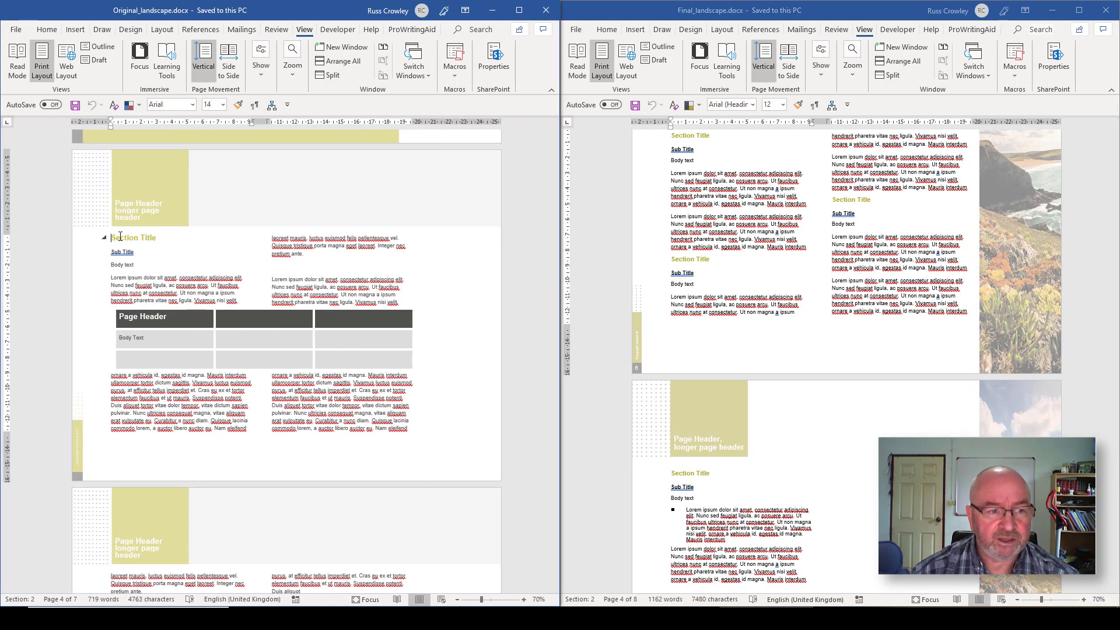
mouse_move(372, 227)
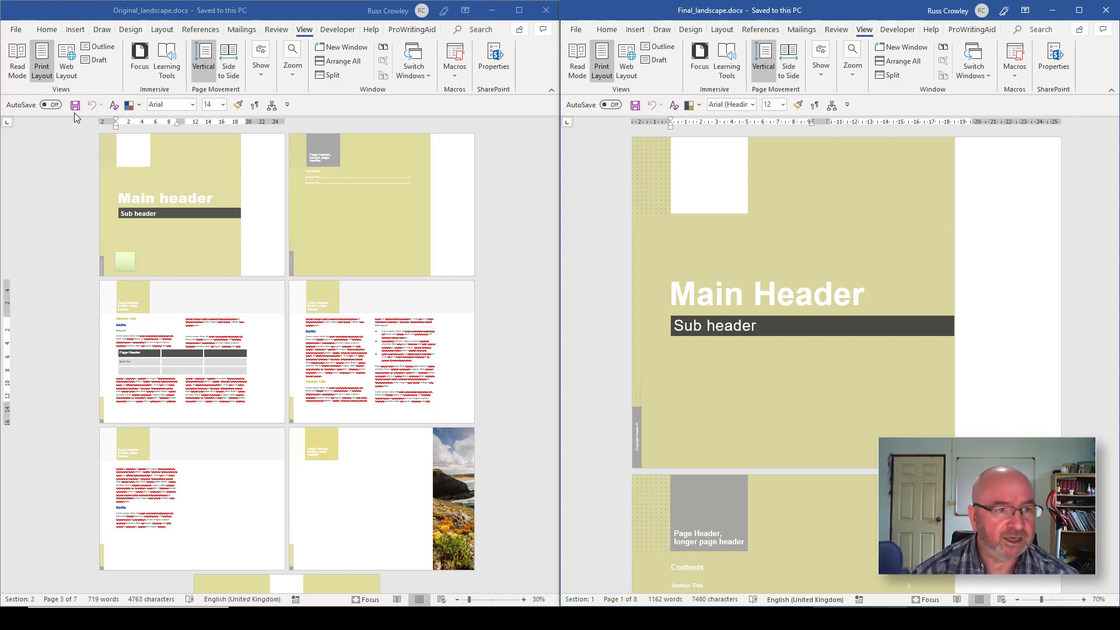
left_click(131, 105)
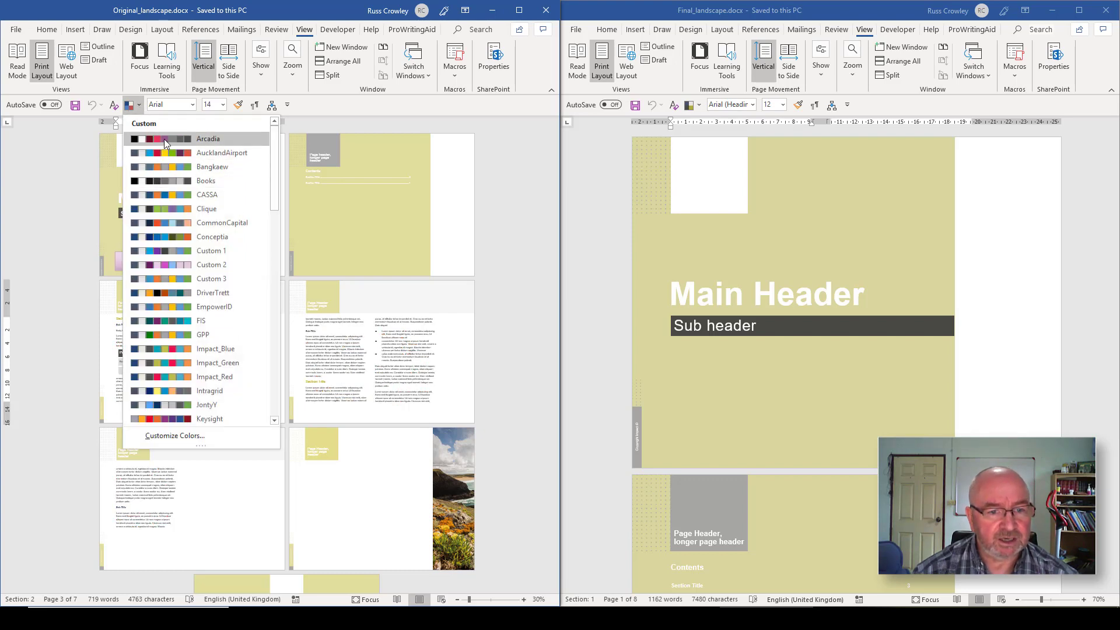
mouse_move(174, 155)
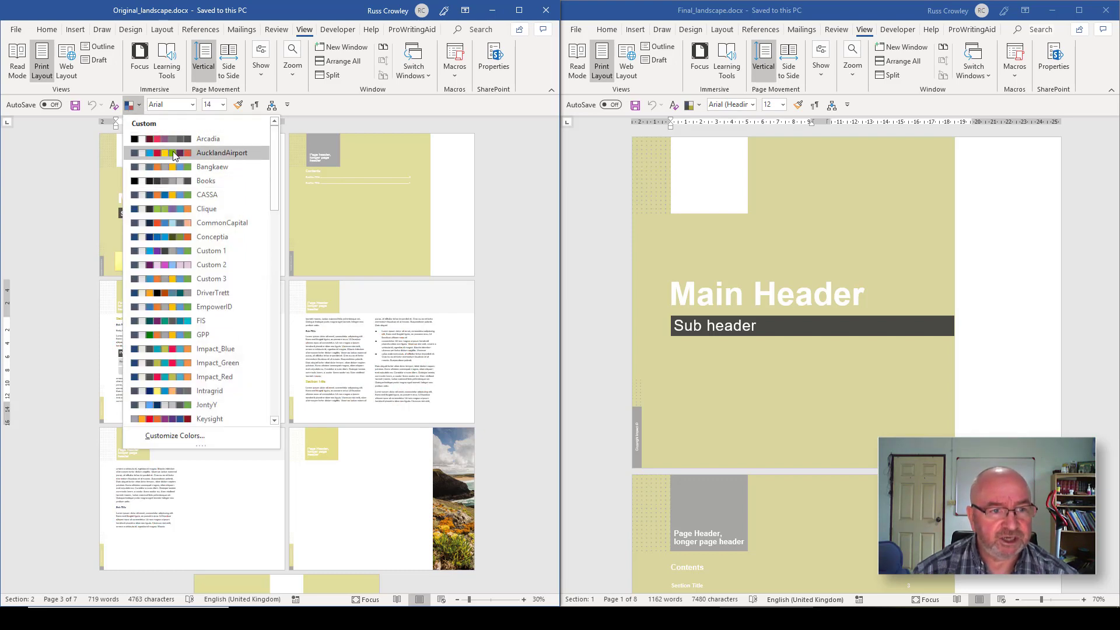
scroll("down", 3)
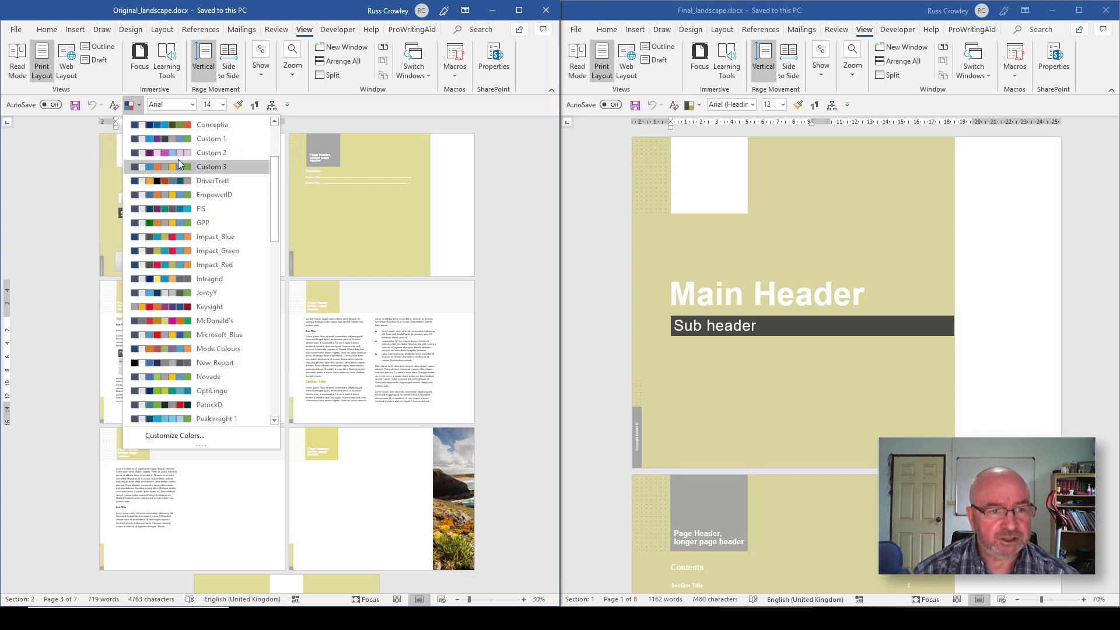
mouse_move(181, 194)
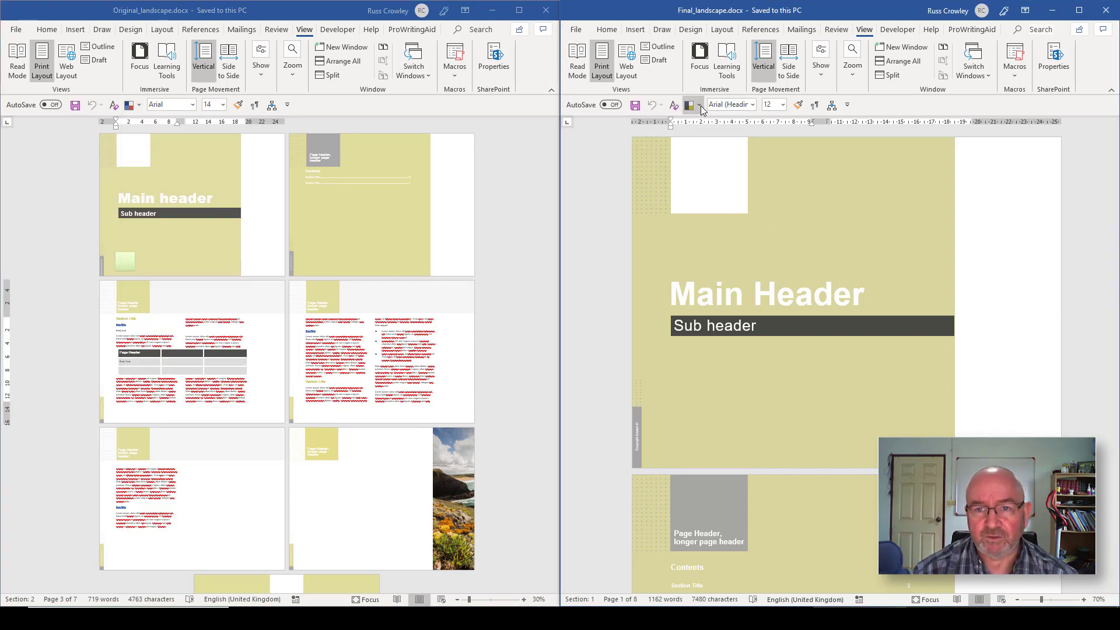
left_click(689, 105)
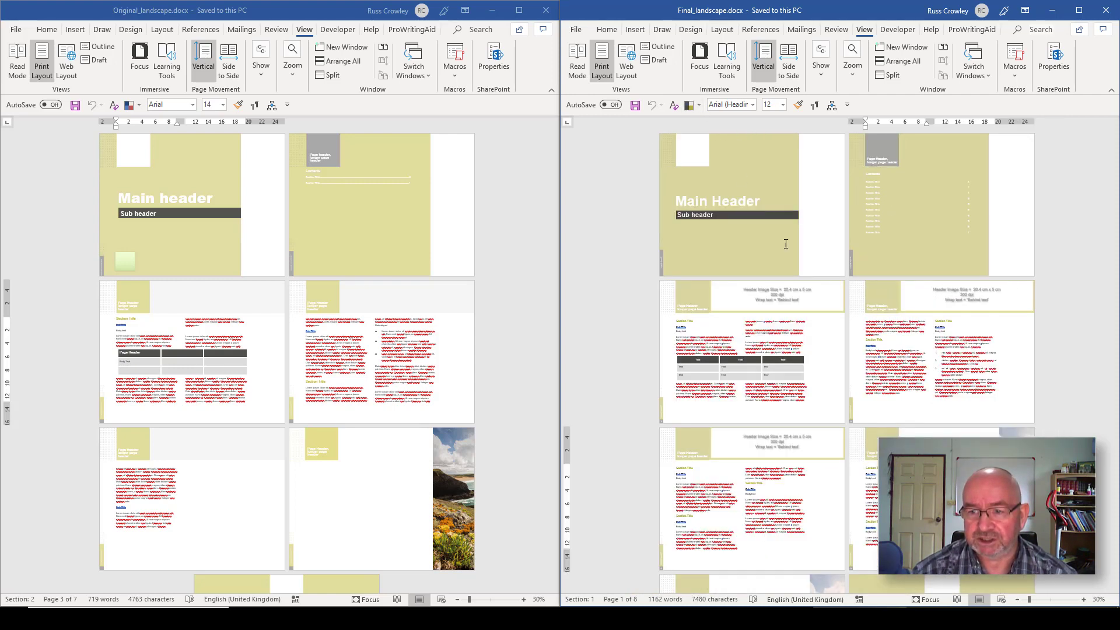
Enlarge the final landscape document's pages and browse its theme colour palettes.
left_click(690, 105)
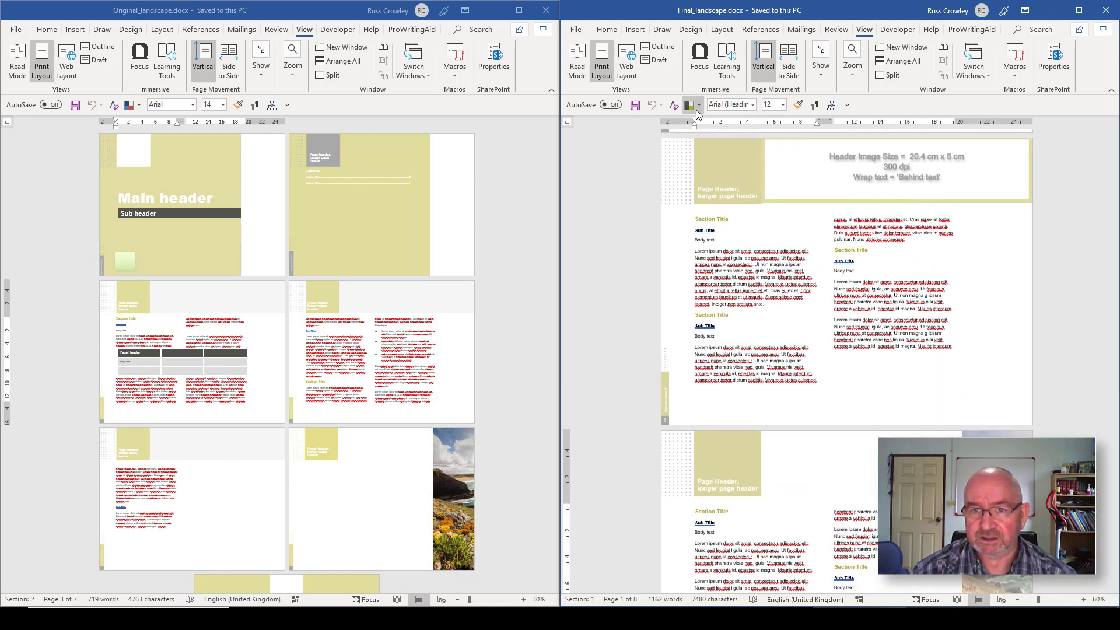
left_click(691, 105)
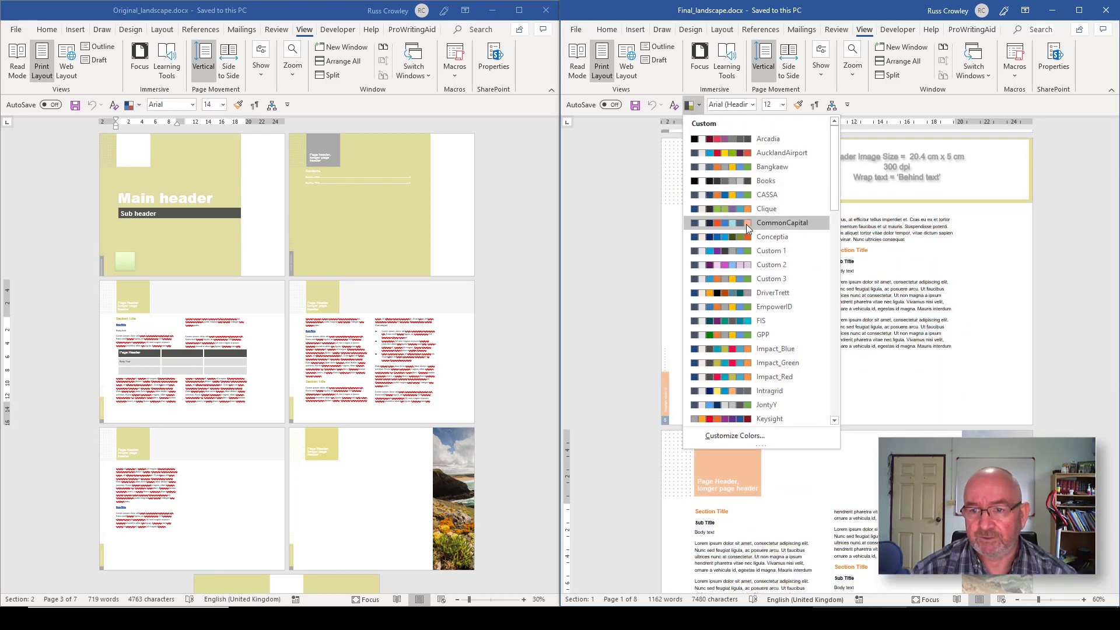
scroll("down", 3)
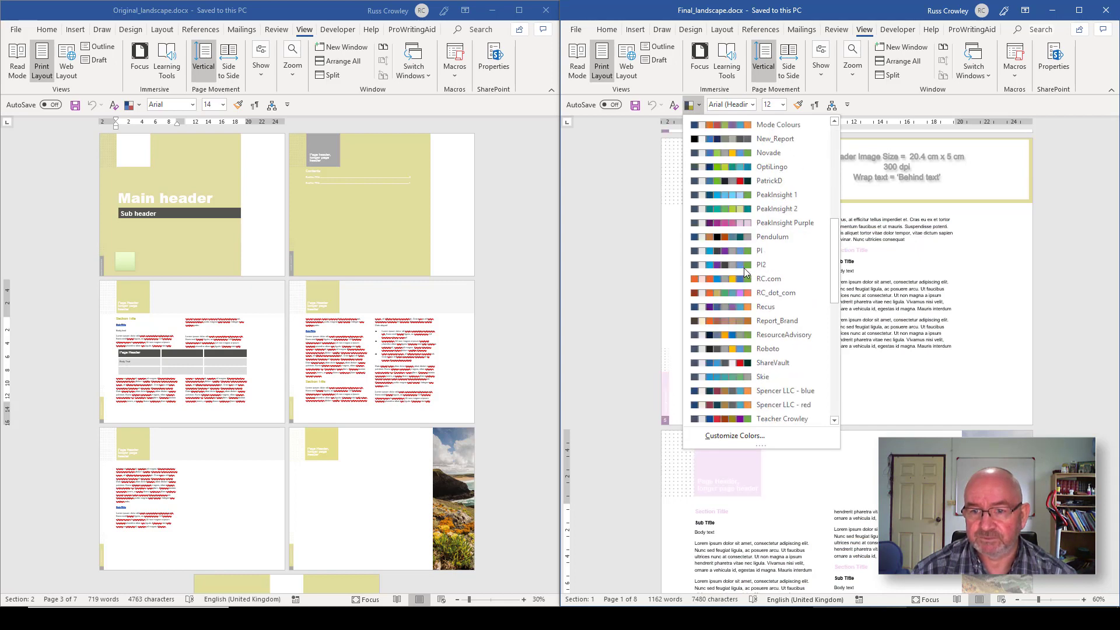
scroll("down", 3)
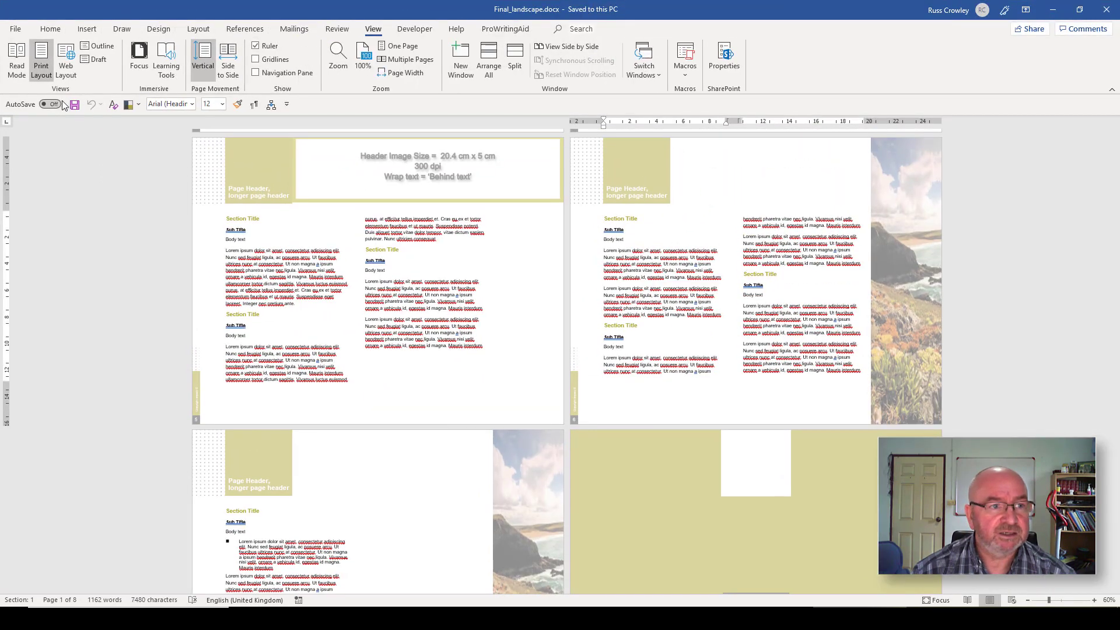
Apply the Blue II theme colour palette to the final landscape template.
left_click(130, 104)
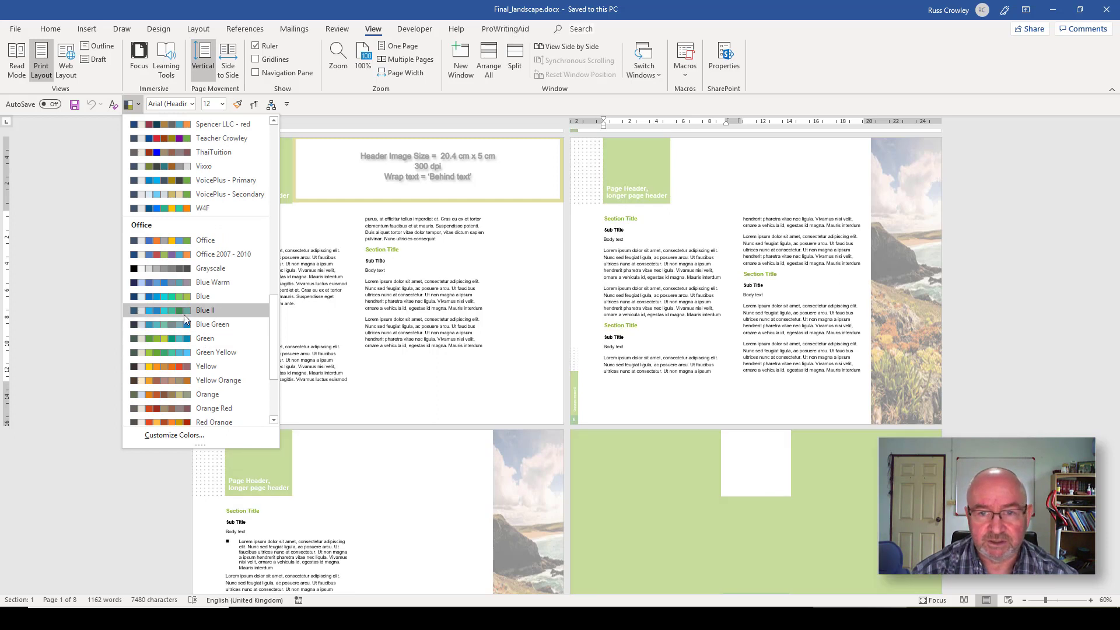
left_click(205, 310)
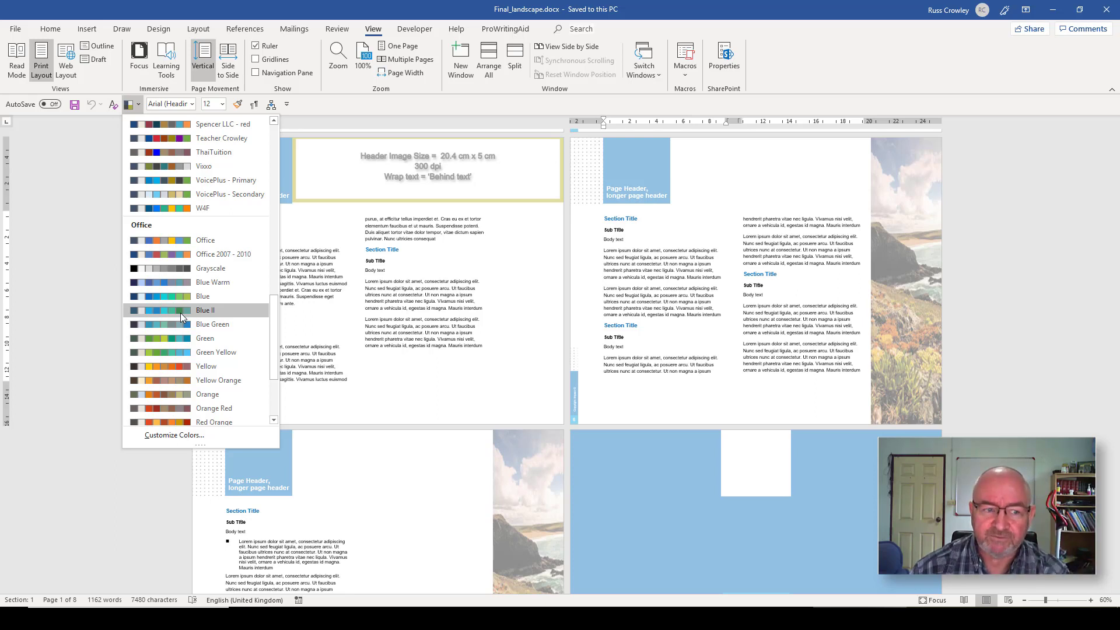
left_click(205, 309)
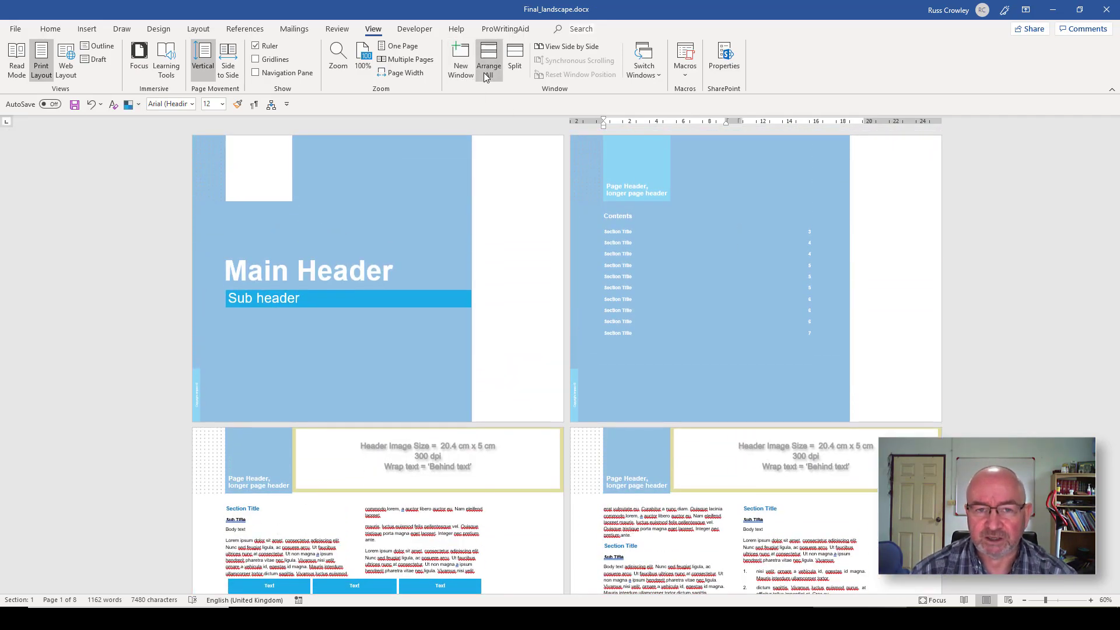
mouse_move(725, 140)
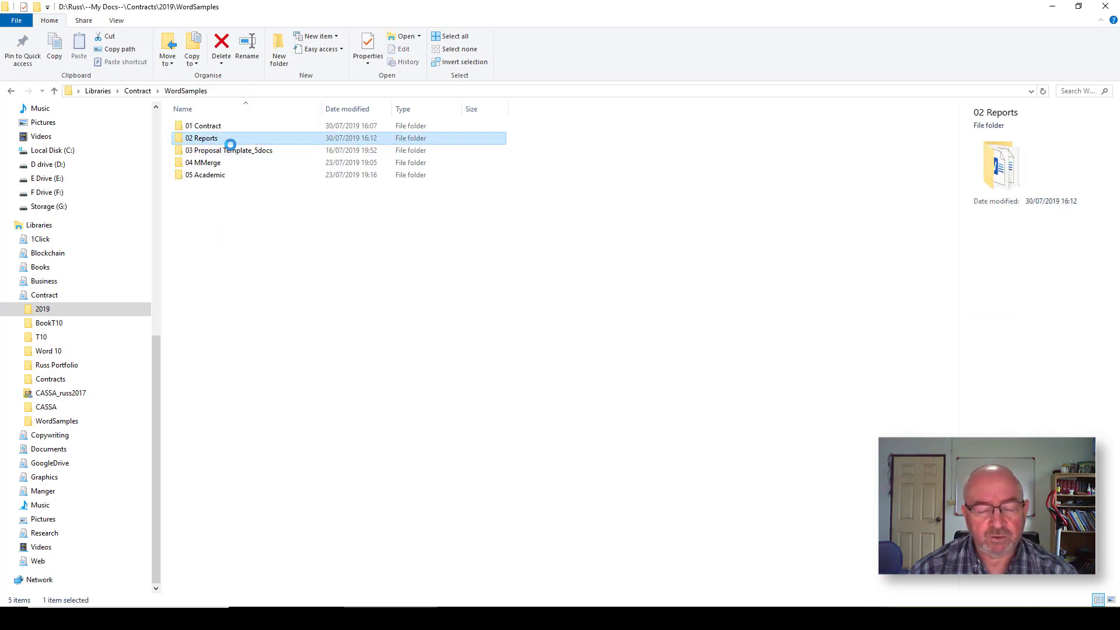
mouse_move(211, 150)
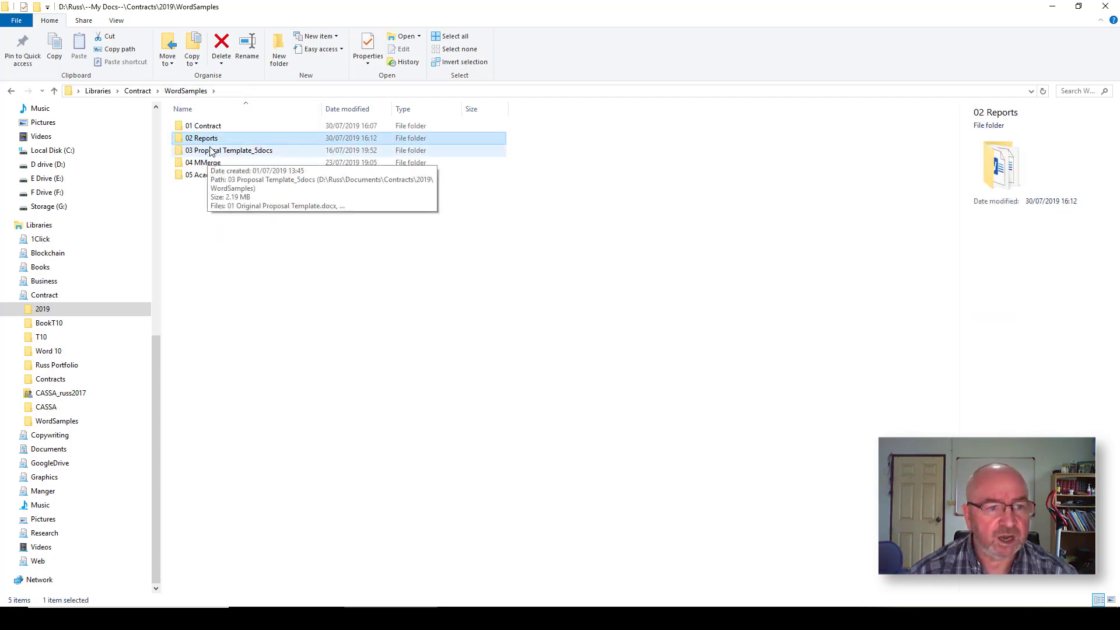
Open the 03 Proposal Template_5docs folder and select 01 Original Proposal Template.docx.
left_click(228, 150)
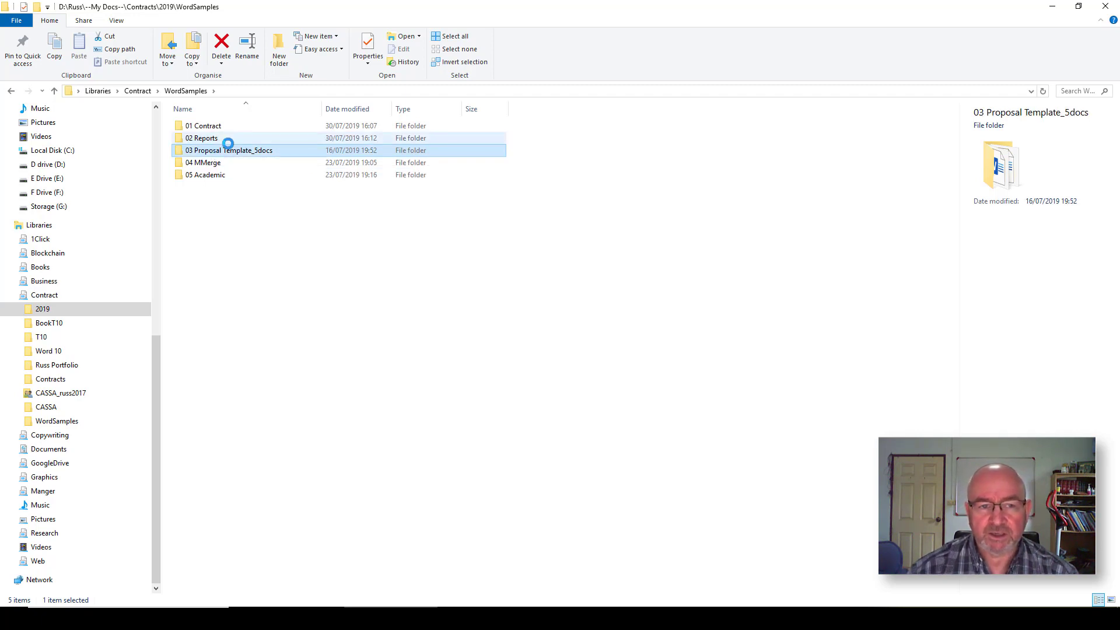
double_click(229, 150)
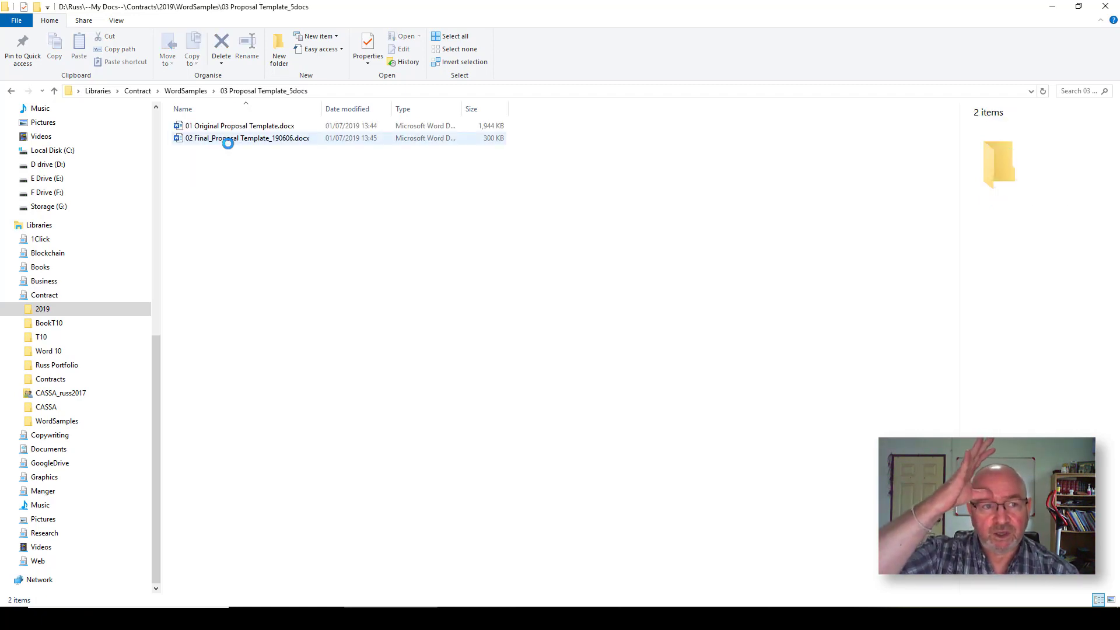
mouse_move(248, 137)
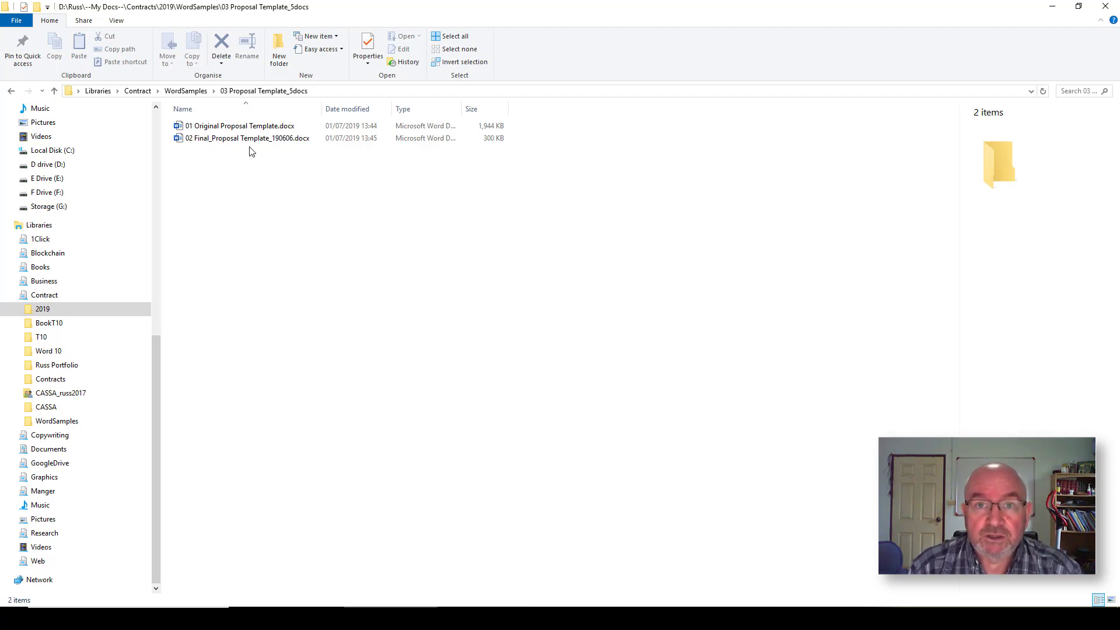
mouse_move(239, 126)
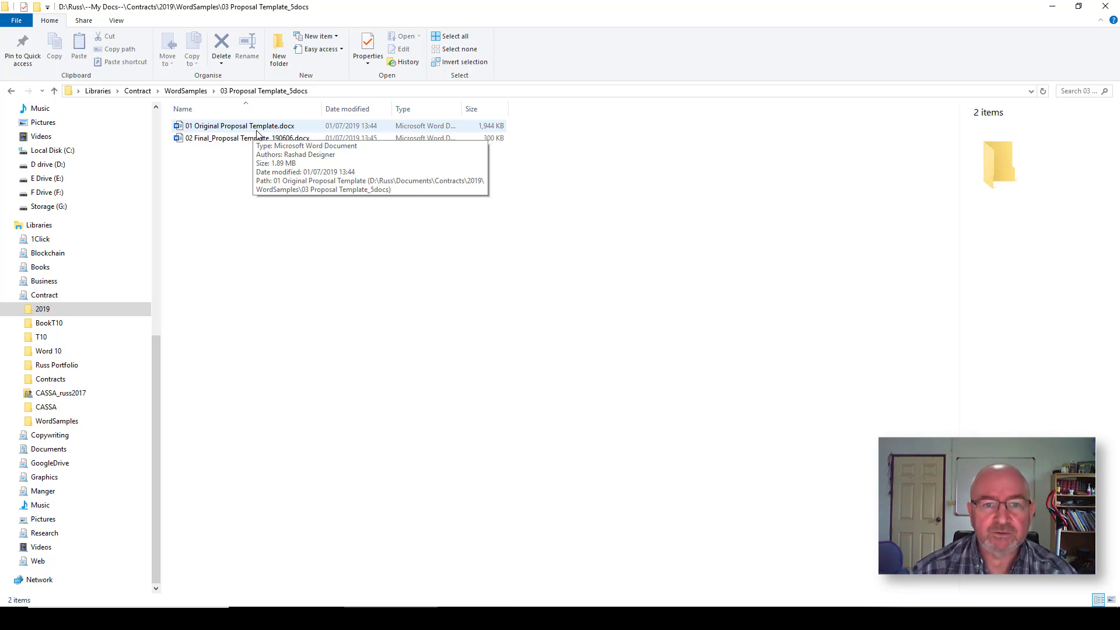
mouse_move(225, 130)
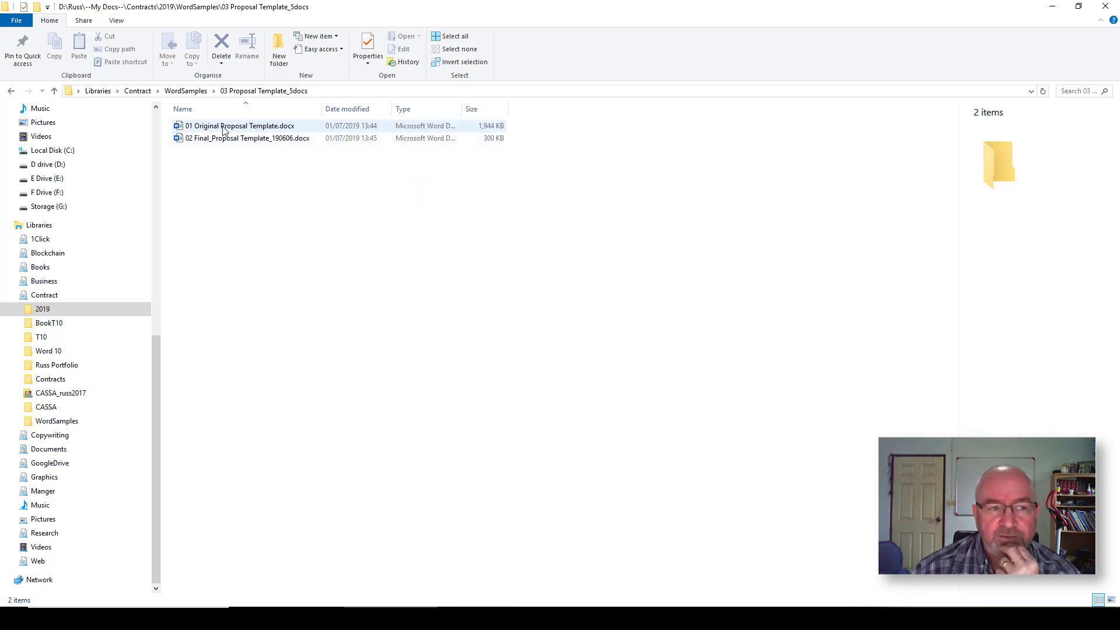
mouse_move(239, 126)
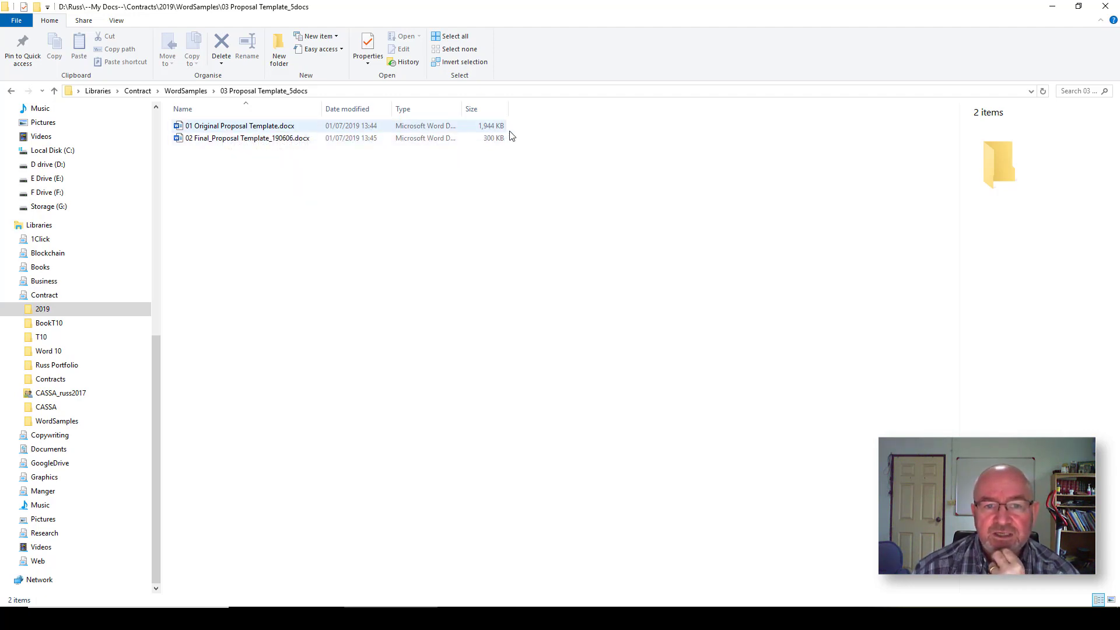
left_click(248, 138)
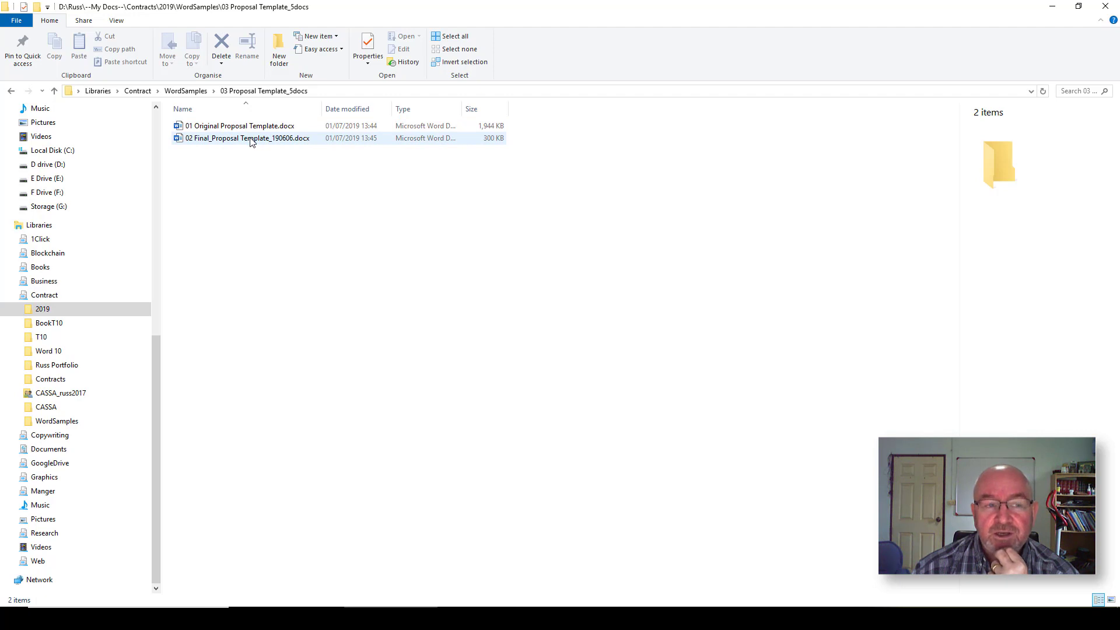
mouse_move(248, 138)
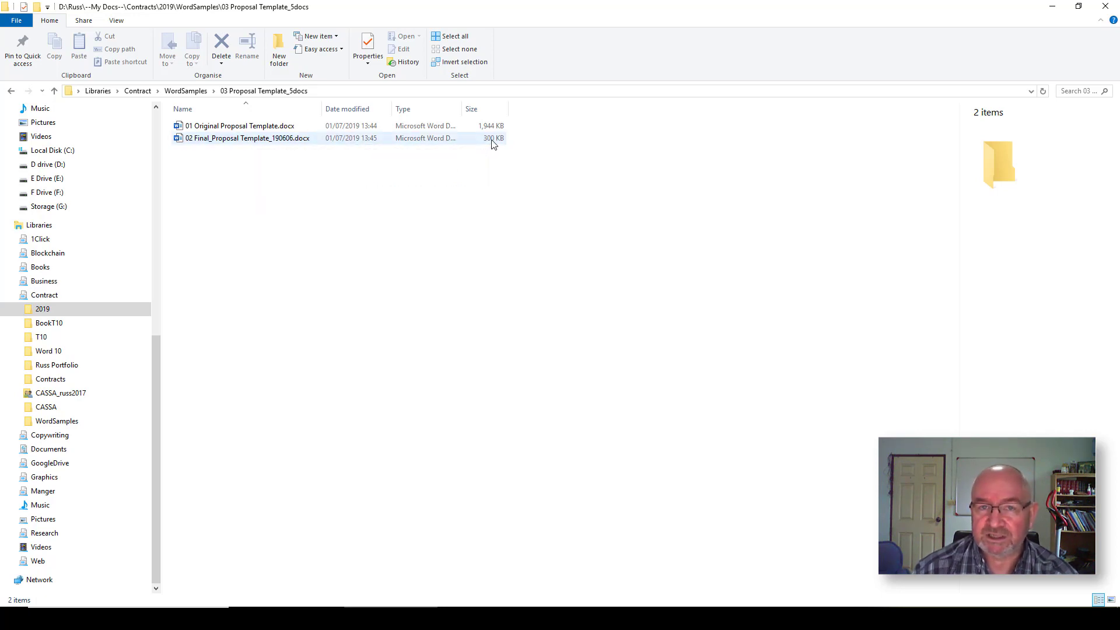
mouse_move(476, 142)
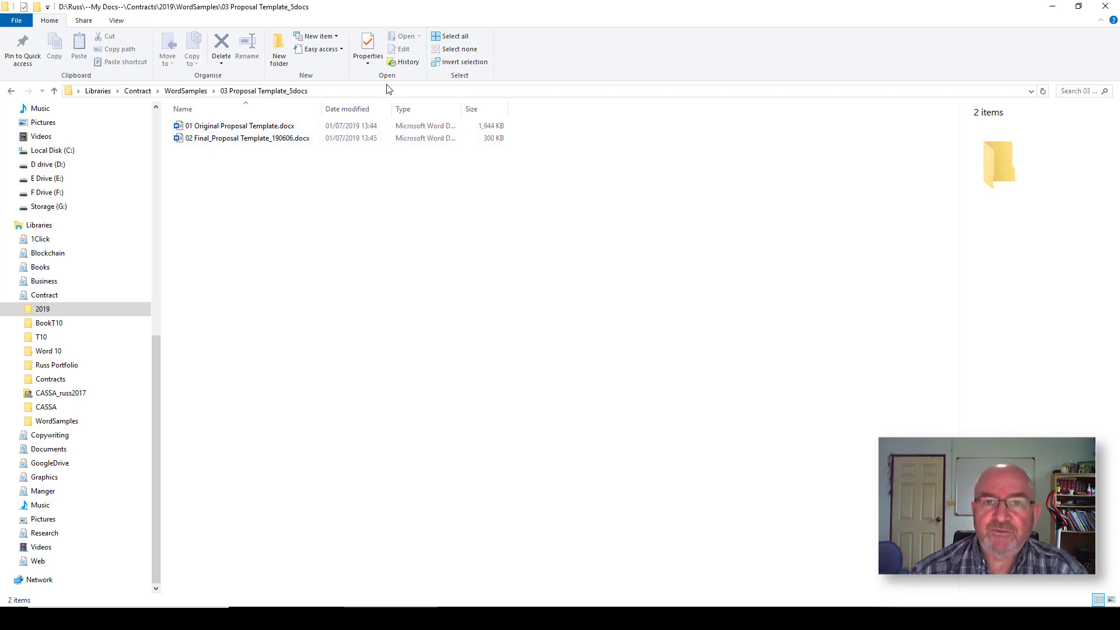
mouse_move(340, 158)
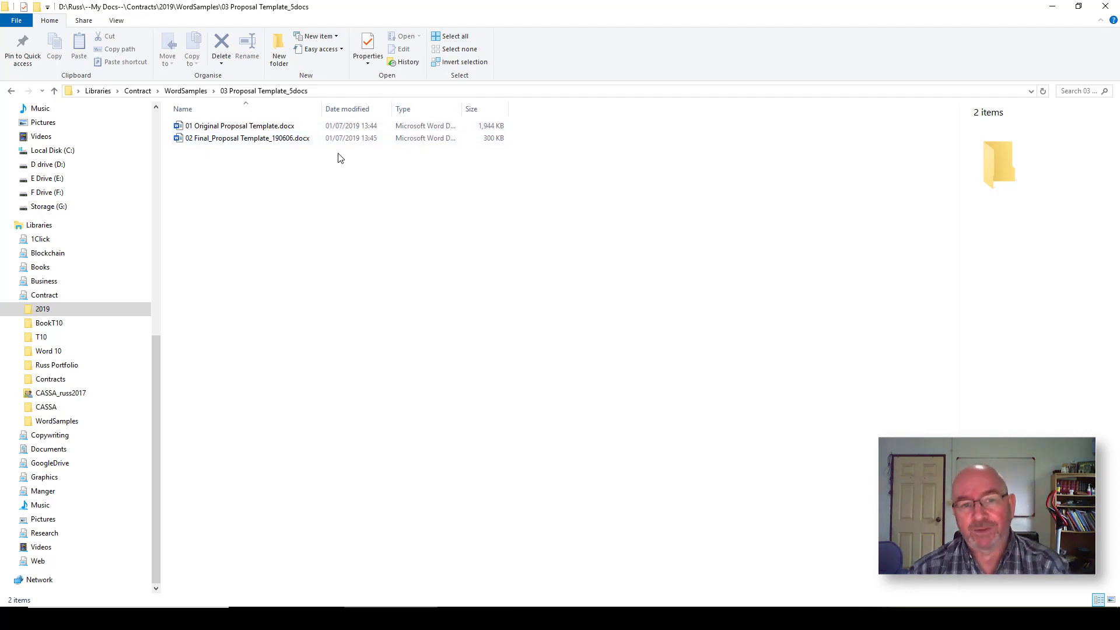
left_click(240, 126)
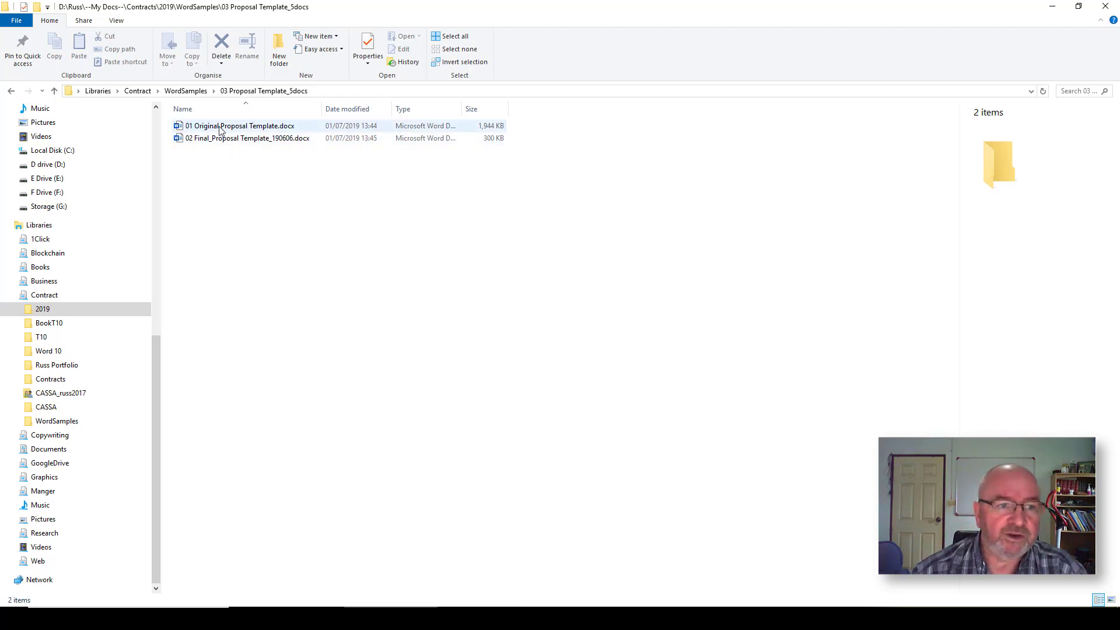
left_click(239, 126)
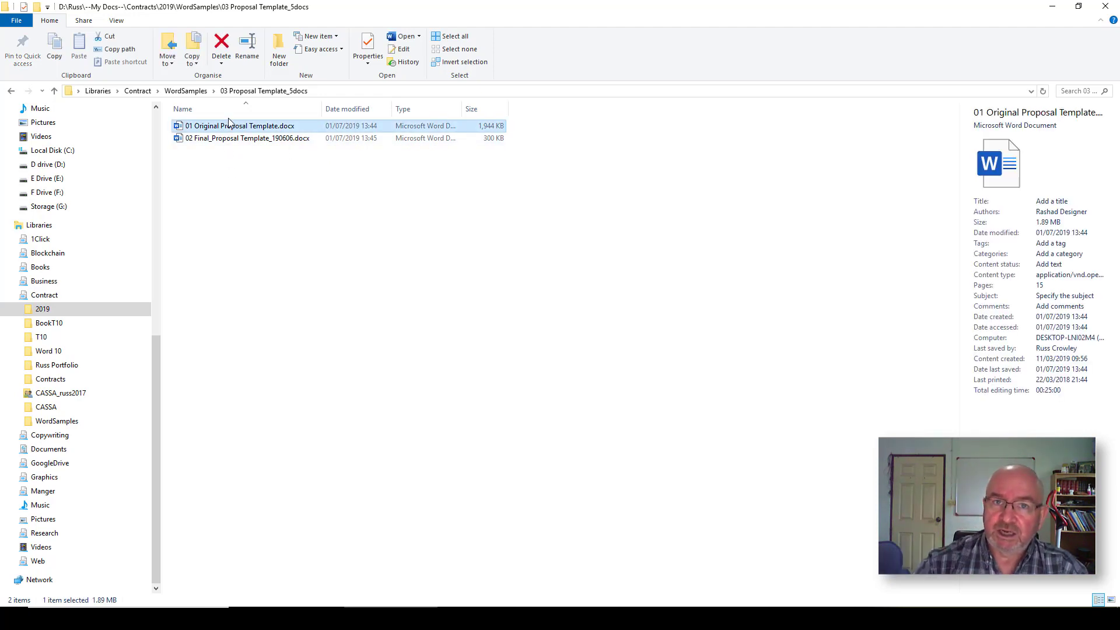
Open '01 Original Proposal Template.docx' in Word to view its 15 pages.
double_click(240, 126)
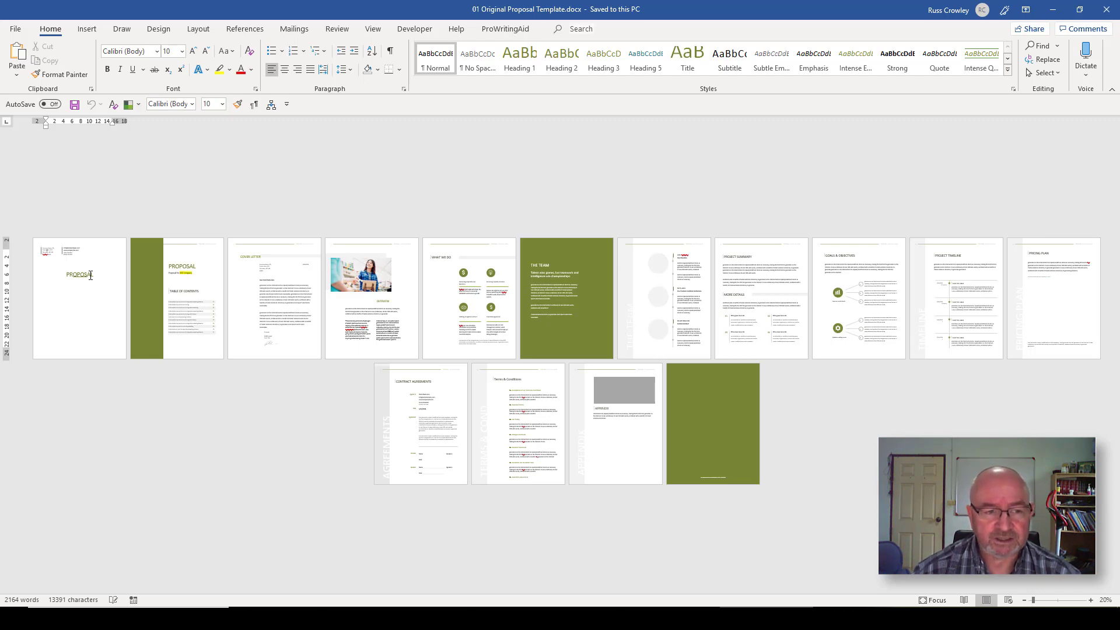
mouse_move(181, 247)
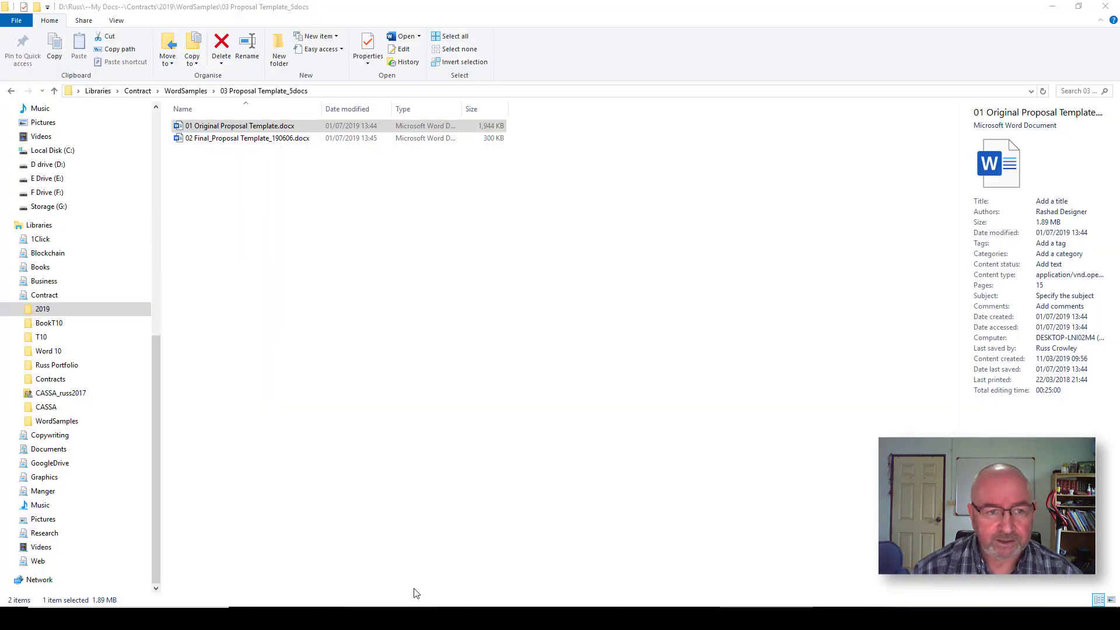
Open '02 Final_Proposal Template_190606.docx' from the template folder.
left_click(248, 138)
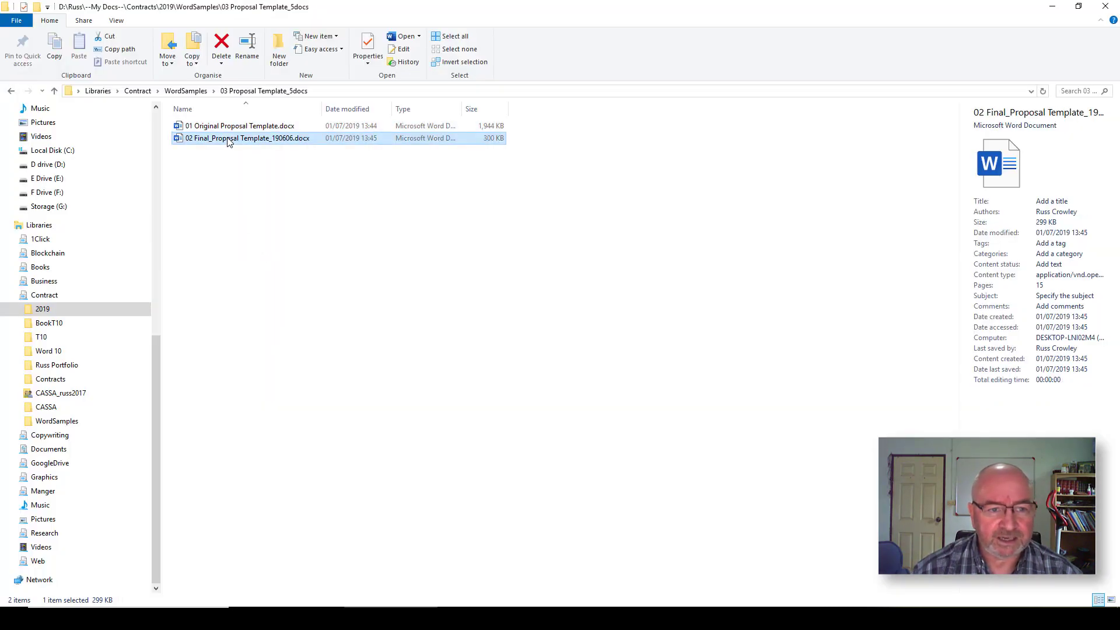
double_click(239, 126)
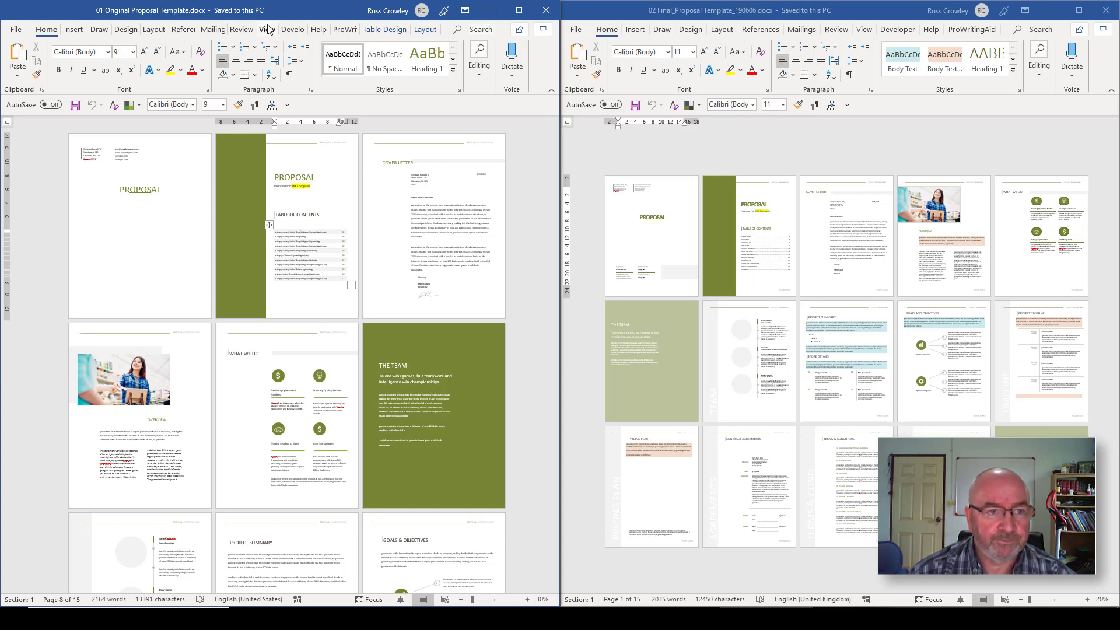
left_click(267, 30)
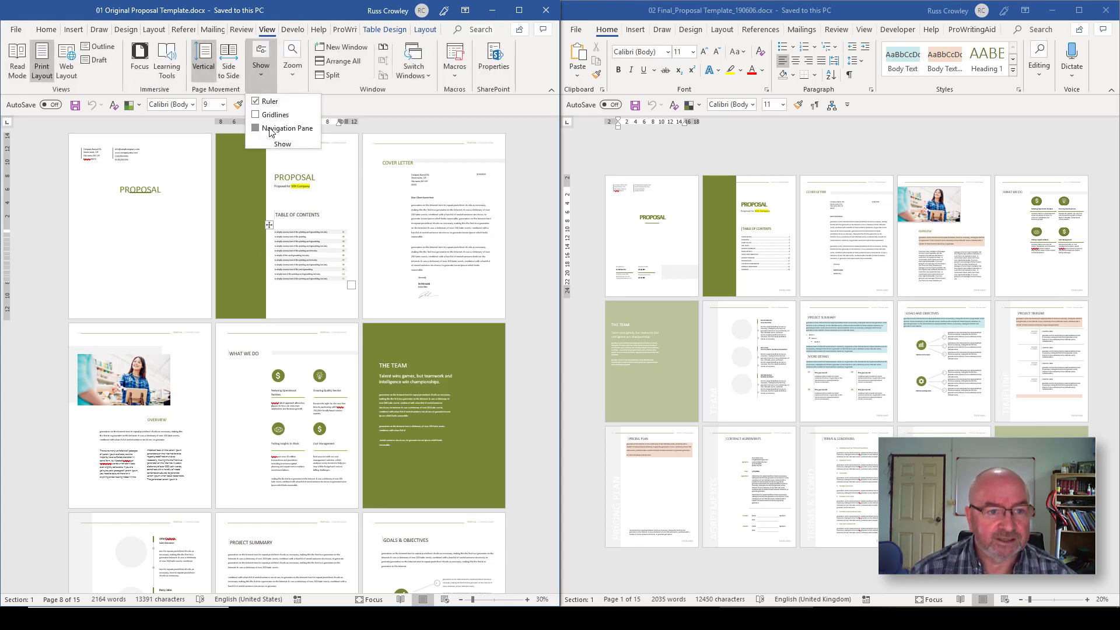
left_click(257, 128)
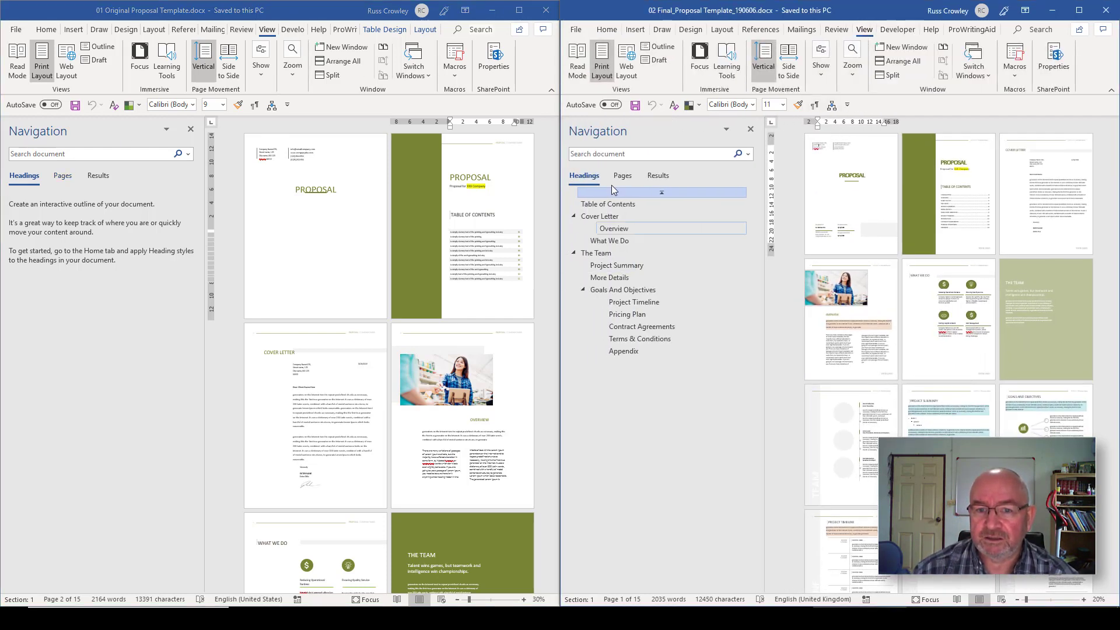
left_click(596, 252)
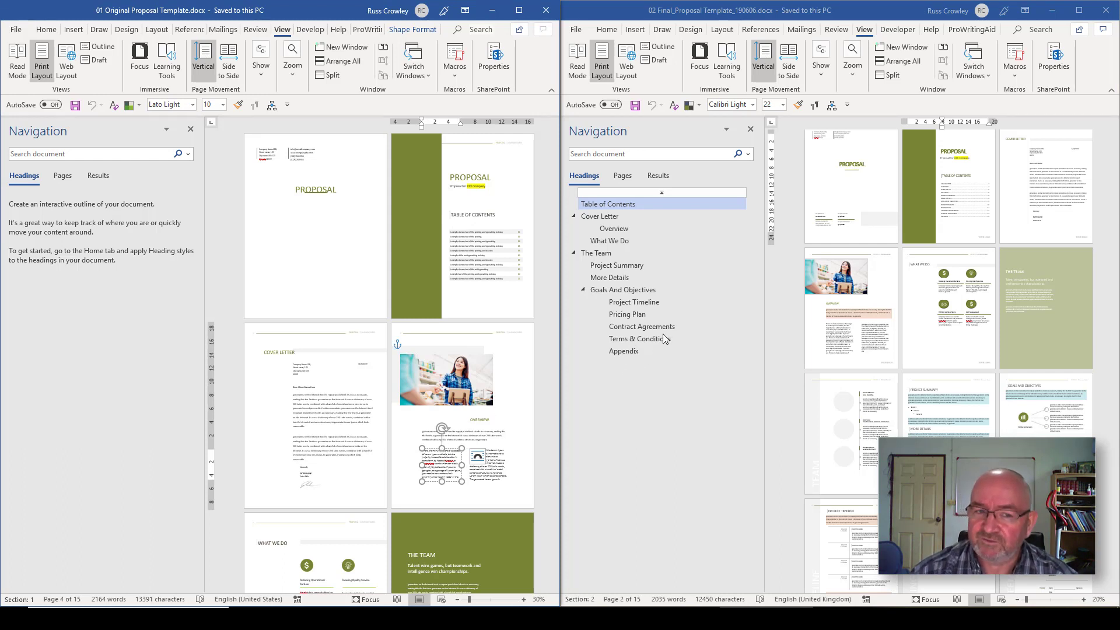
mouse_move(617, 277)
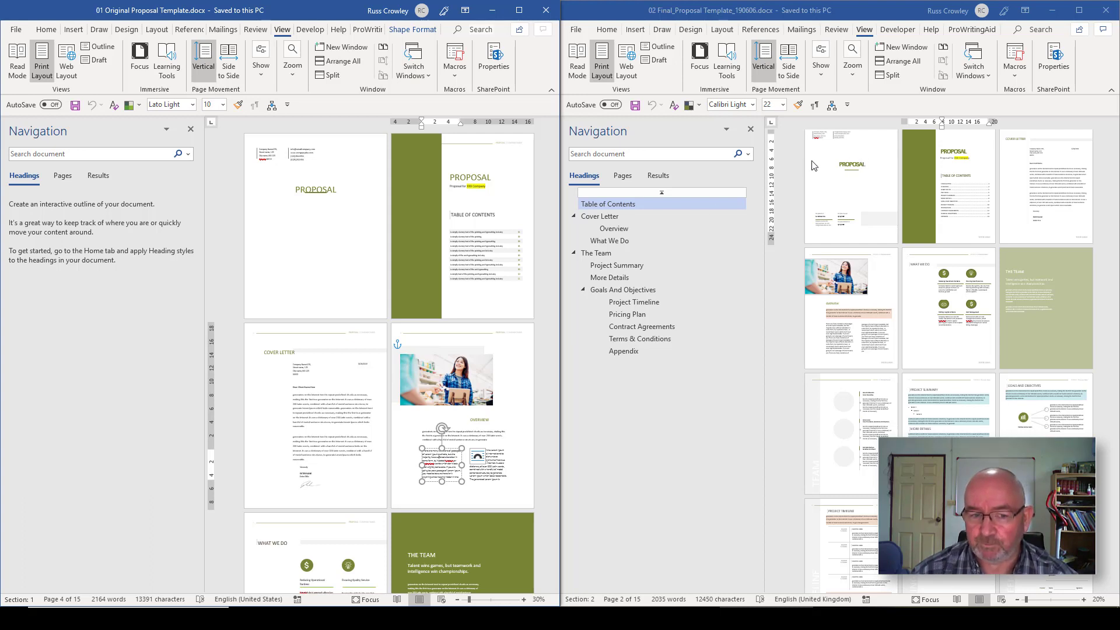
mouse_move(833, 206)
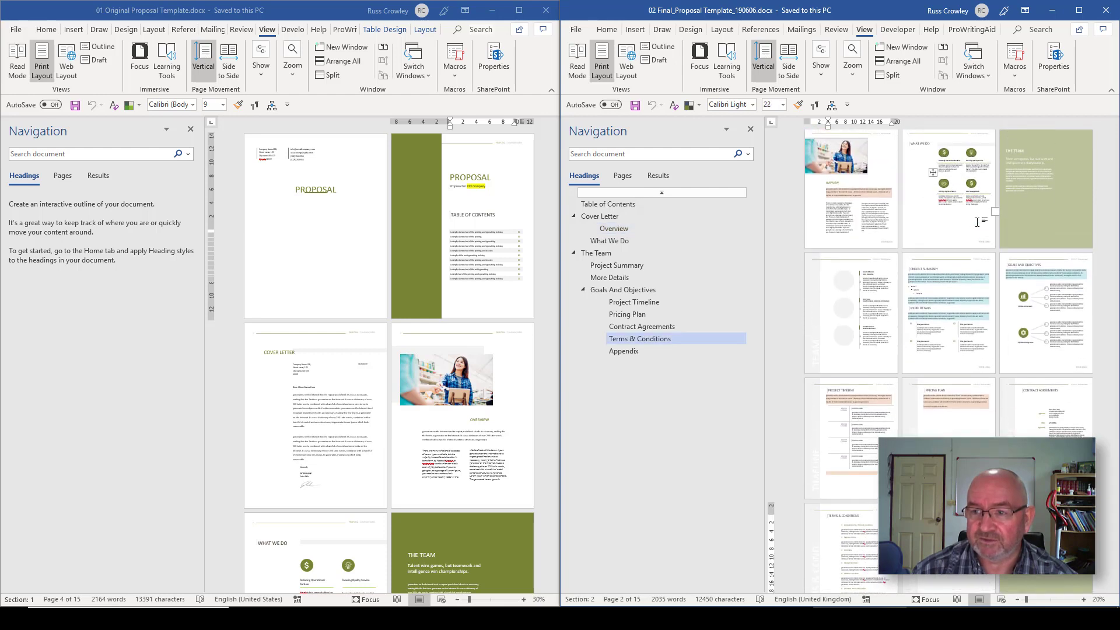
left_click(641, 327)
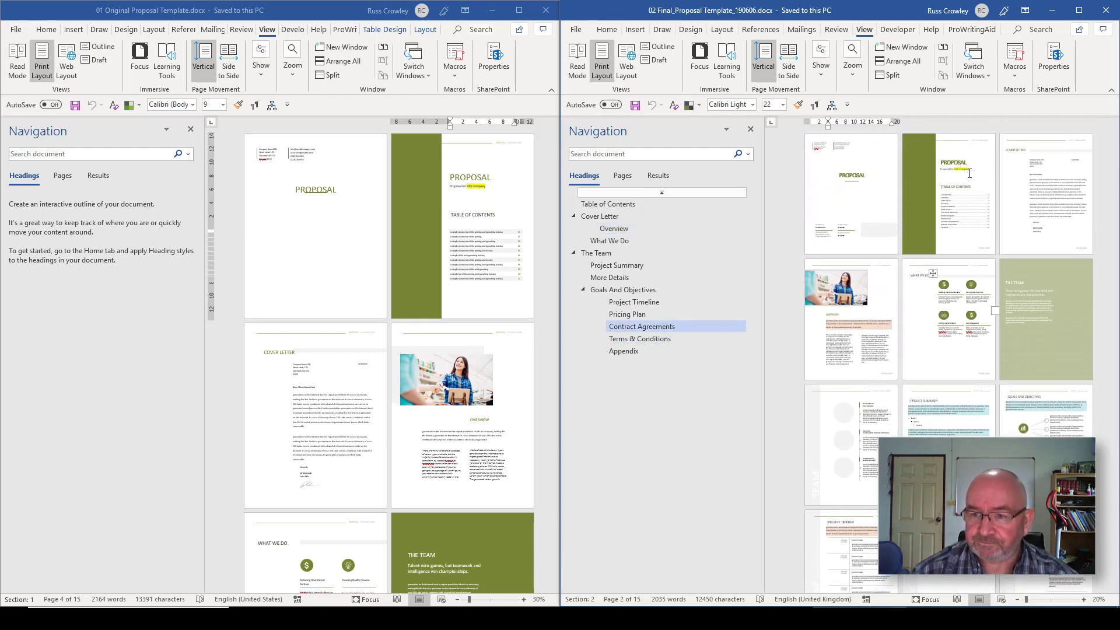
left_click(610, 277)
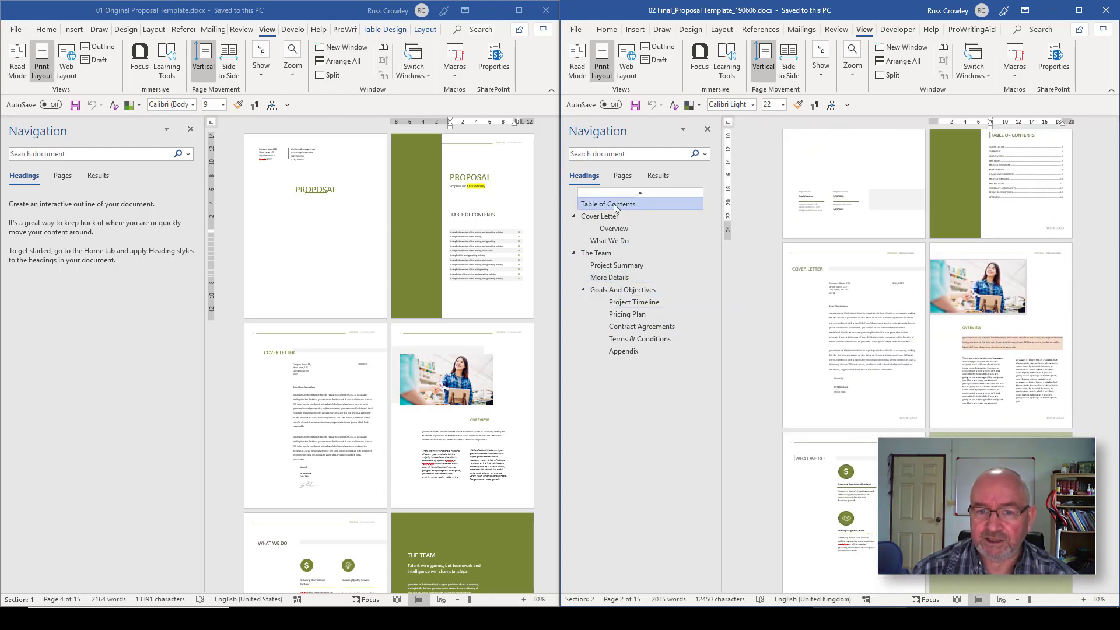
Select the Cover Letter heading with all its content from the Navigation pane.
right_click(598, 216)
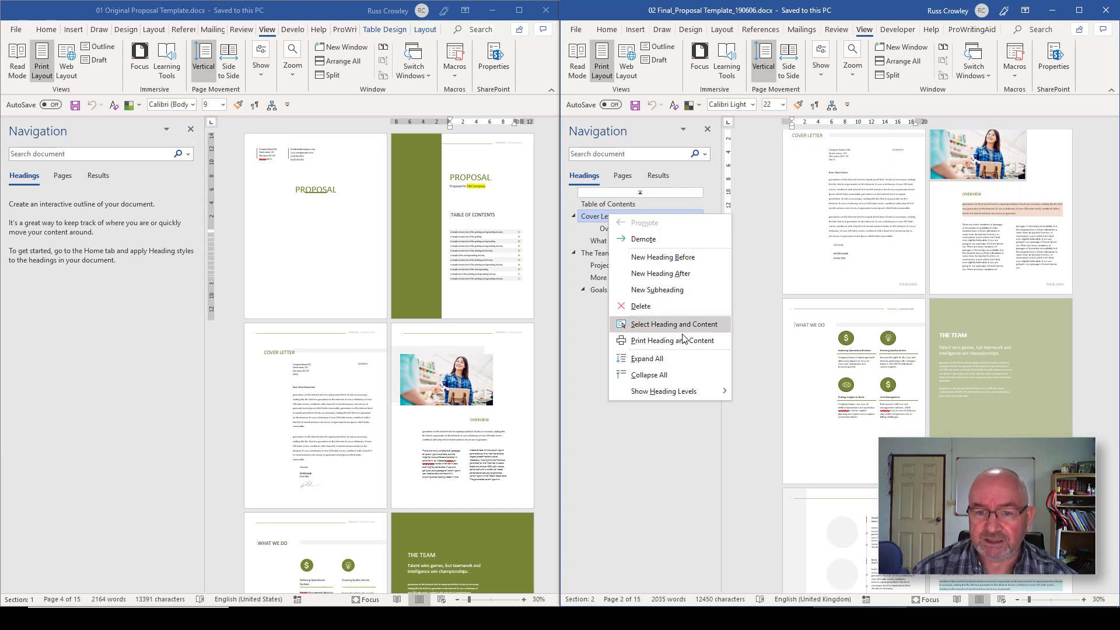
left_click(671, 324)
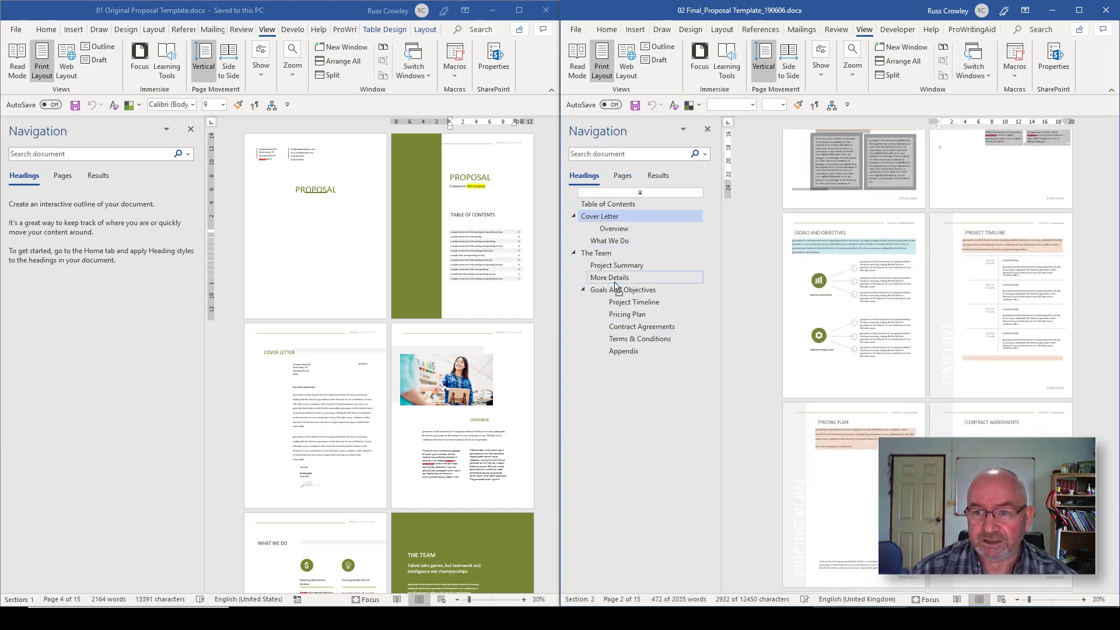
left_click(633, 301)
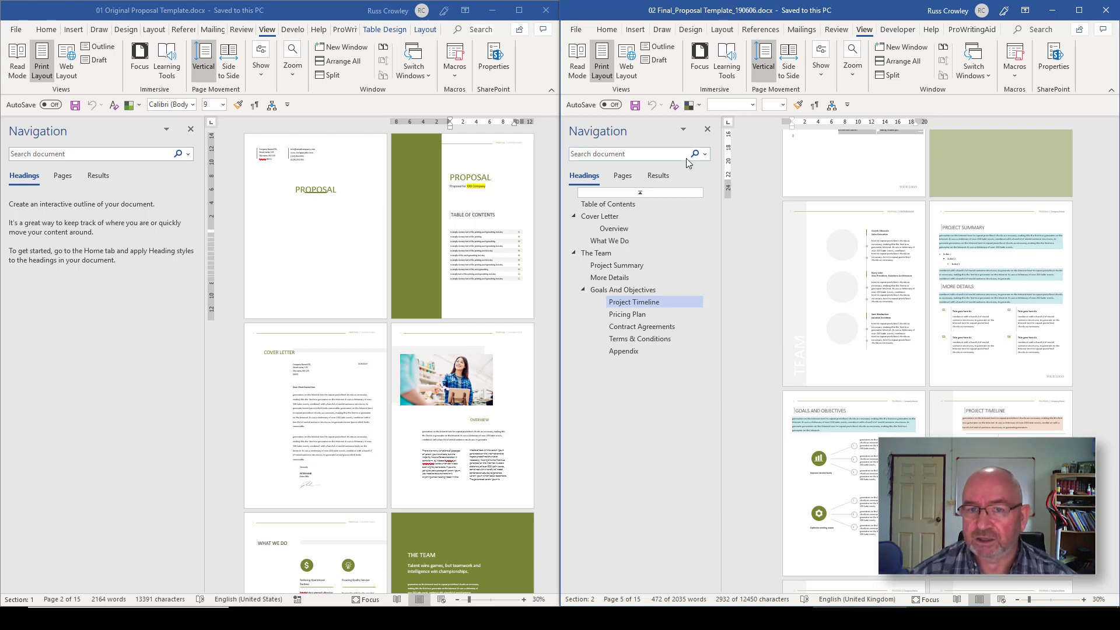
Show the Home tab styles options and move into the Project Summary section.
left_click(605, 29)
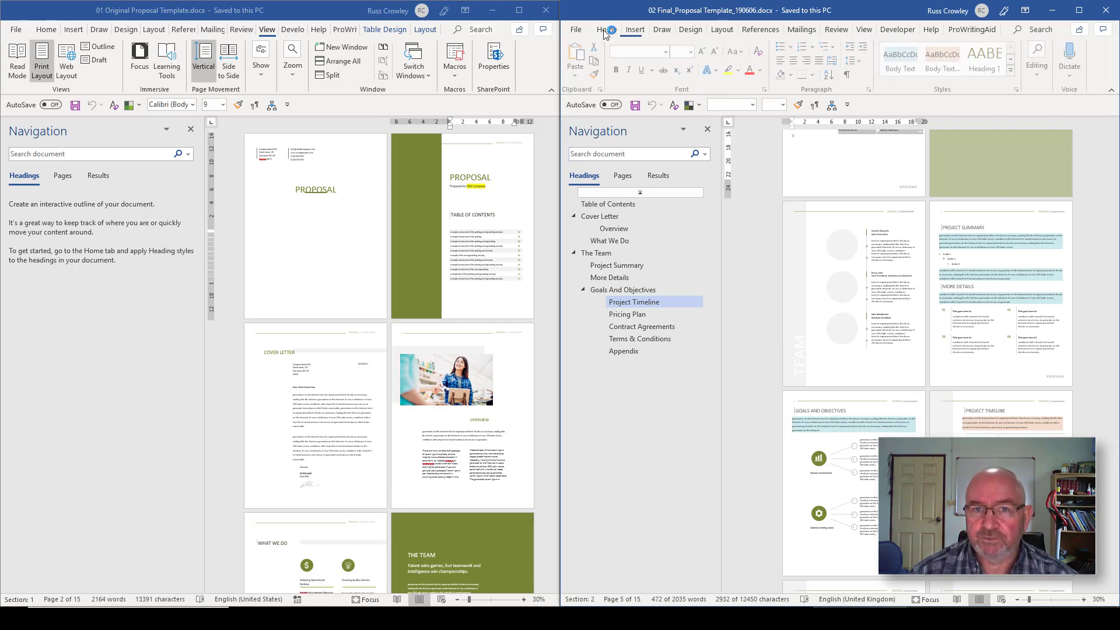
left_click(607, 29)
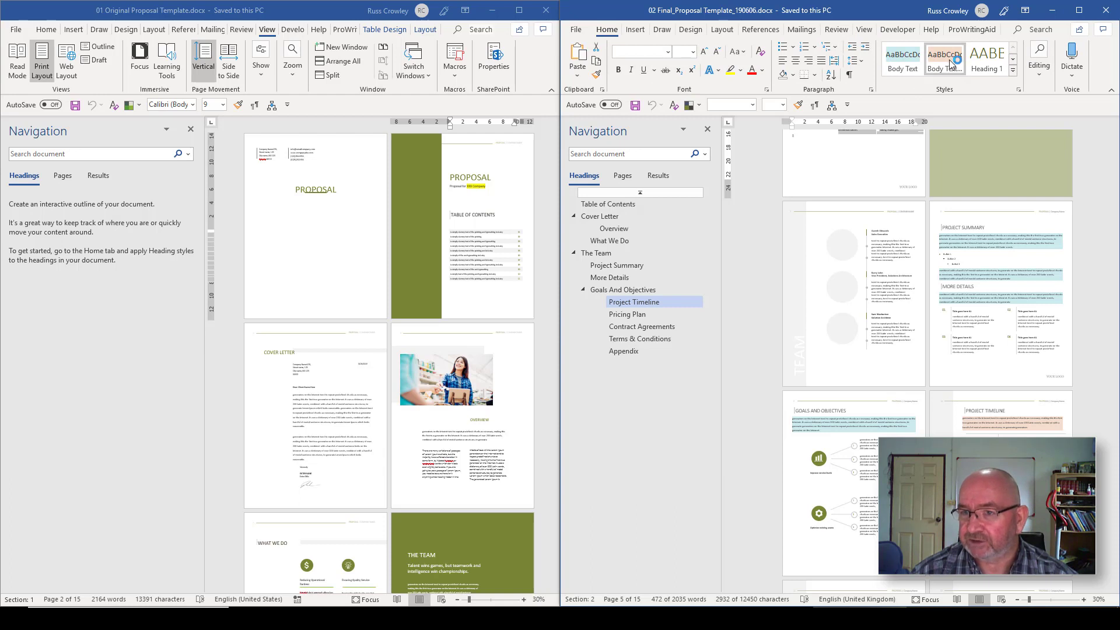
left_click(616, 264)
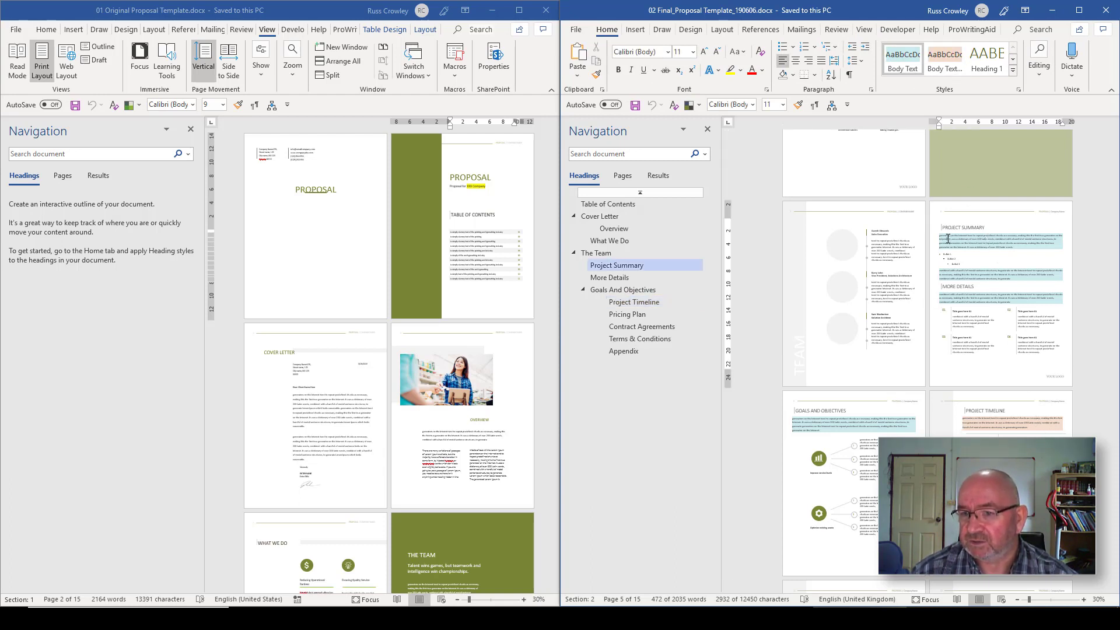
left_click(633, 302)
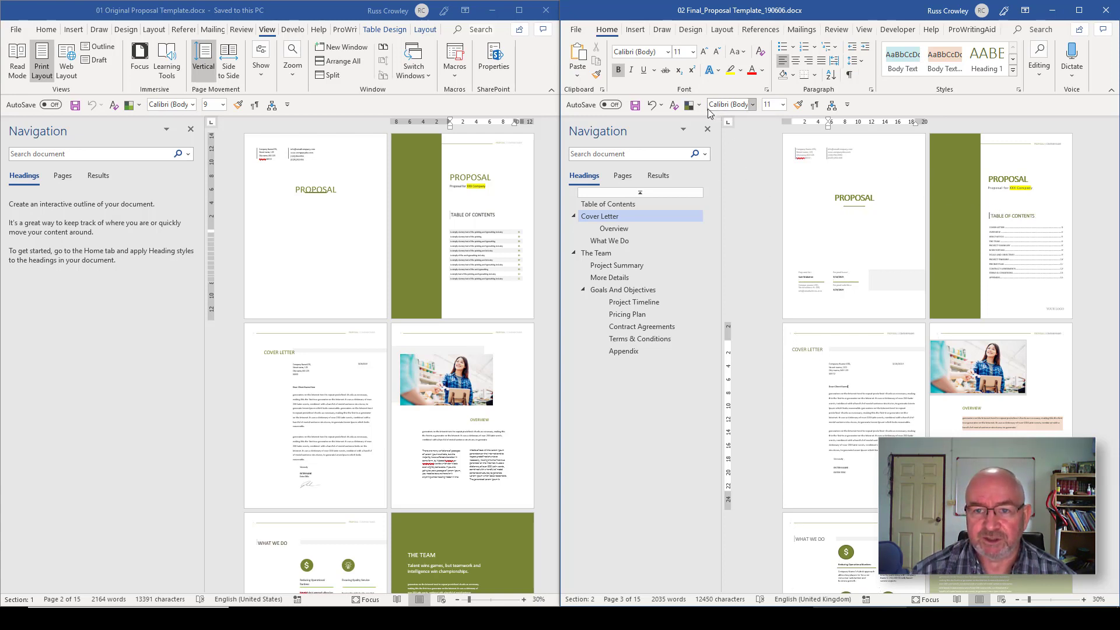
Switch the final template's theme colours from olive green to an orange palette.
left_click(690, 105)
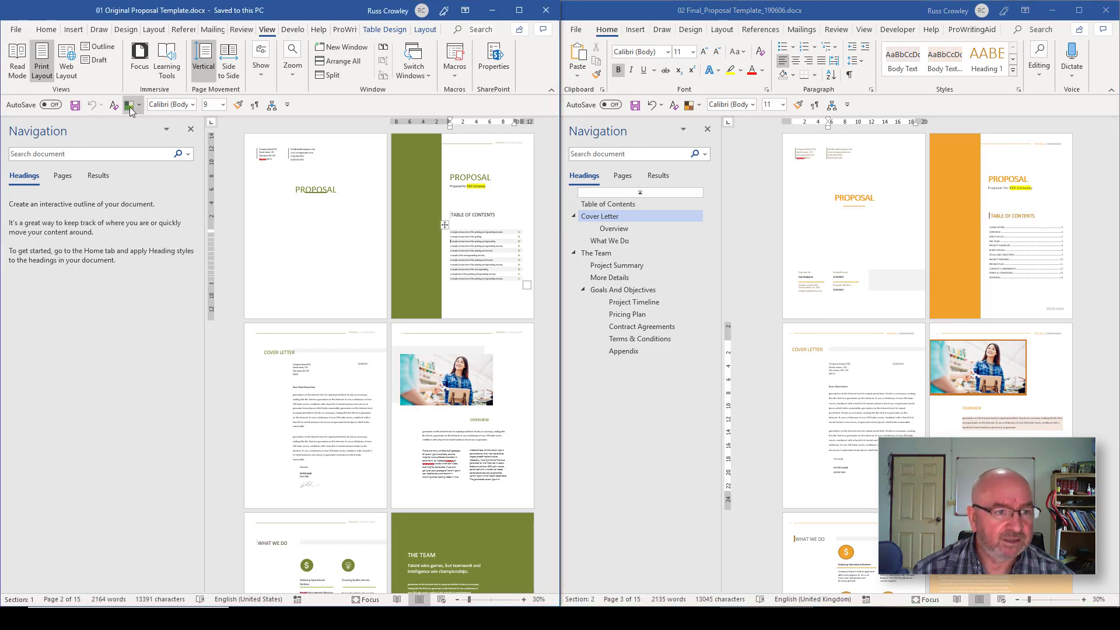
left_click(130, 104)
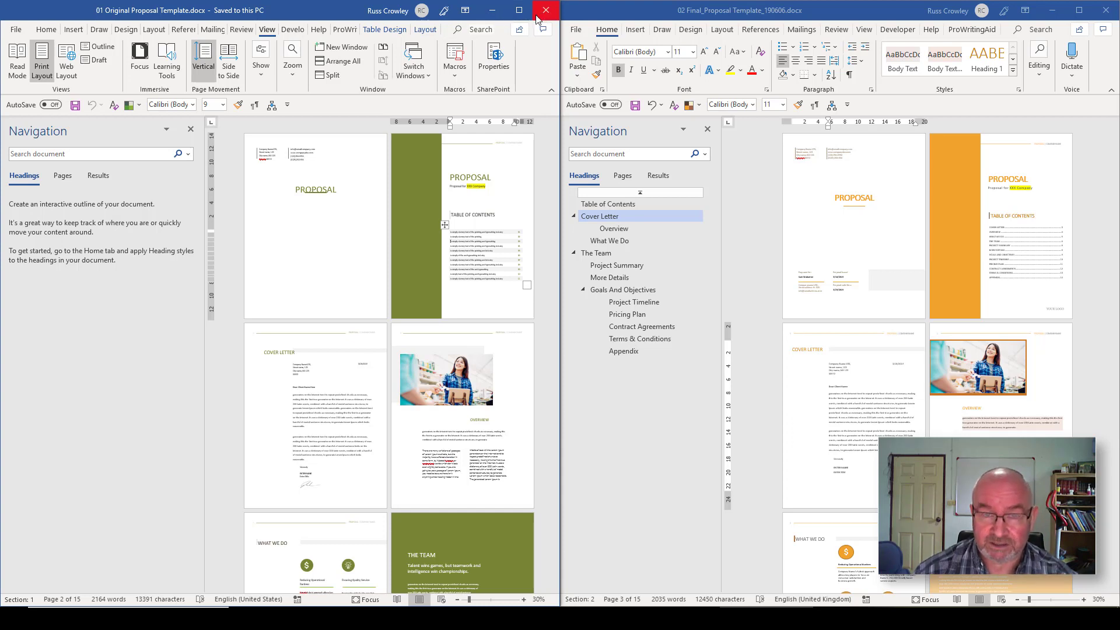
mouse_move(546, 10)
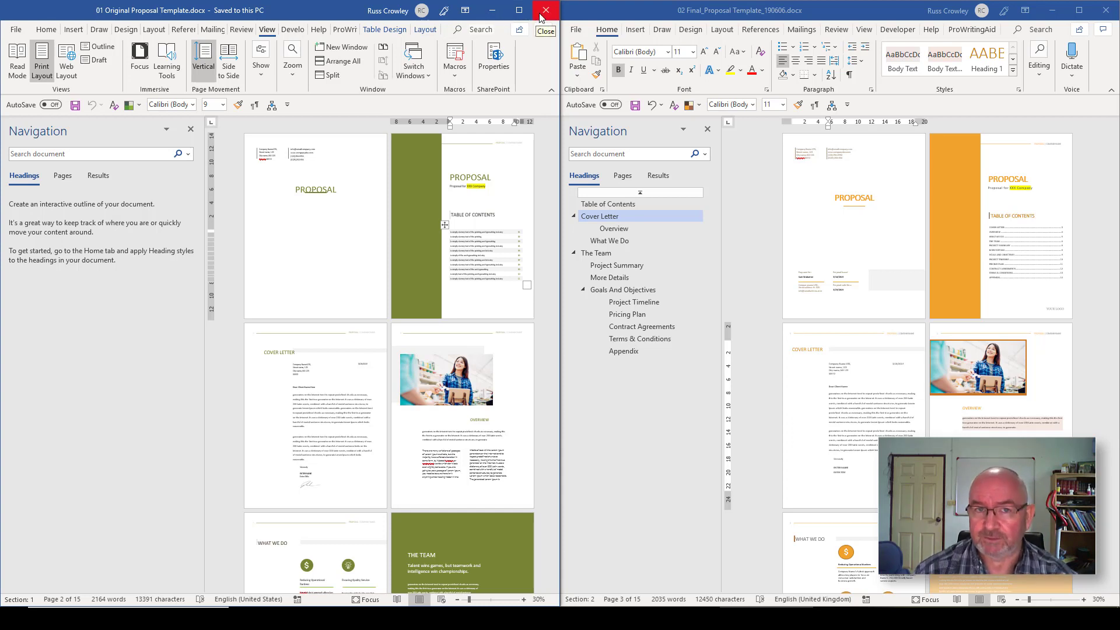
Close the original template and maximize the final template window.
left_click(546, 10)
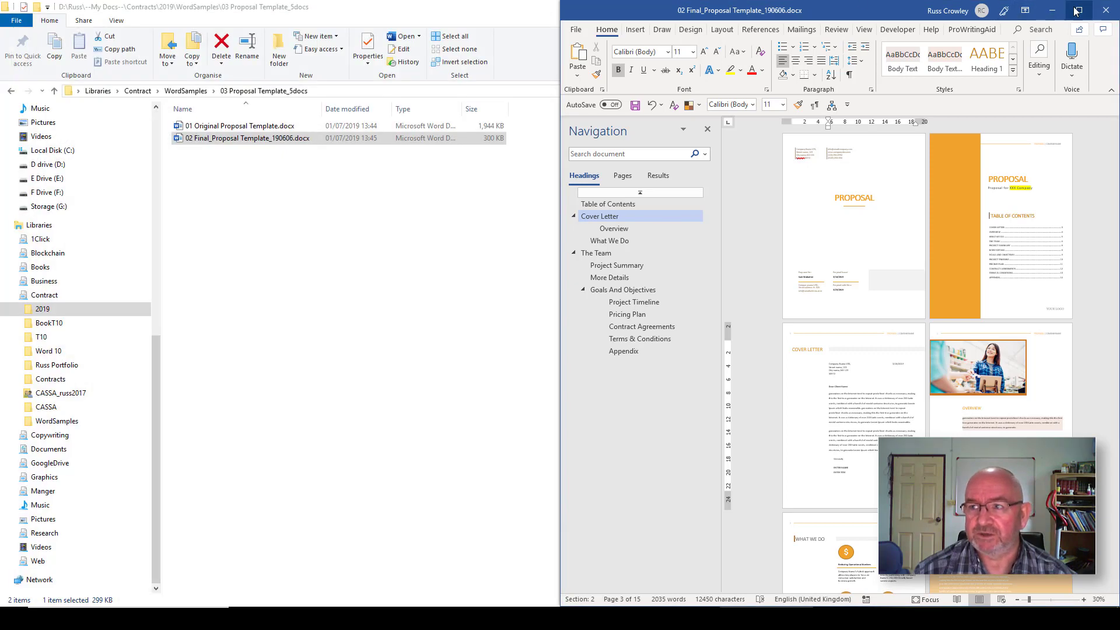
left_click(1078, 10)
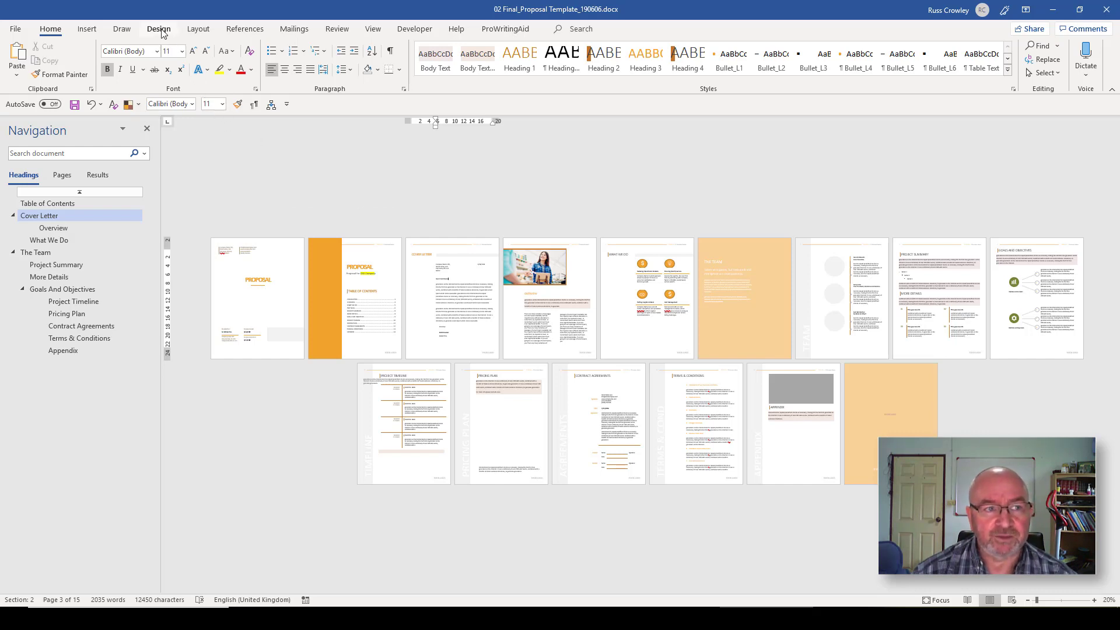
Preview two different style sets from the Design tab's Document Formatting gallery.
left_click(158, 29)
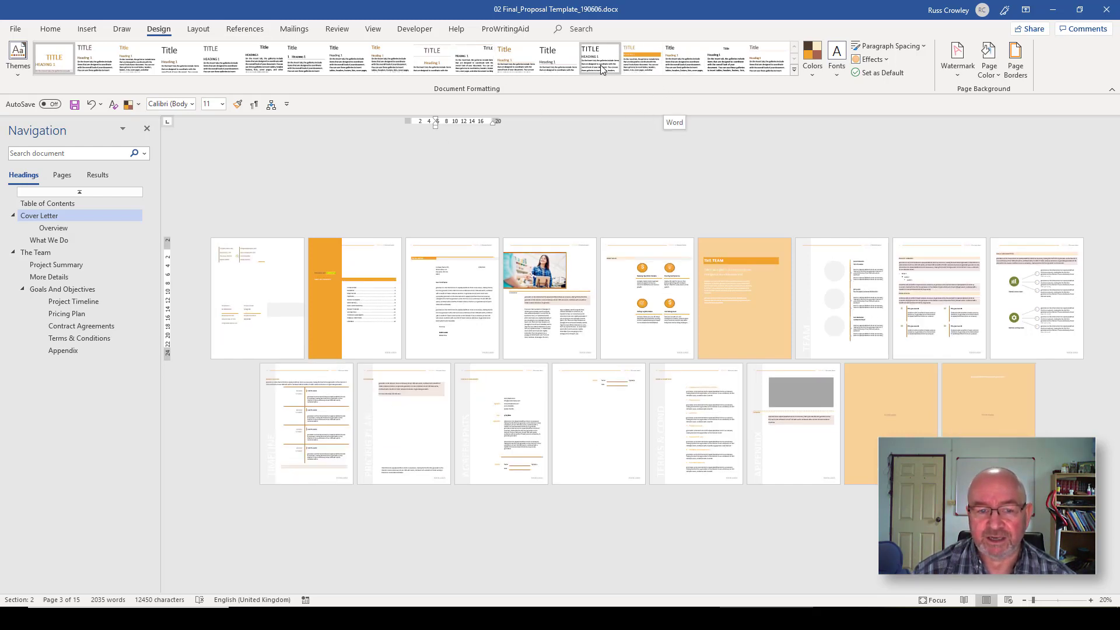
left_click(504, 57)
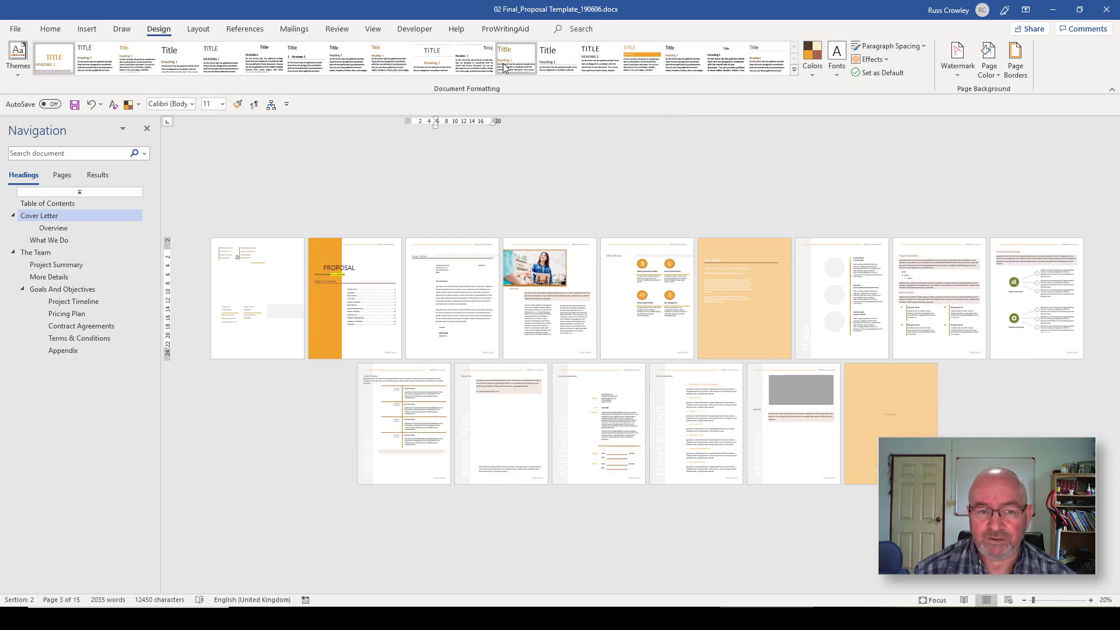
mouse_move(521, 59)
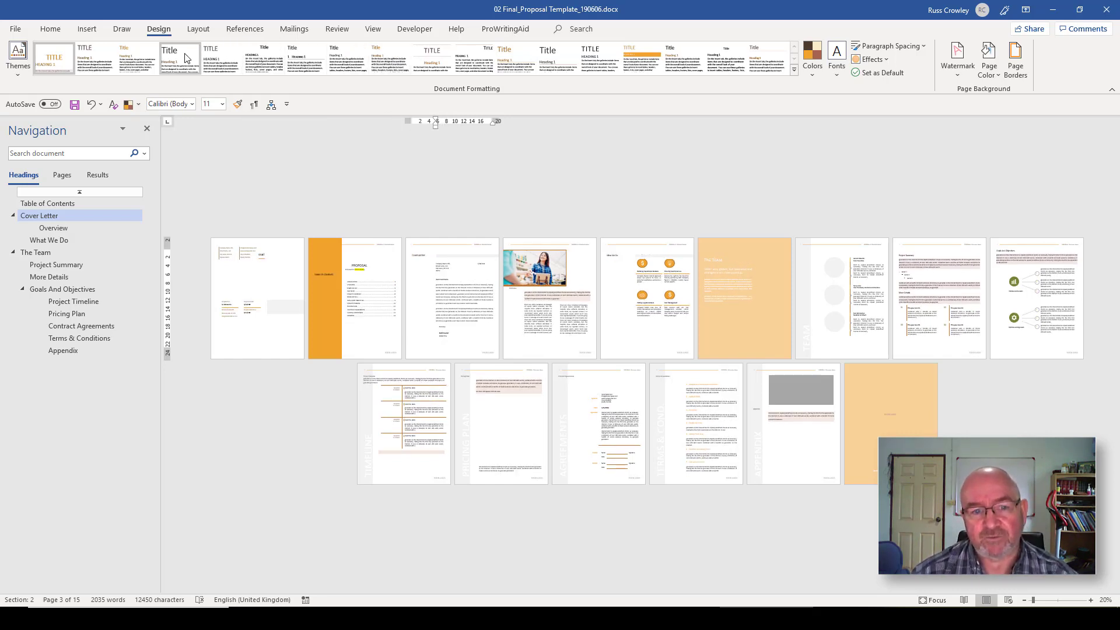
left_click(139, 58)
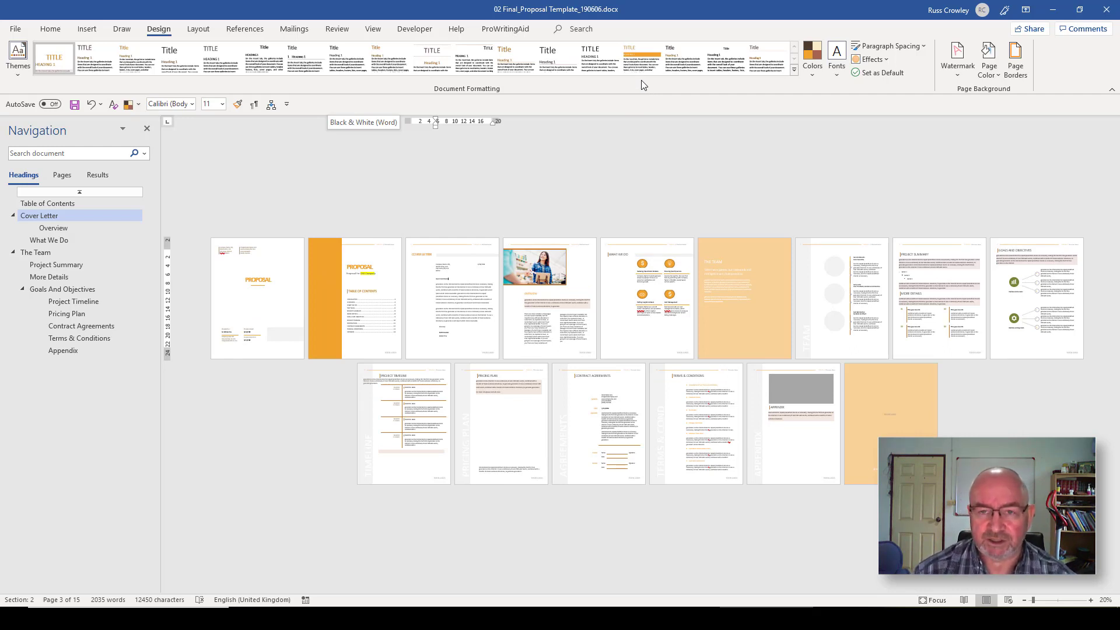
mouse_move(642, 58)
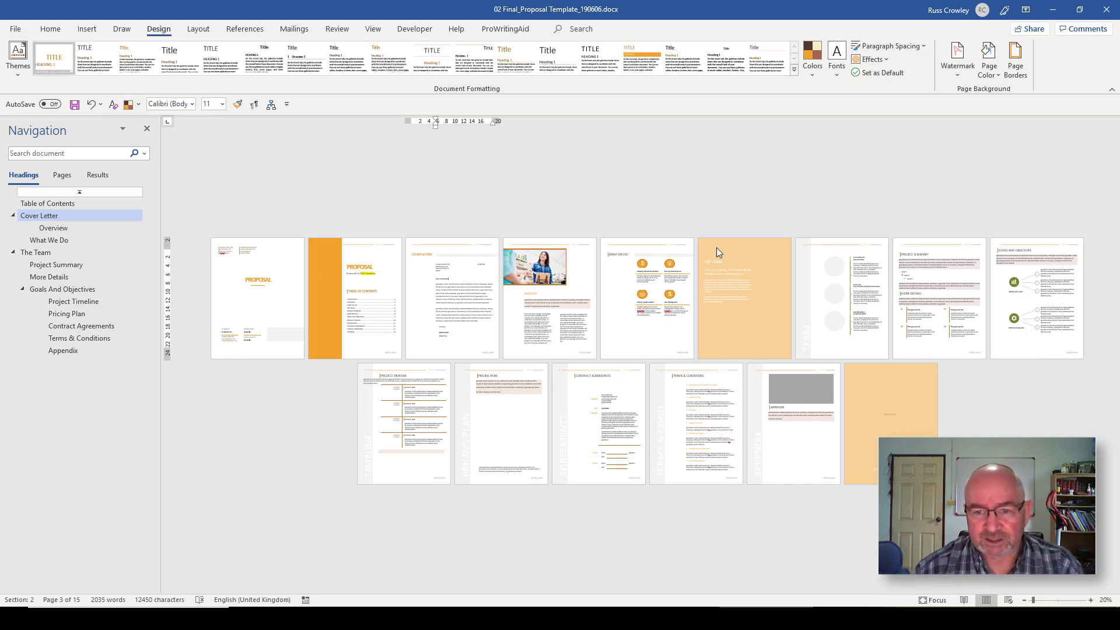
mouse_move(650, 101)
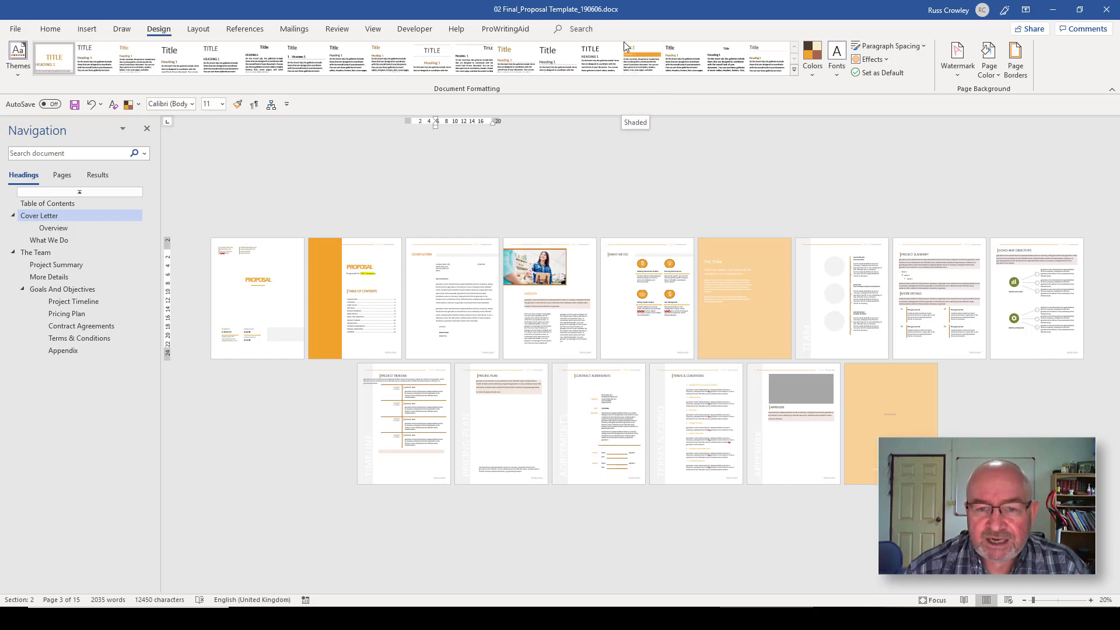
mouse_move(541, 130)
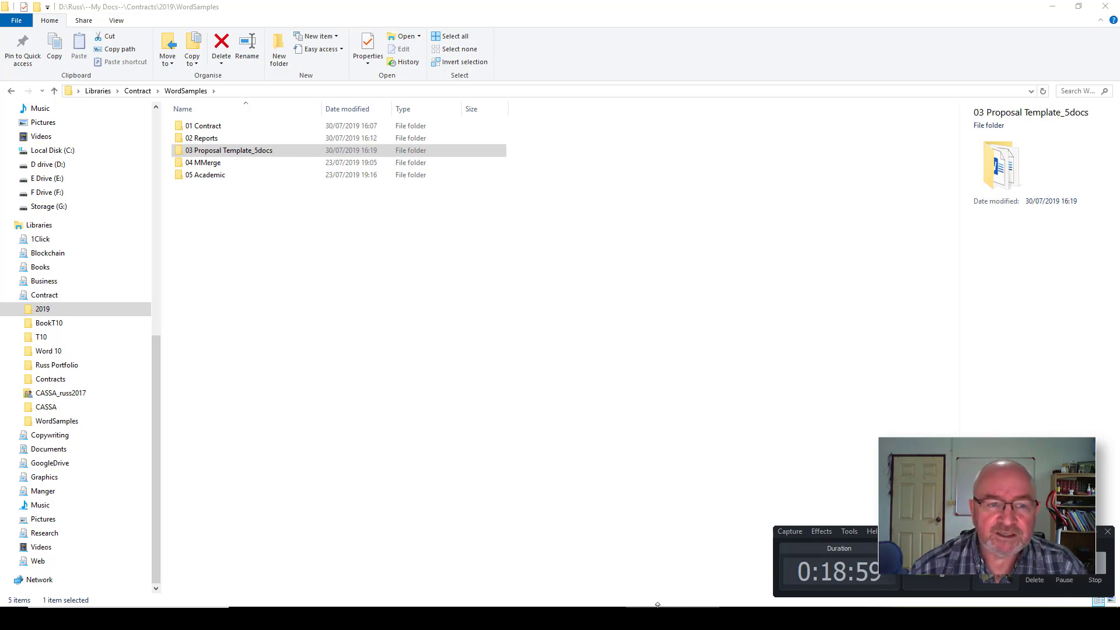
mouse_move(657, 563)
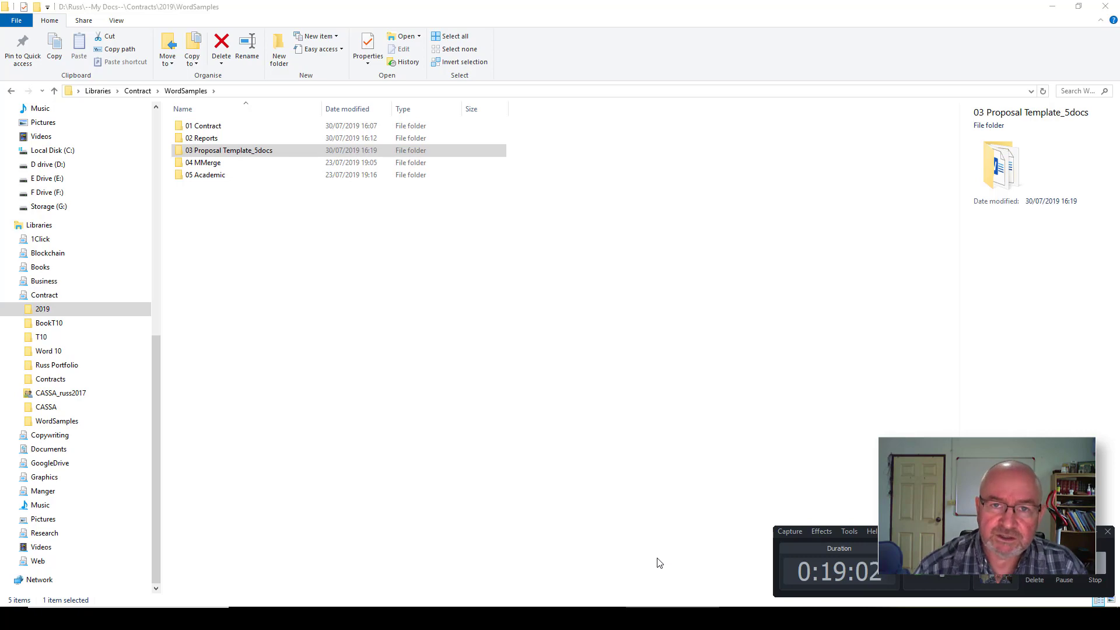